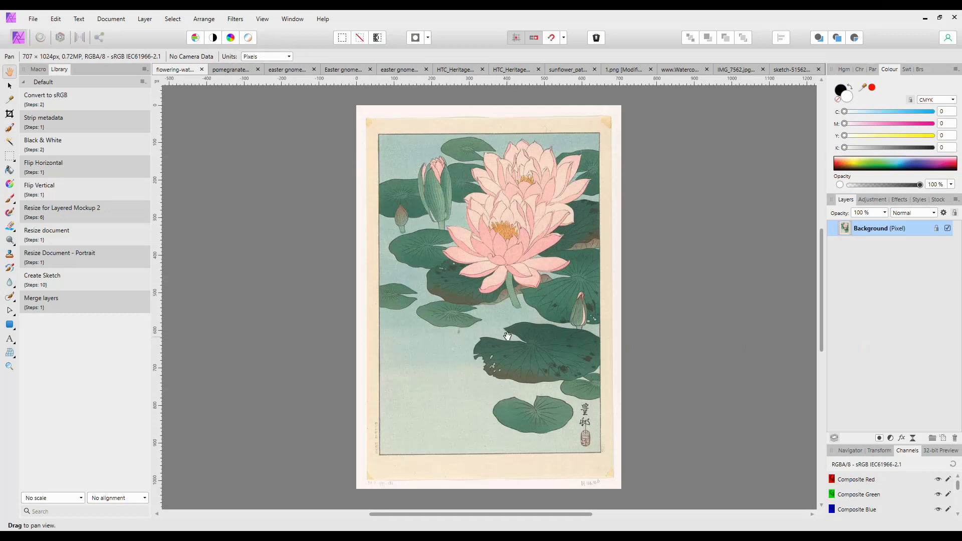
mouse_move(523, 307)
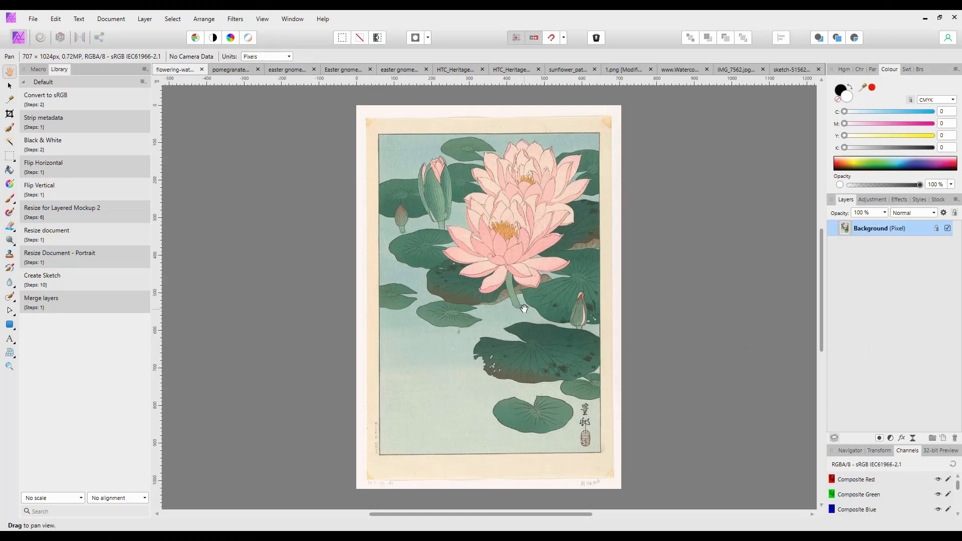
mouse_move(525, 308)
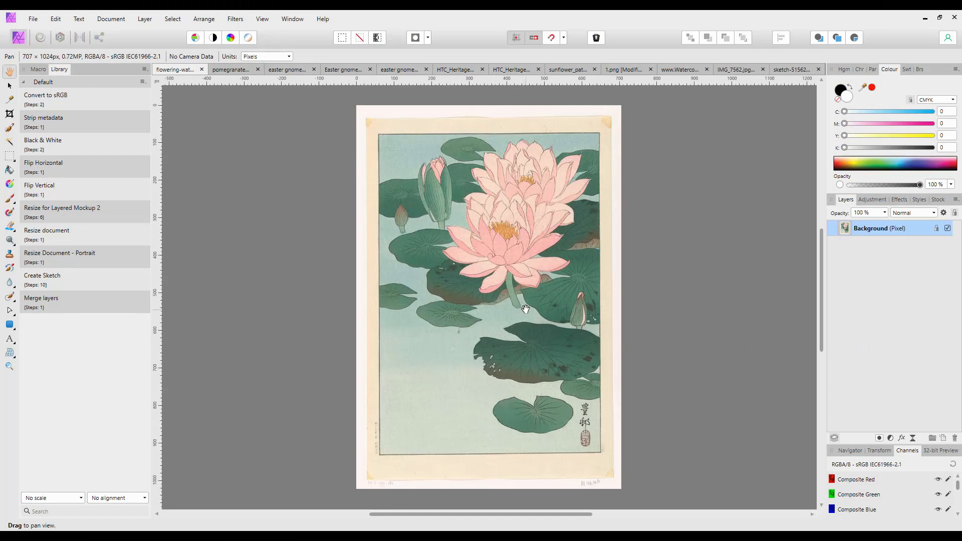
mouse_move(519, 308)
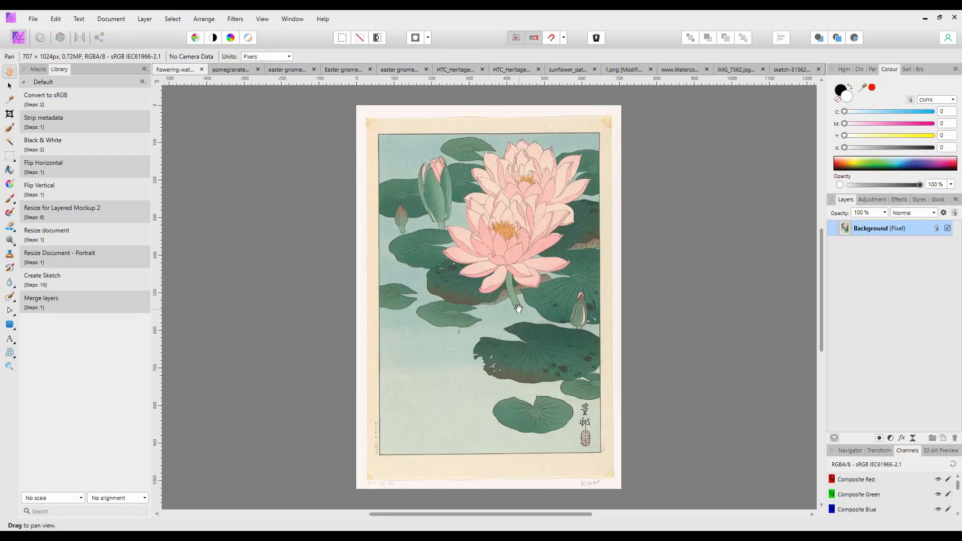
mouse_move(533, 296)
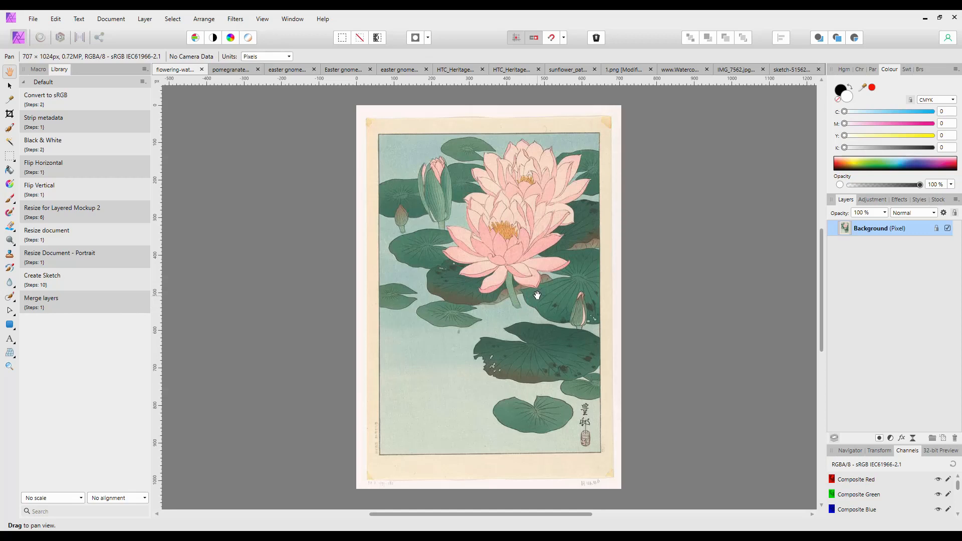
mouse_move(536, 296)
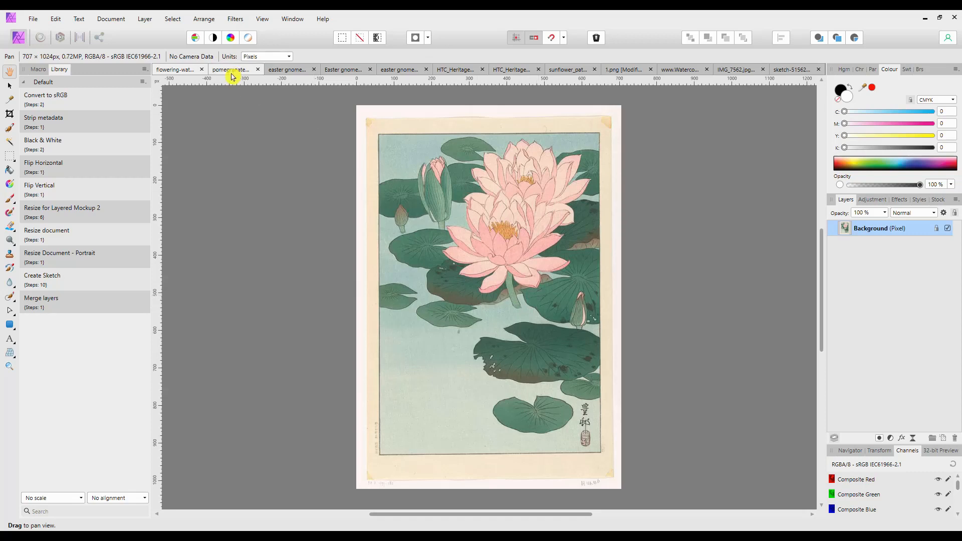
- Look through the open images: the gnomes, sunflower pattern, butterfly and red rose
left_click(286, 69)
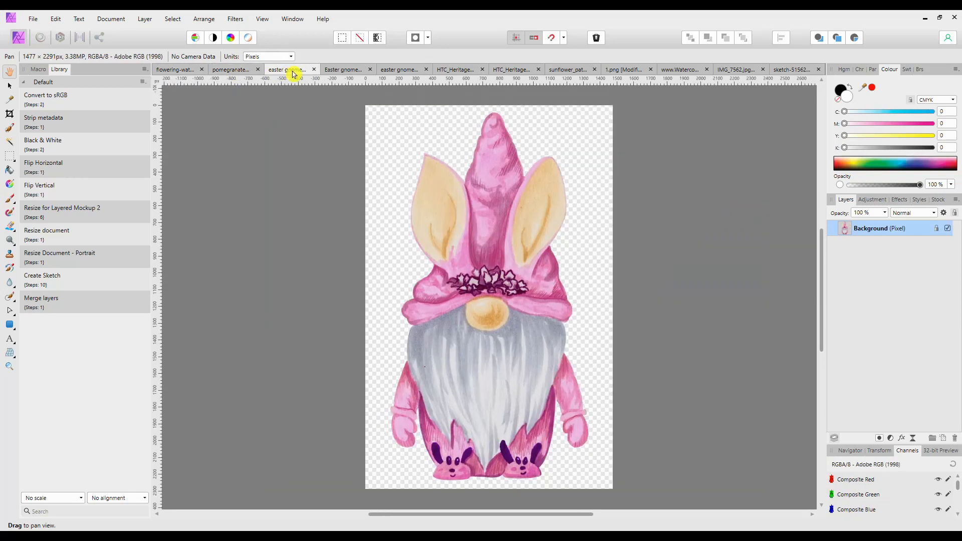
left_click(342, 69)
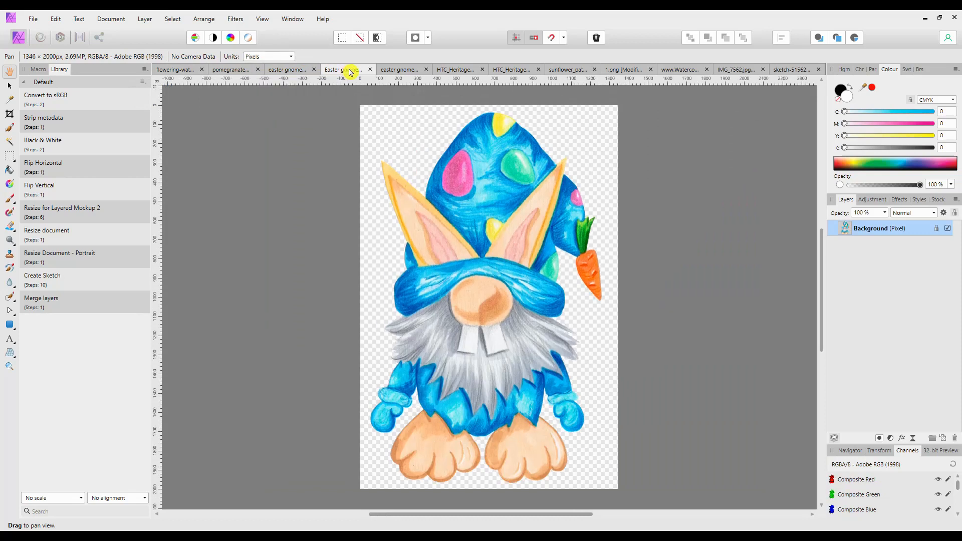
mouse_move(399, 69)
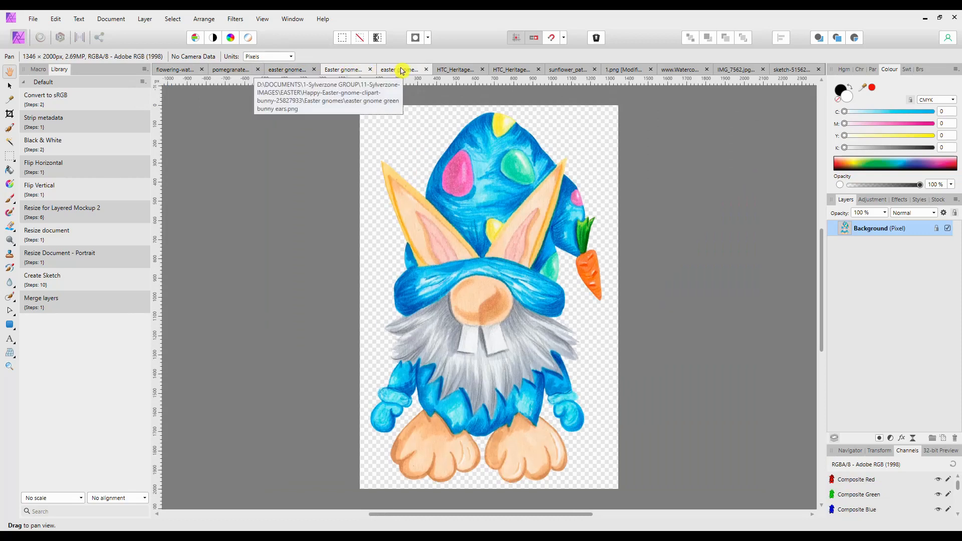
left_click(399, 69)
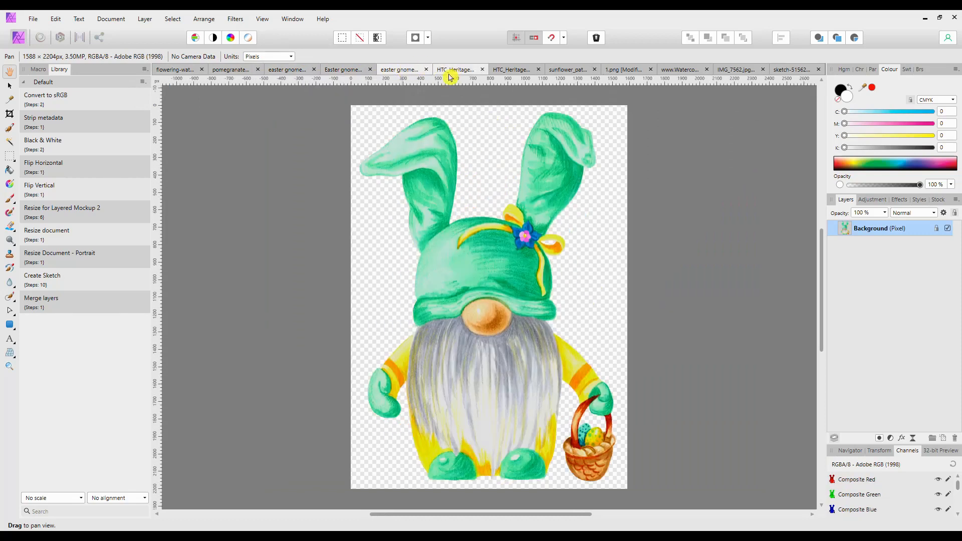
left_click(516, 69)
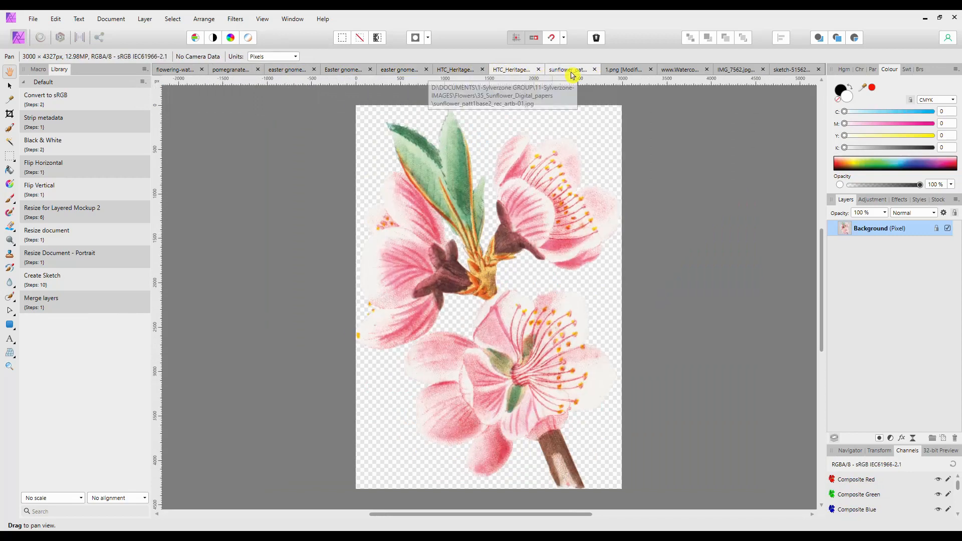
left_click(626, 69)
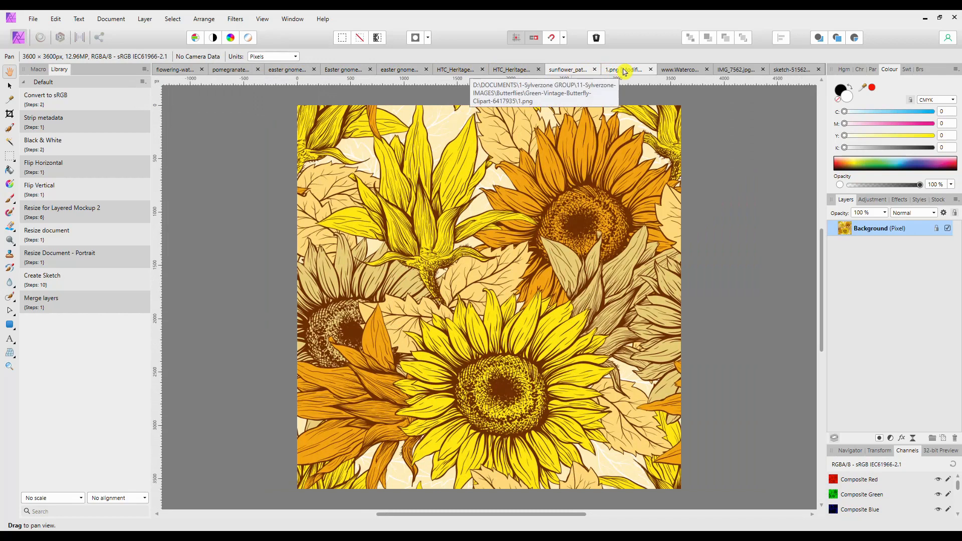
left_click(678, 69)
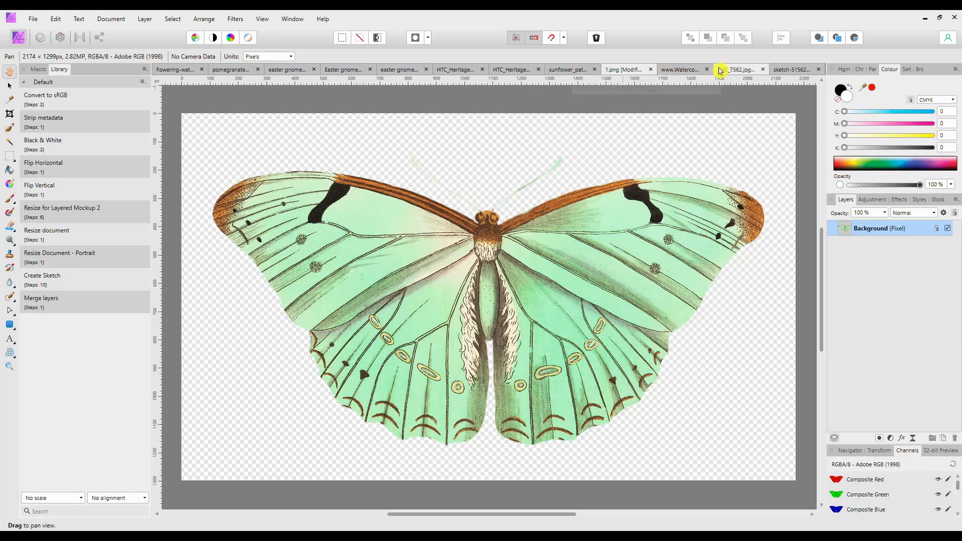
mouse_move(684, 68)
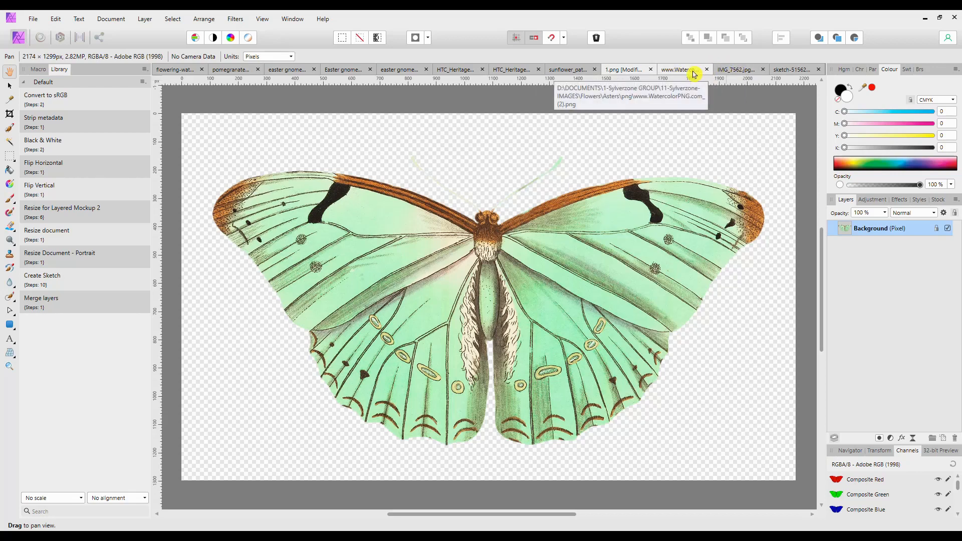
left_click(734, 69)
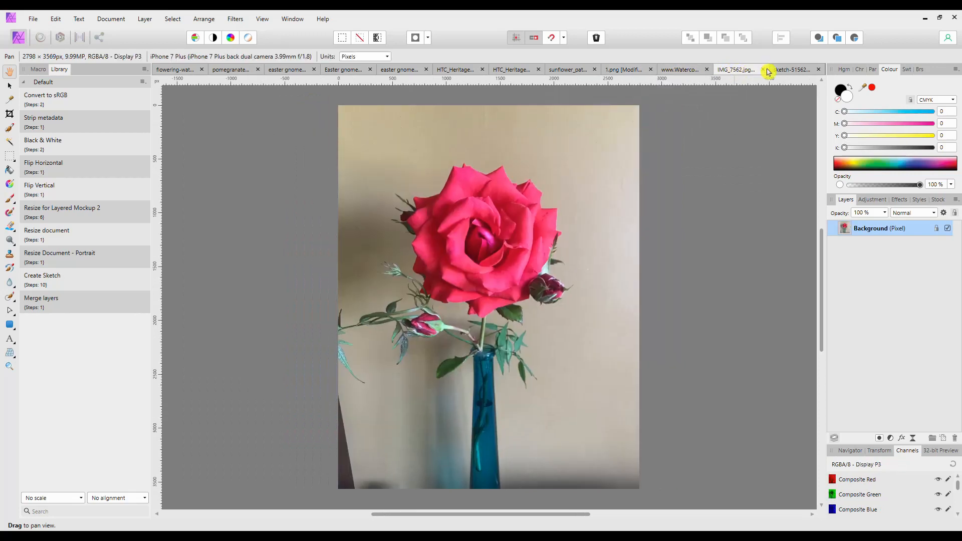
mouse_move(792, 69)
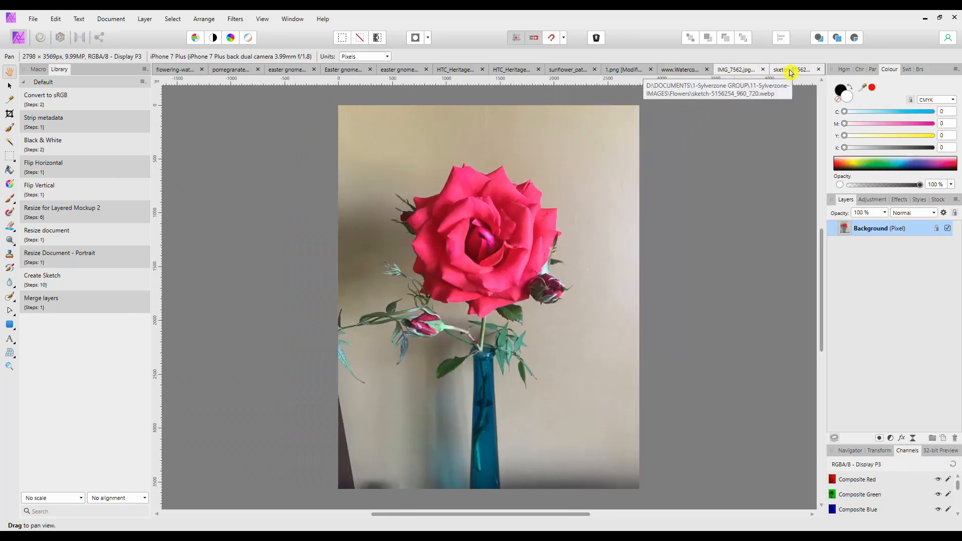
left_click(792, 68)
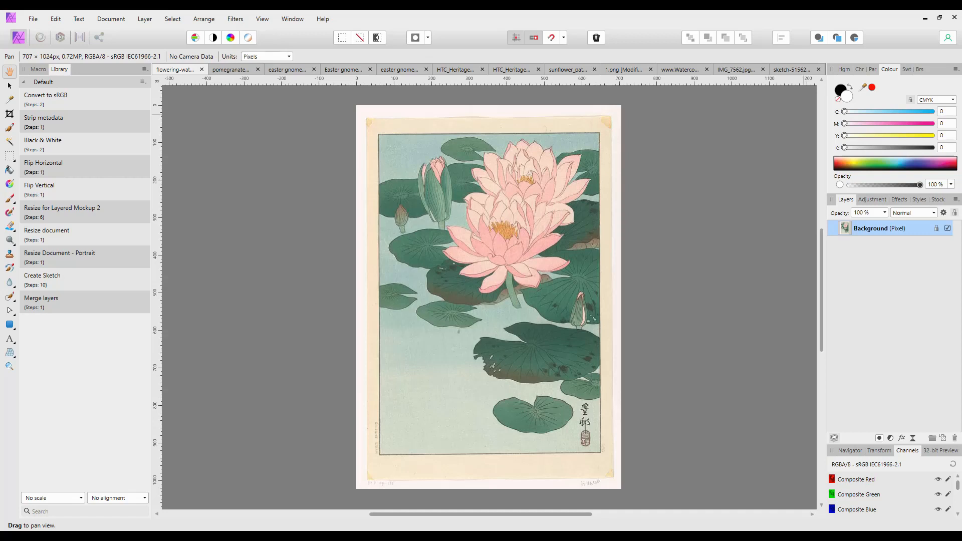
mouse_move(767, 322)
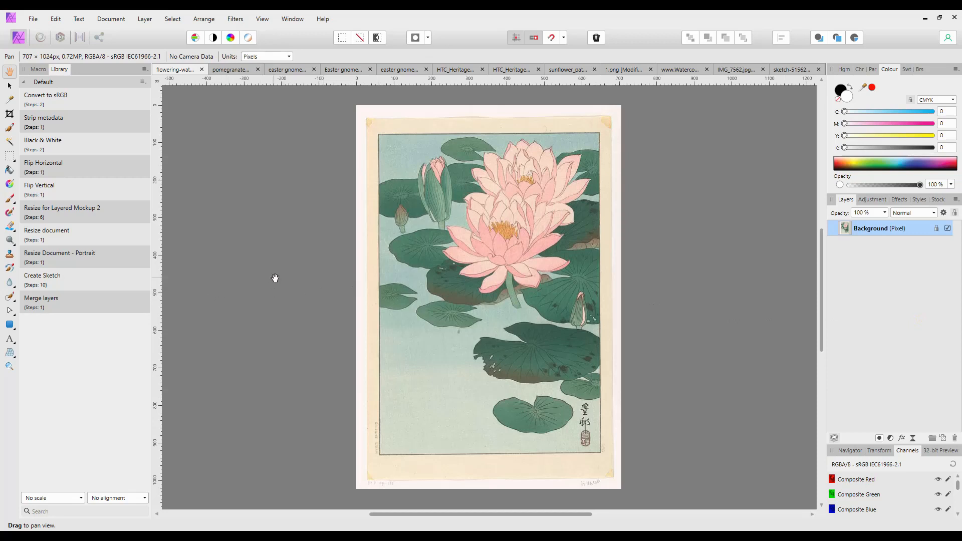
mouse_move(288, 280)
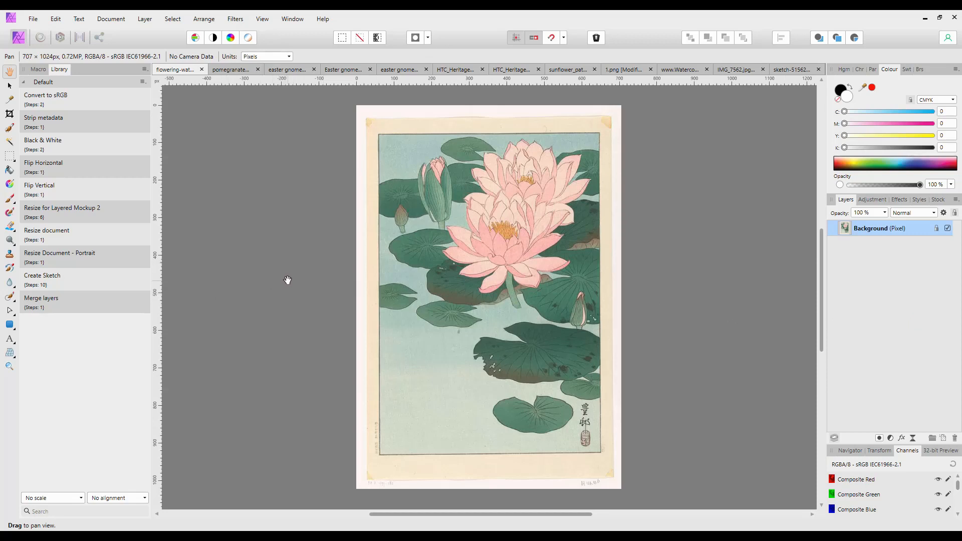
mouse_move(299, 268)
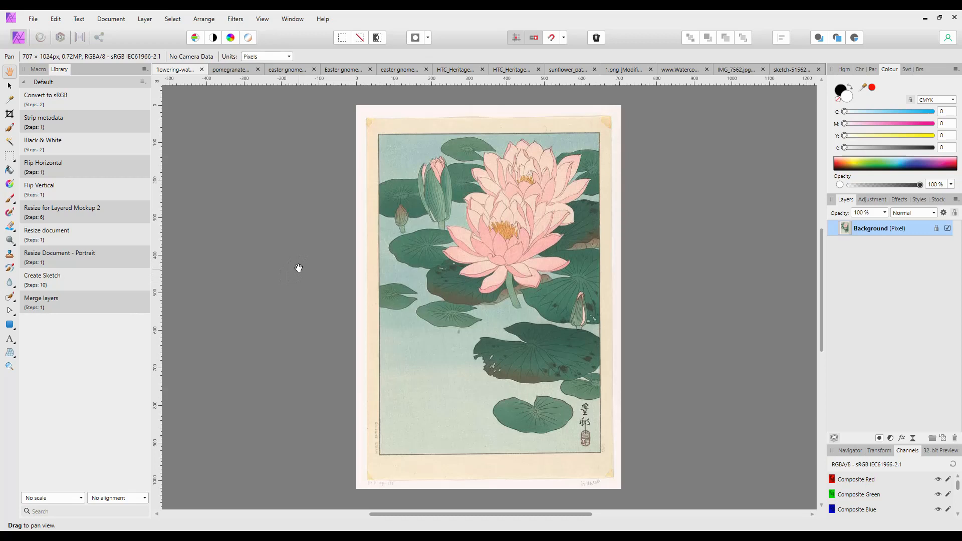
mouse_move(329, 270)
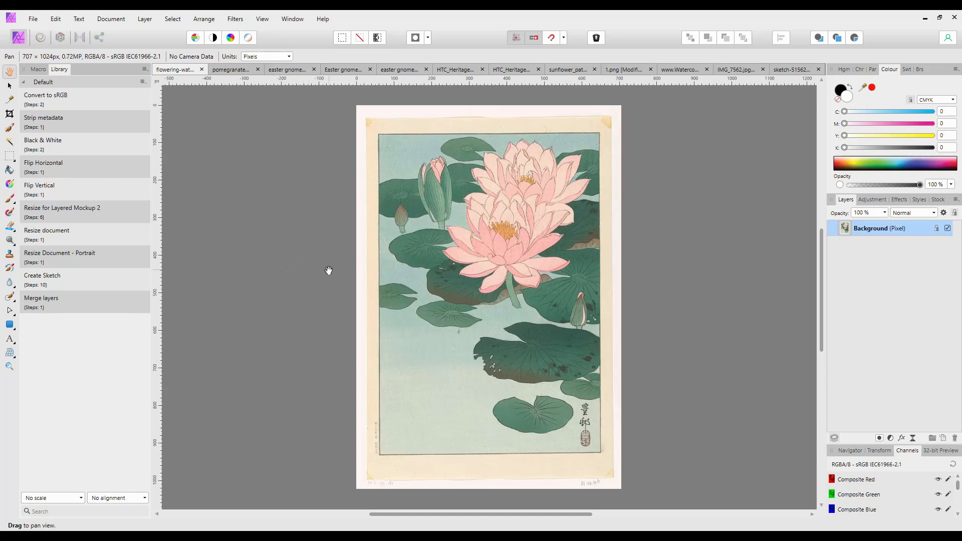
mouse_move(576, 350)
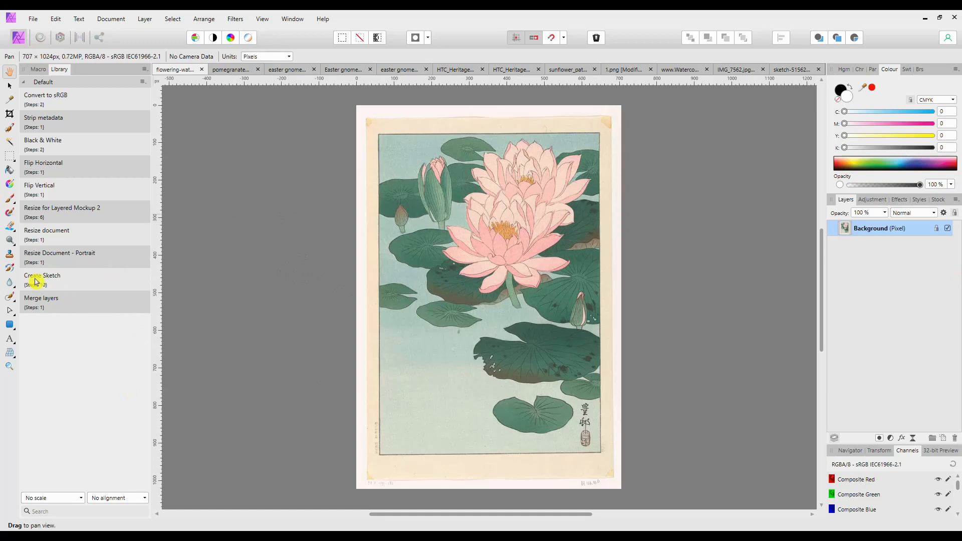
- Apply the Create Sketch macro to the water lily print and pomegranate painting
left_click(42, 275)
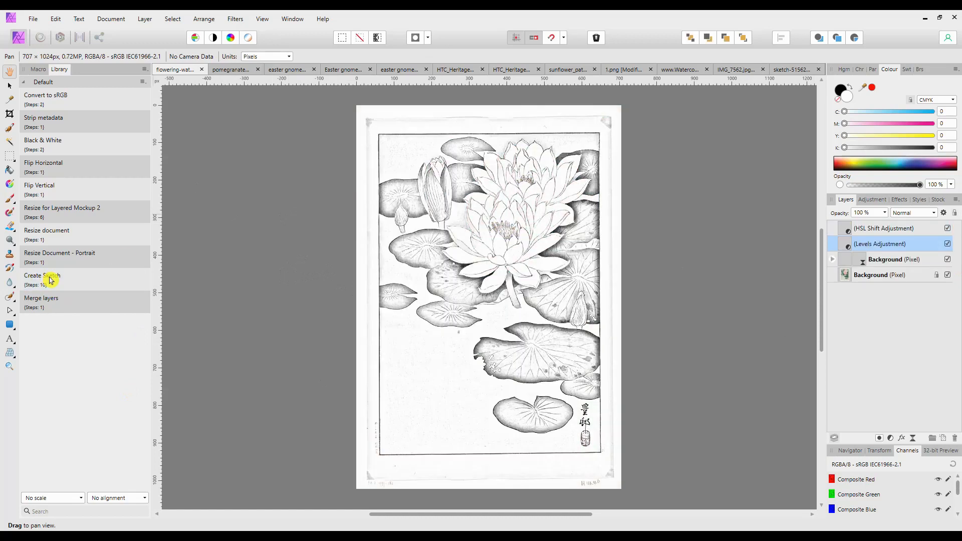
left_click(232, 69)
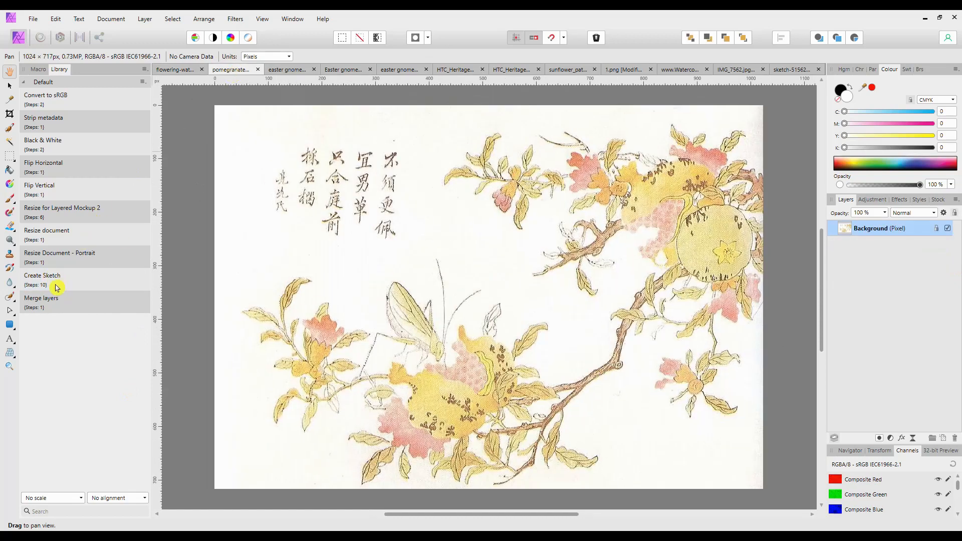
left_click(286, 69)
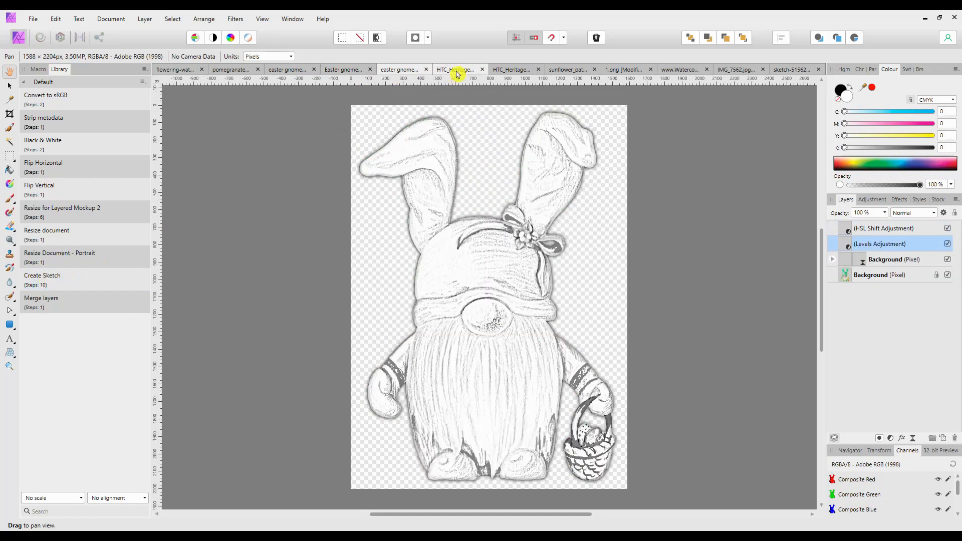
- Apply the sketch macro to the remaining images, including the rose and pink lilies
left_click(455, 69)
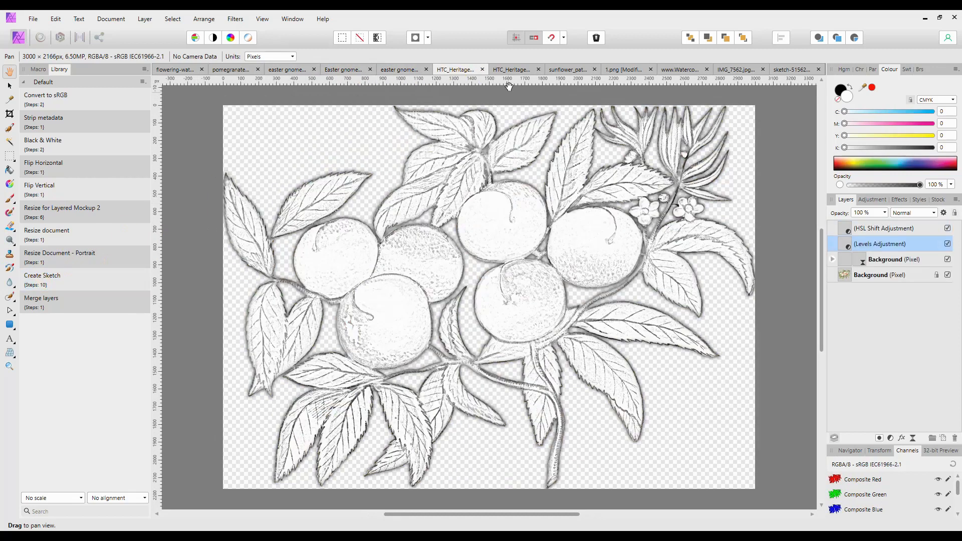
left_click(567, 69)
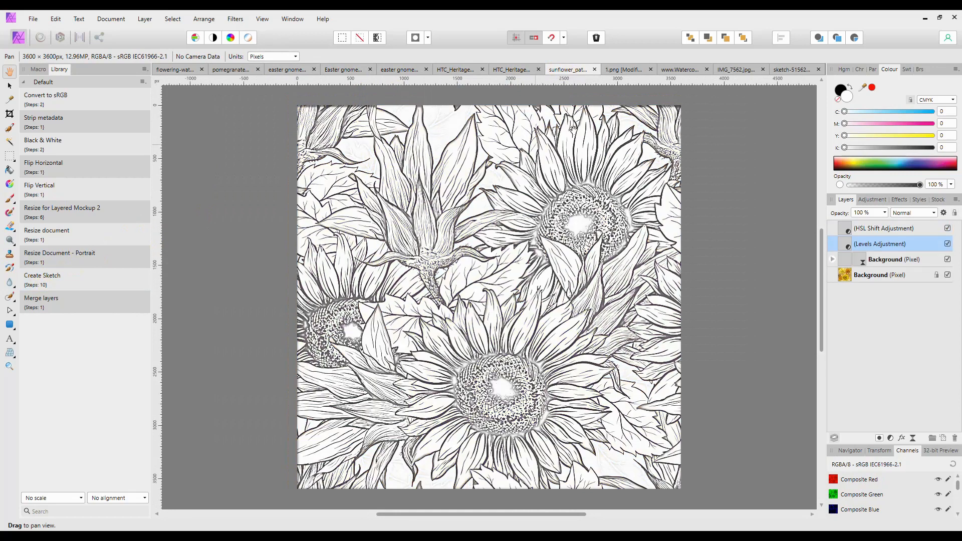
left_click(625, 68)
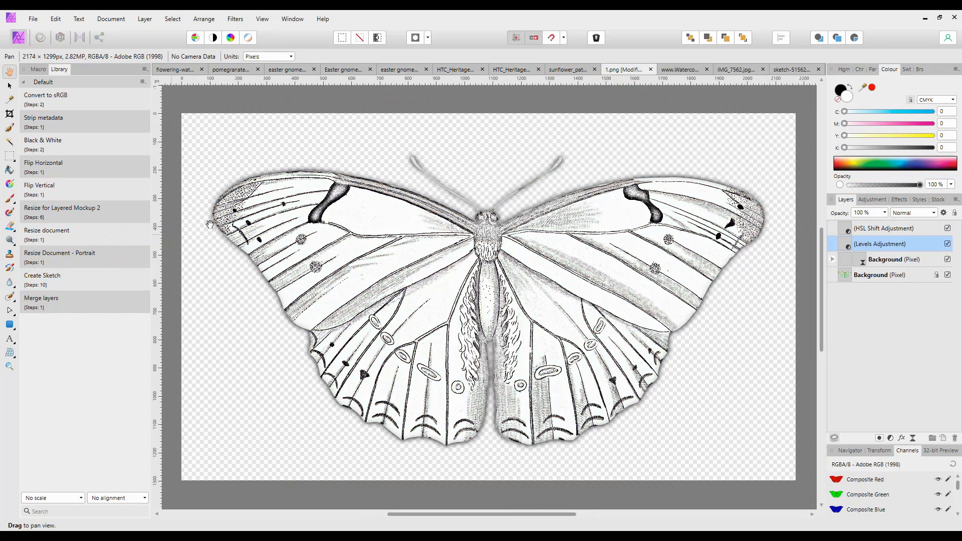
left_click(680, 69)
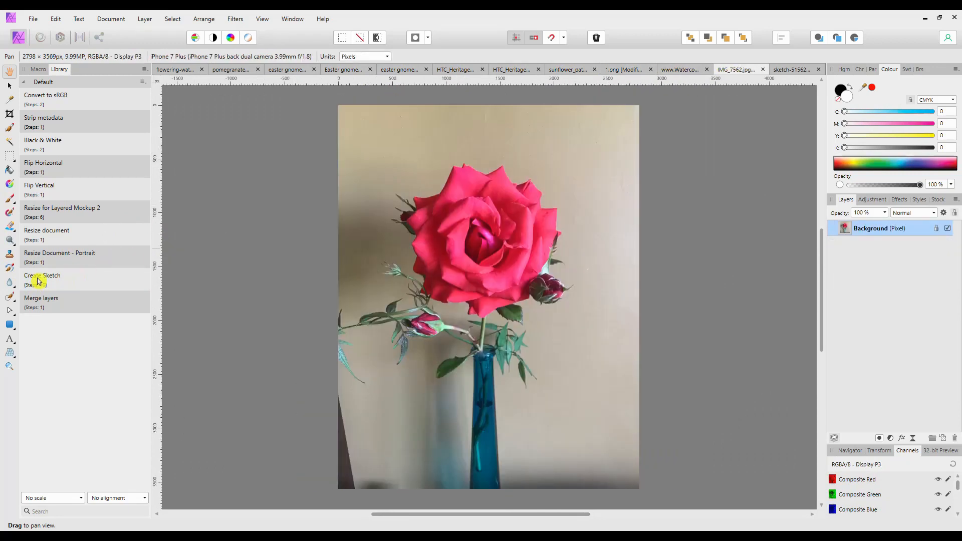
left_click(792, 69)
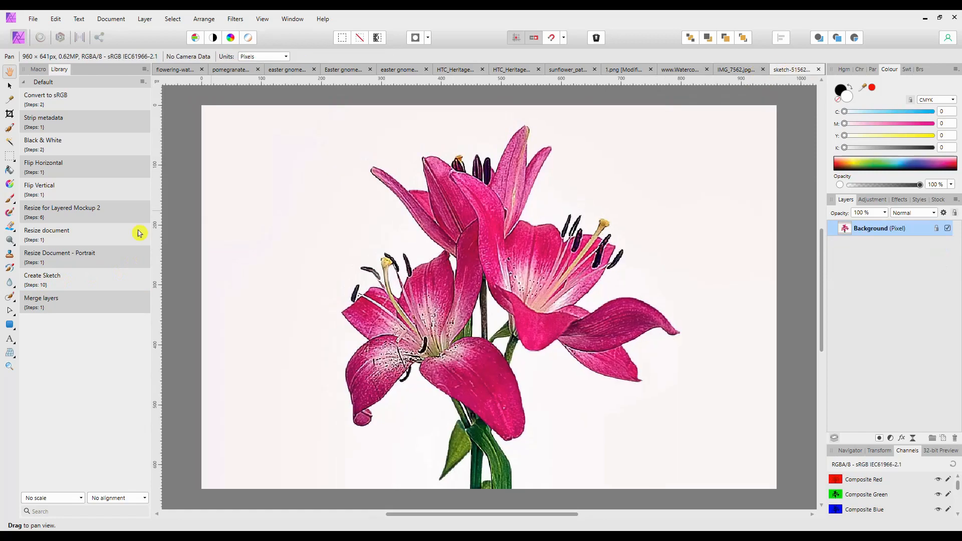
left_click(41, 276)
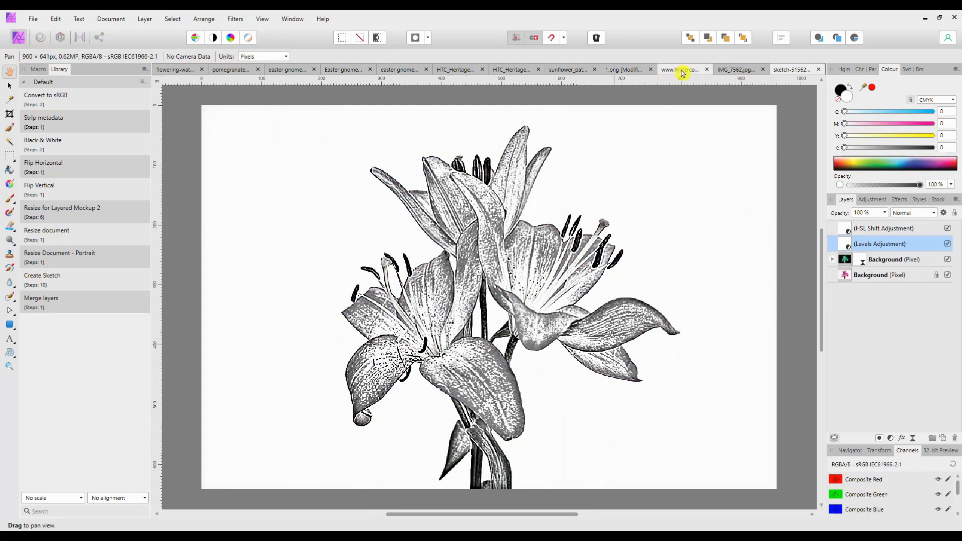
- Review the sunflower, butterfly, oranges, gnome and pomegranate sketches, then show the water lily print
left_click(625, 69)
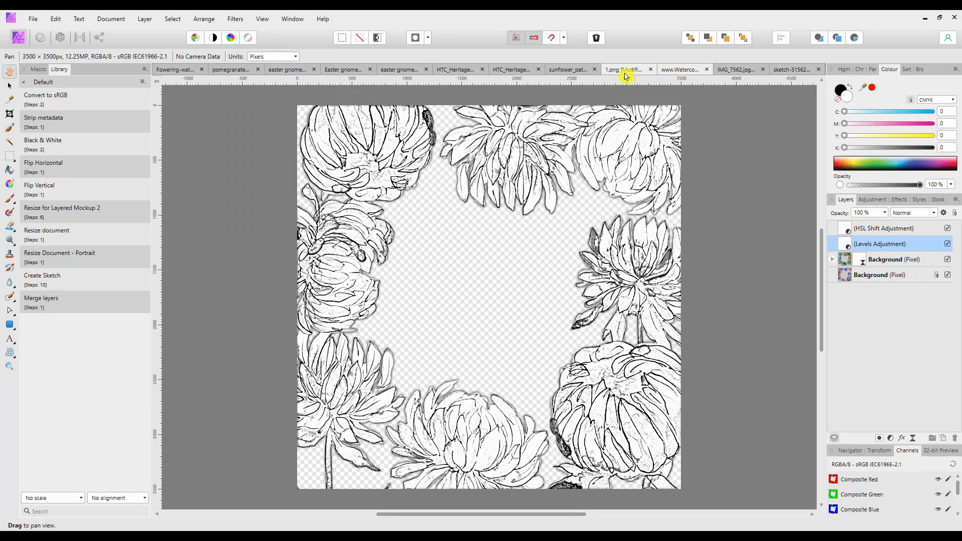
left_click(683, 68)
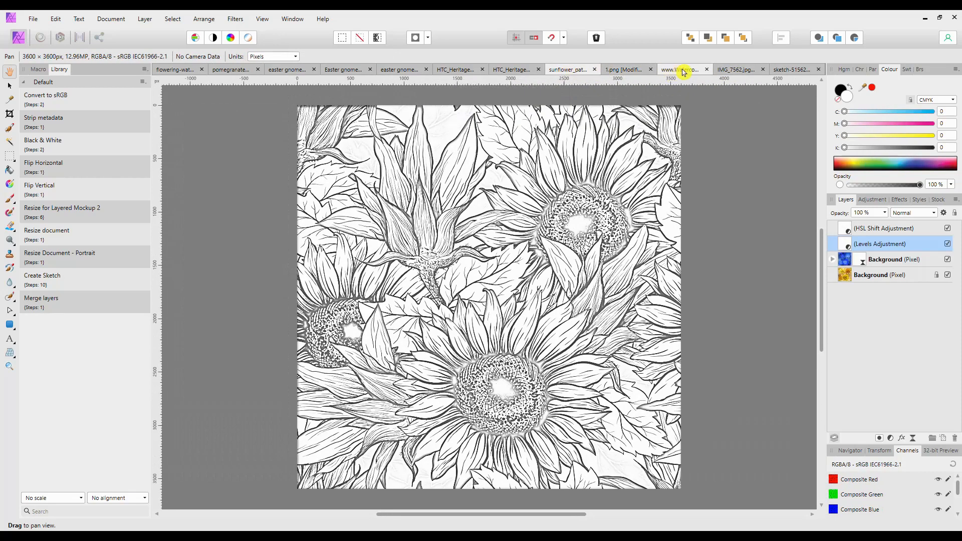
left_click(626, 69)
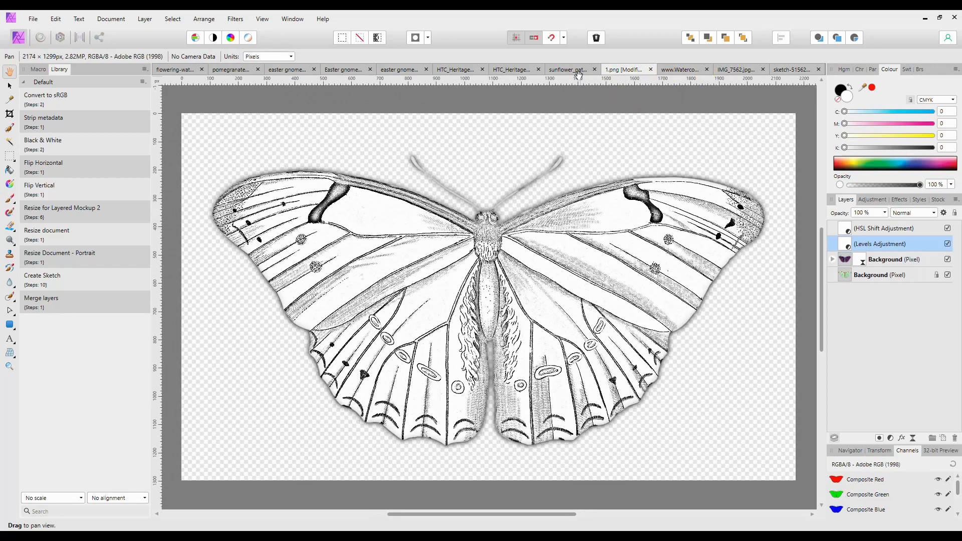
left_click(565, 69)
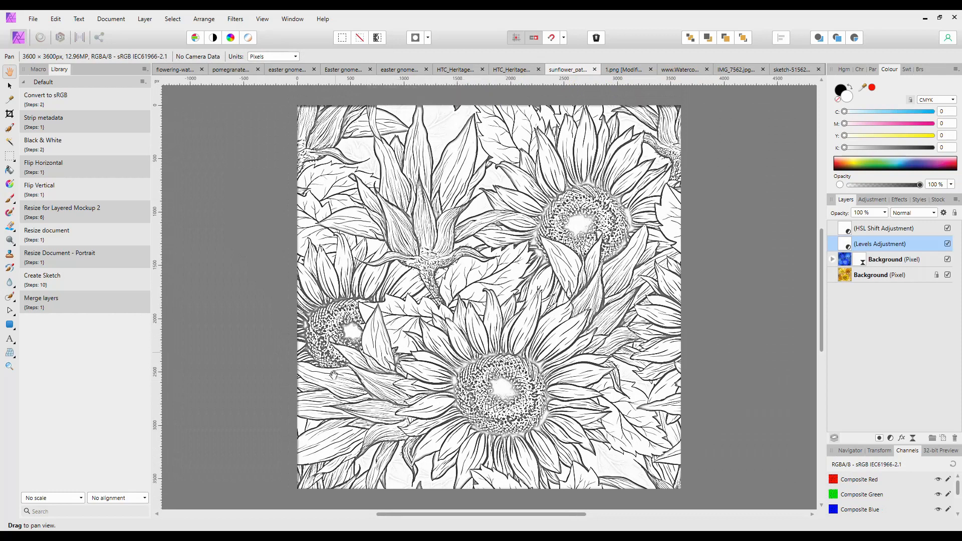
left_click(457, 69)
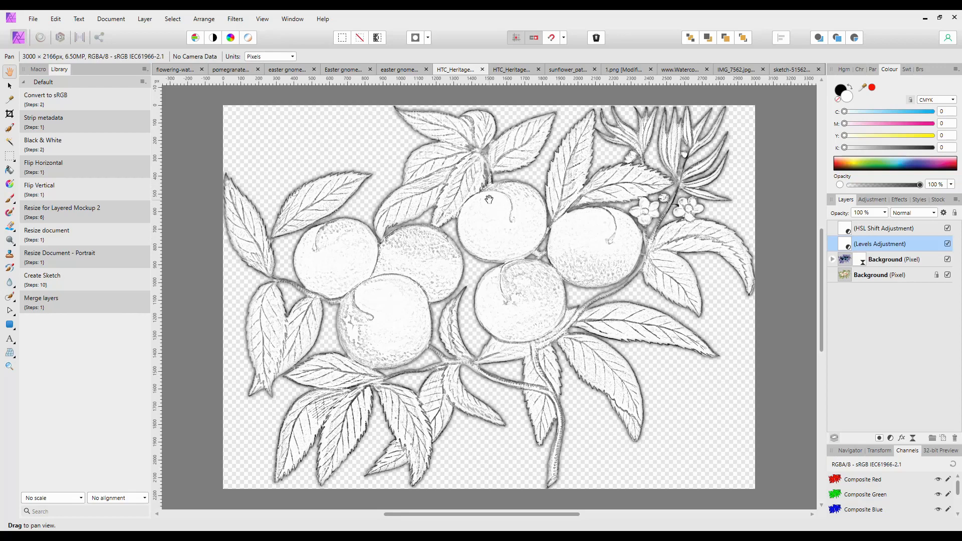
mouse_move(397, 68)
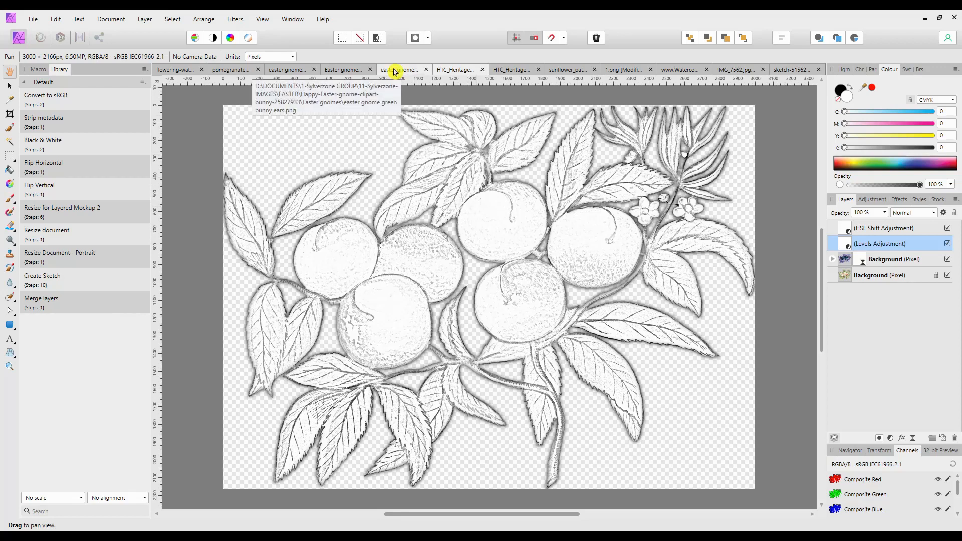
left_click(341, 69)
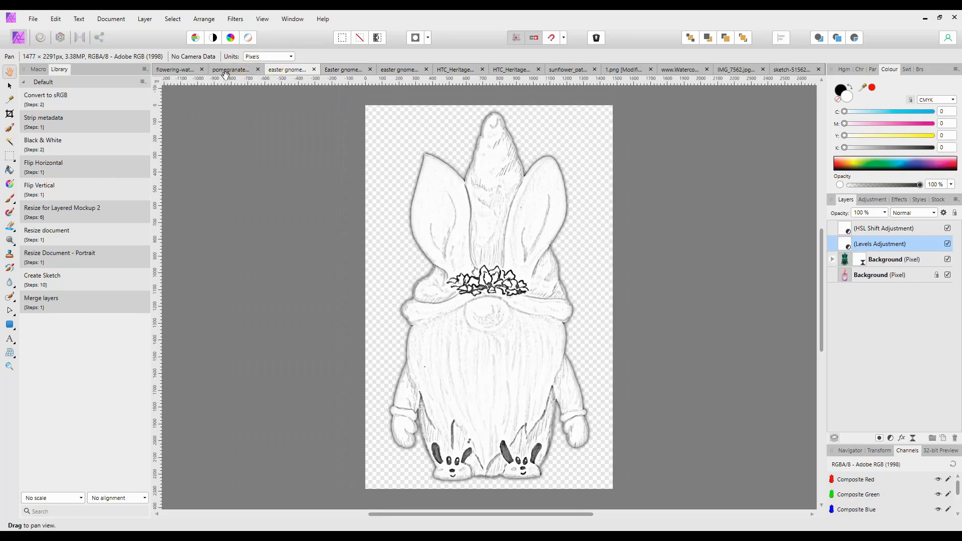
left_click(175, 68)
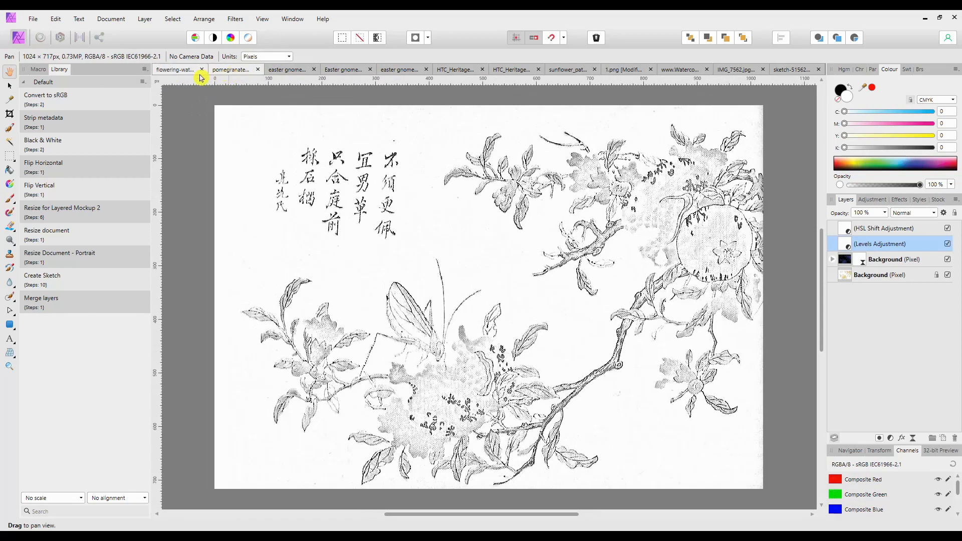
left_click(176, 69)
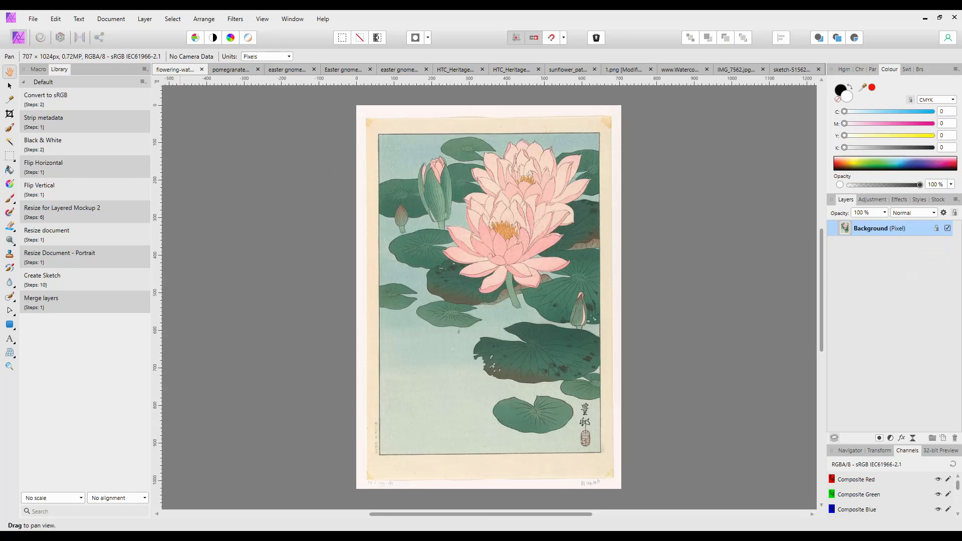
mouse_move(747, 271)
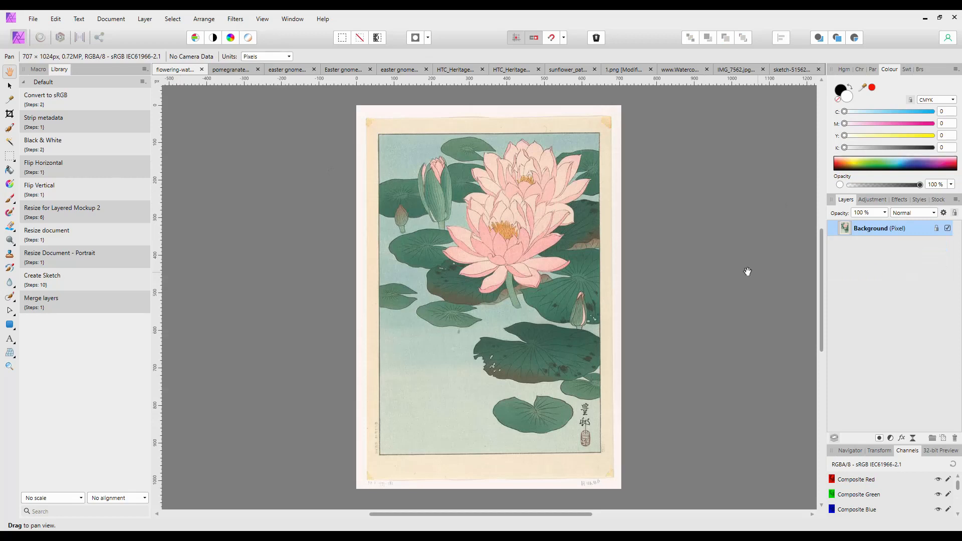
mouse_move(325, 178)
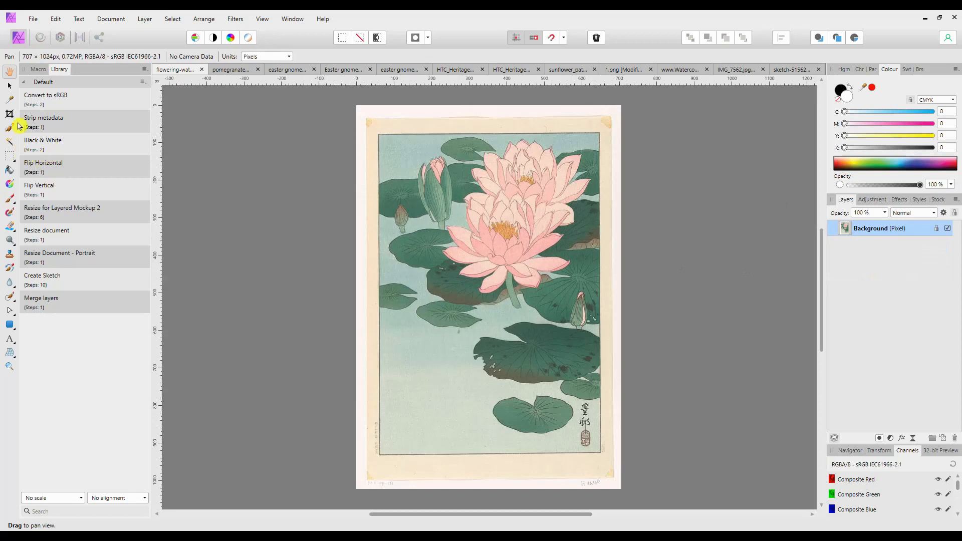
- Select the Crop Tool to frame the water lily print
left_click(9, 114)
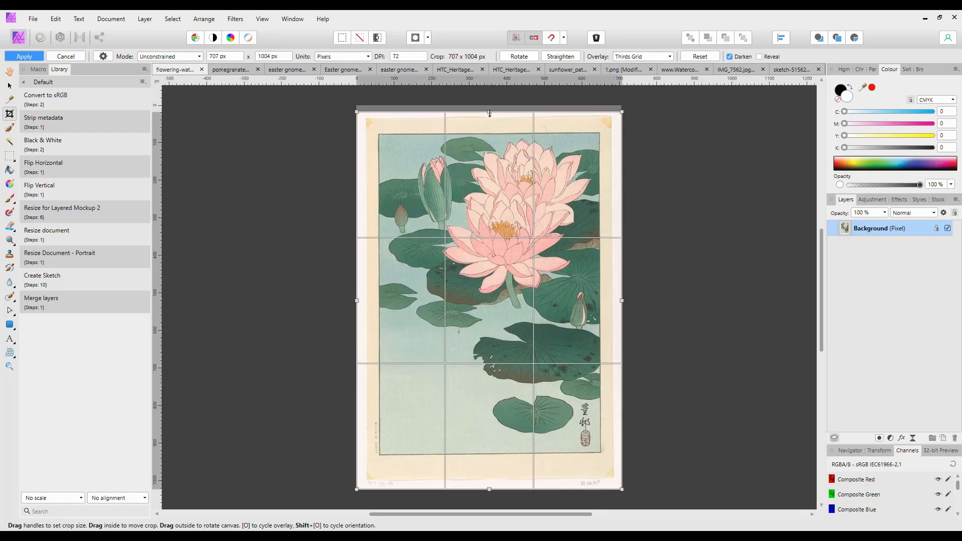
- Crop the water lily print to 582 × 840 px, trimming the paper border on every side
left_click_drag(489, 112, 489, 134)
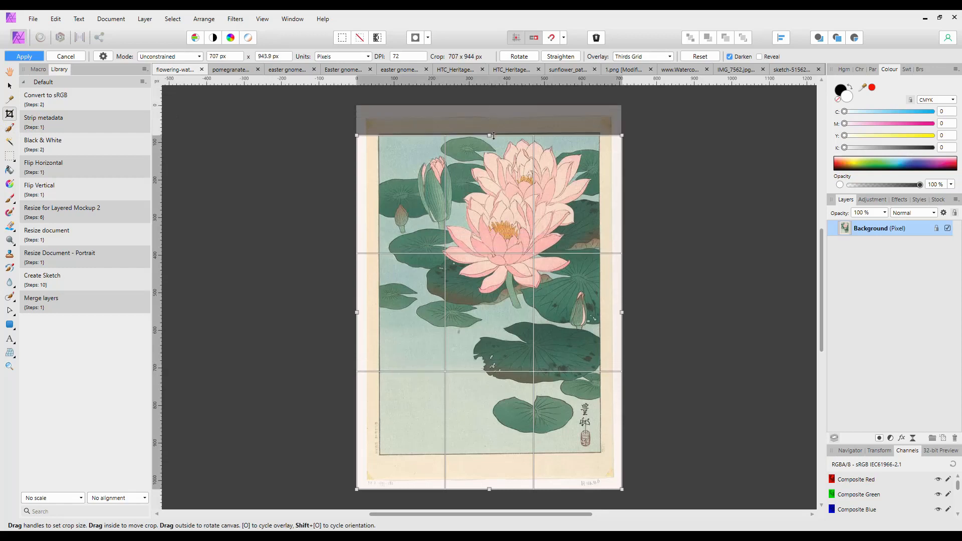
left_click_drag(489, 136, 490, 134)
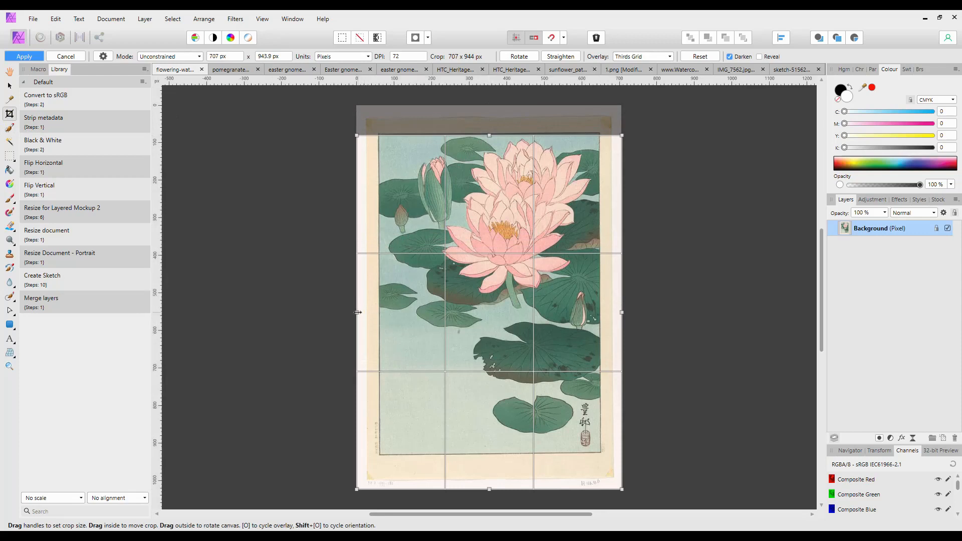
left_click_drag(358, 312, 381, 312)
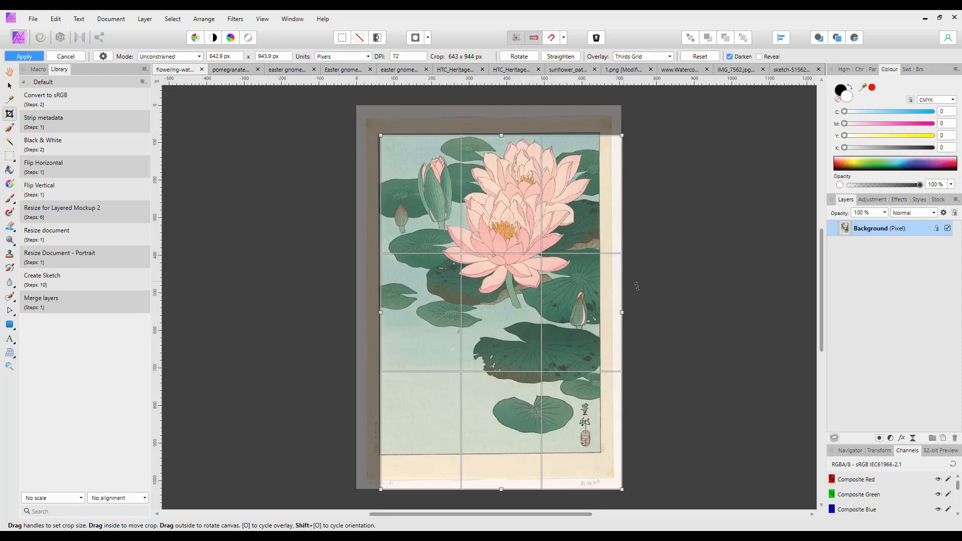
left_click_drag(622, 312, 597, 319)
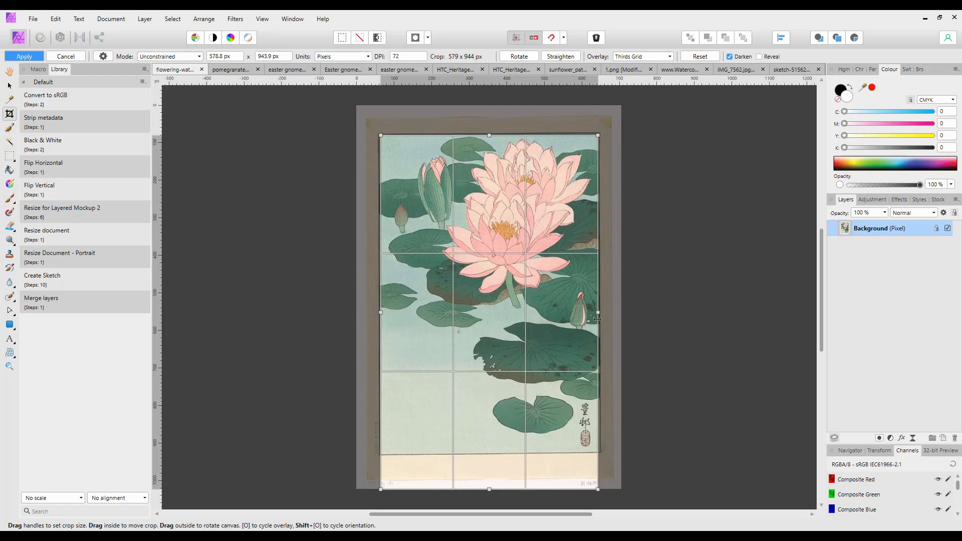
left_click_drag(489, 489, 487, 474)
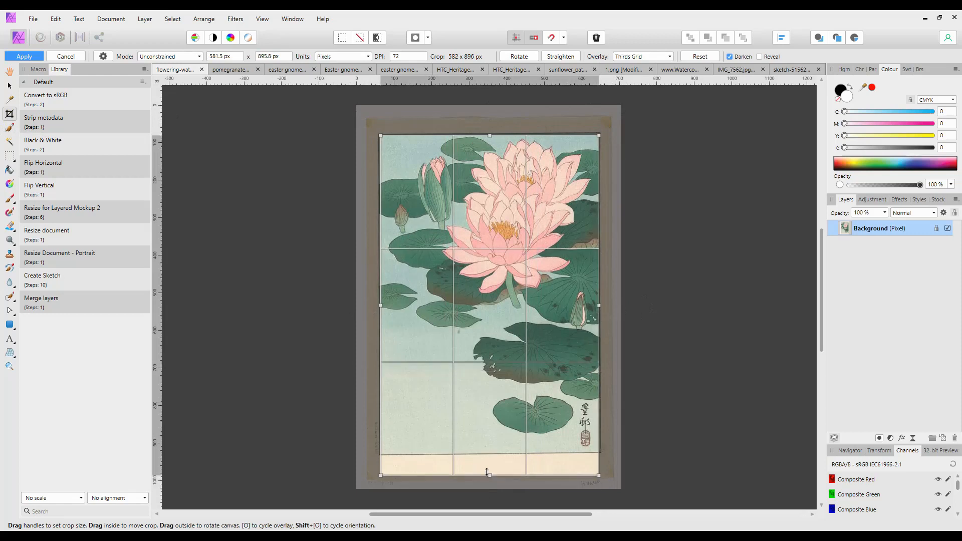
left_click_drag(490, 473, 487, 450)
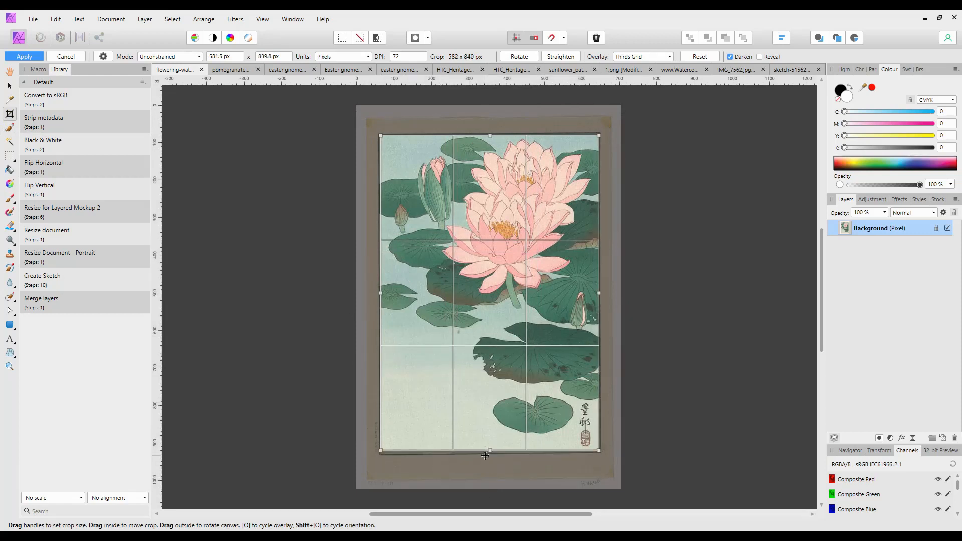
left_click(24, 56)
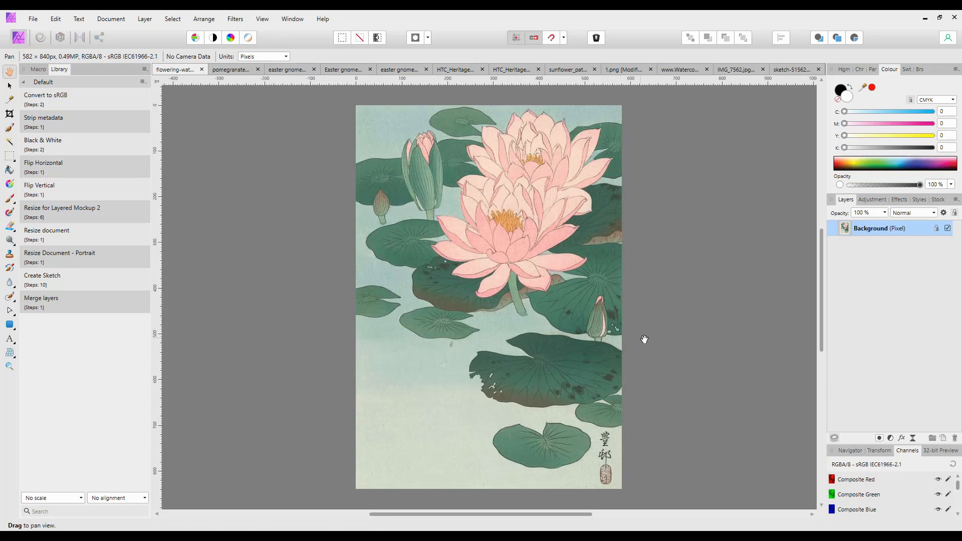
mouse_move(617, 321)
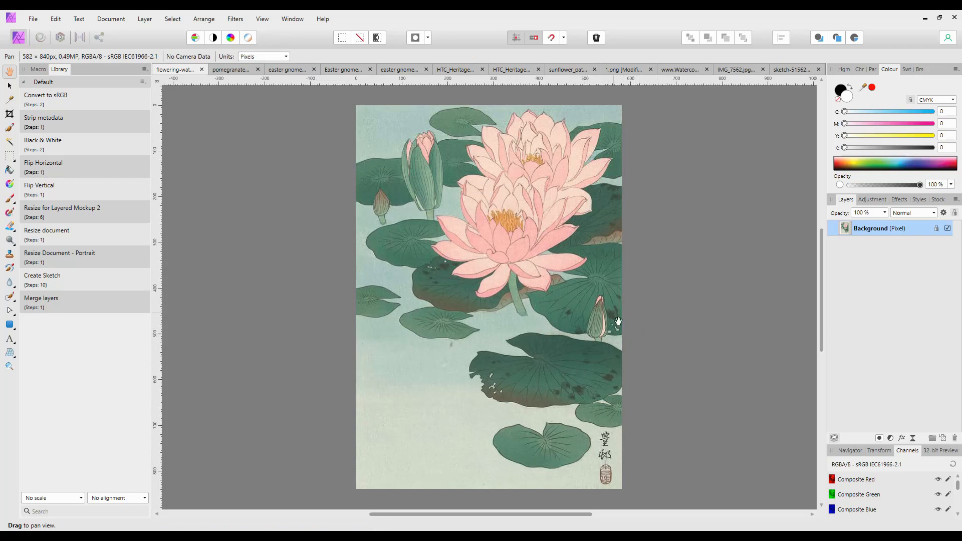
mouse_move(640, 450)
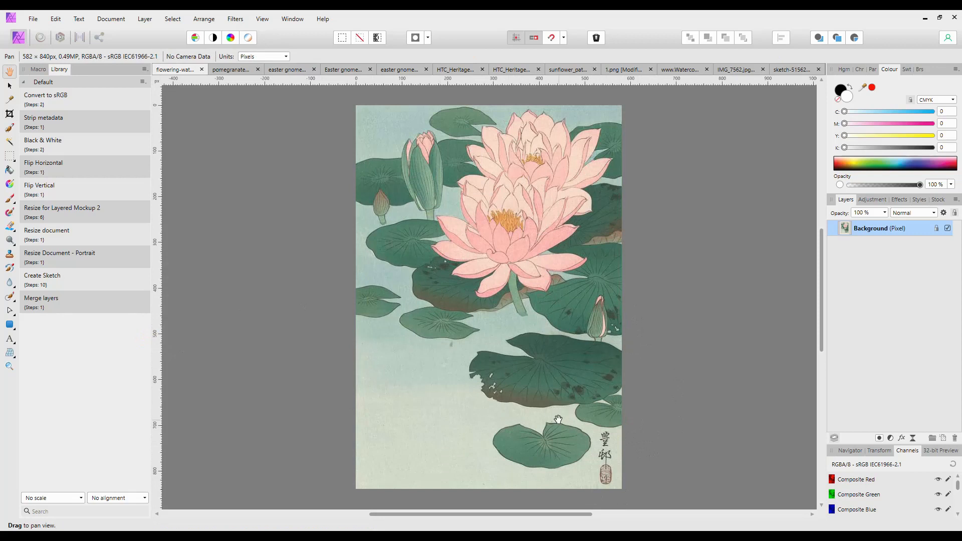
mouse_move(44, 275)
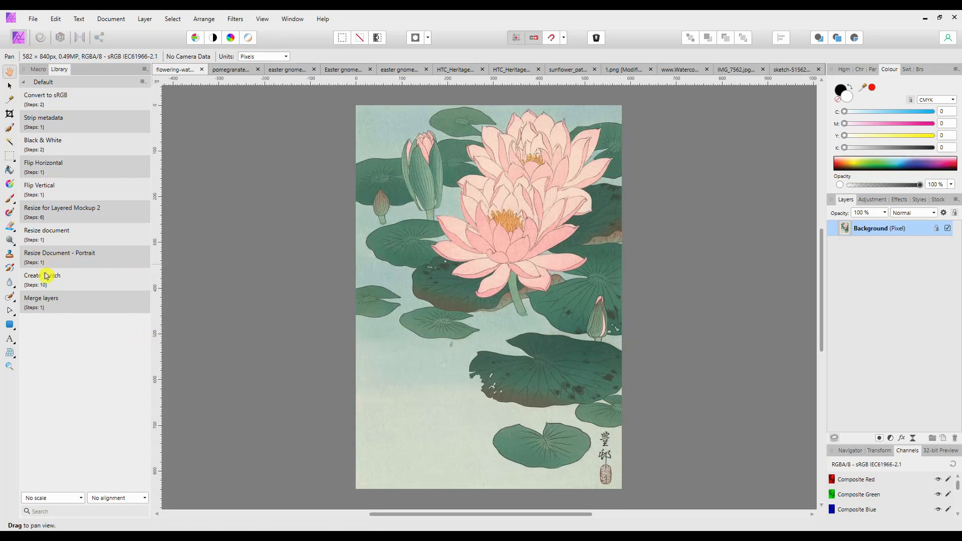
mouse_move(10, 300)
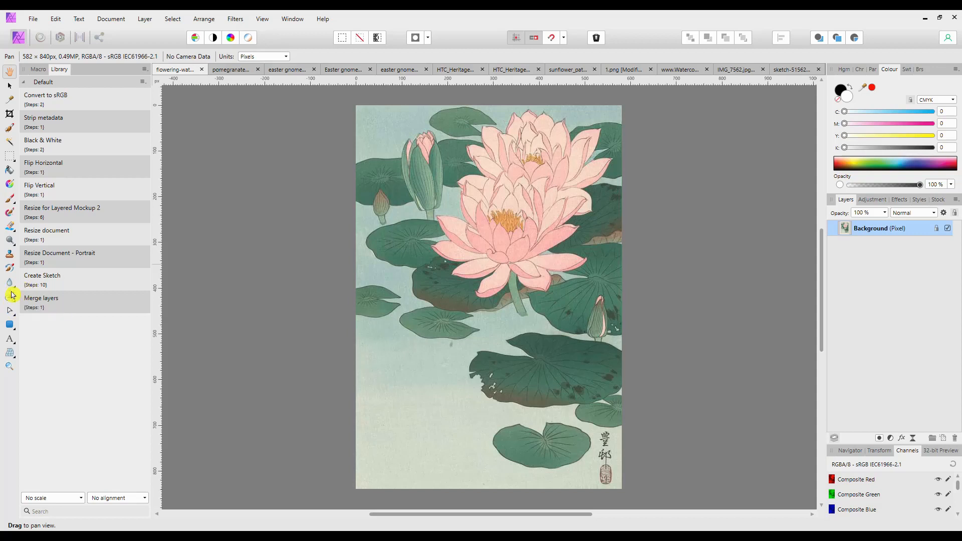
mouse_move(10, 295)
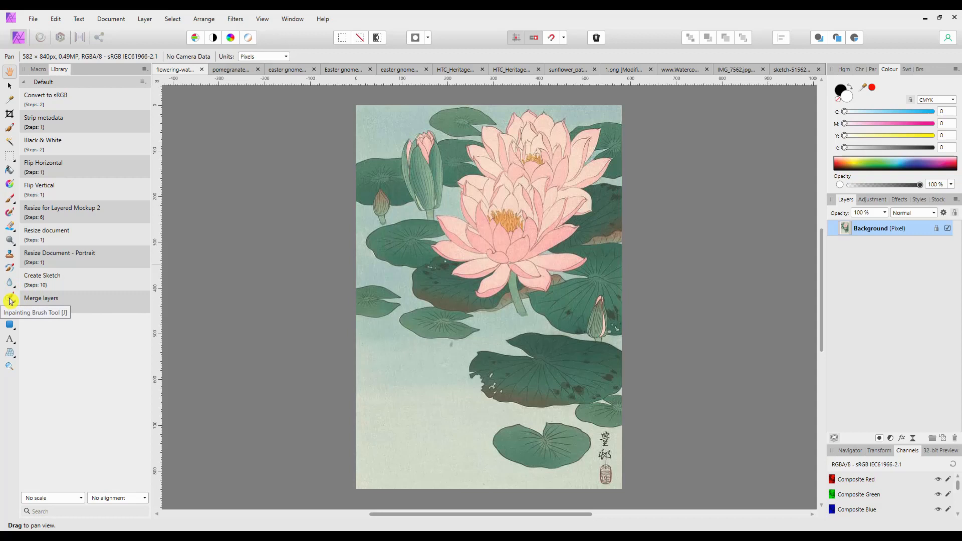
- Choose the Inpainting Brush from the retouching brushes flyout
left_click(10, 300)
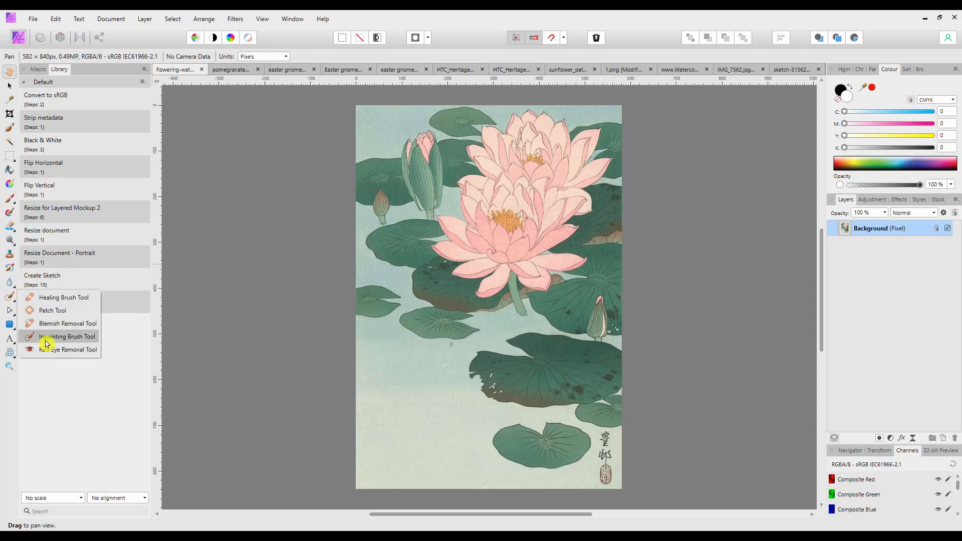
left_click(67, 336)
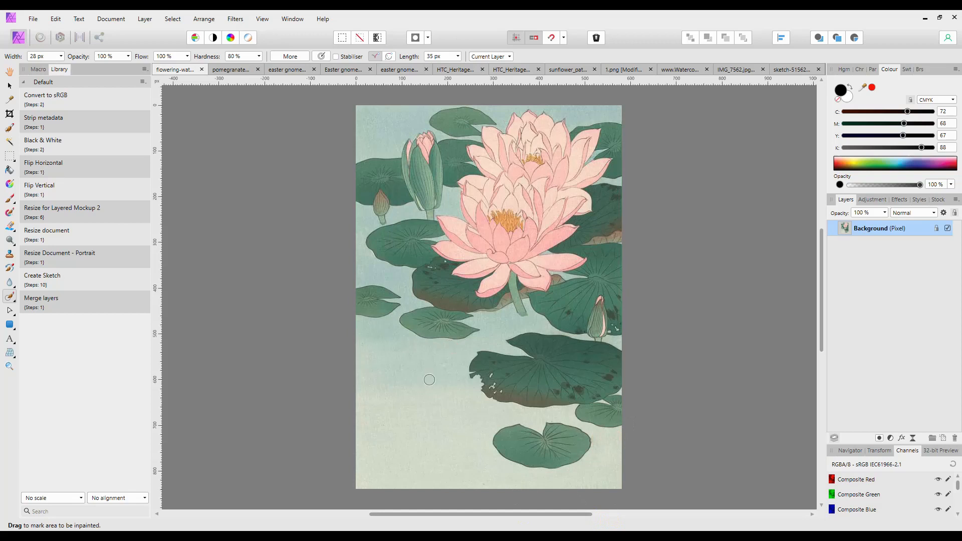
mouse_move(426, 403)
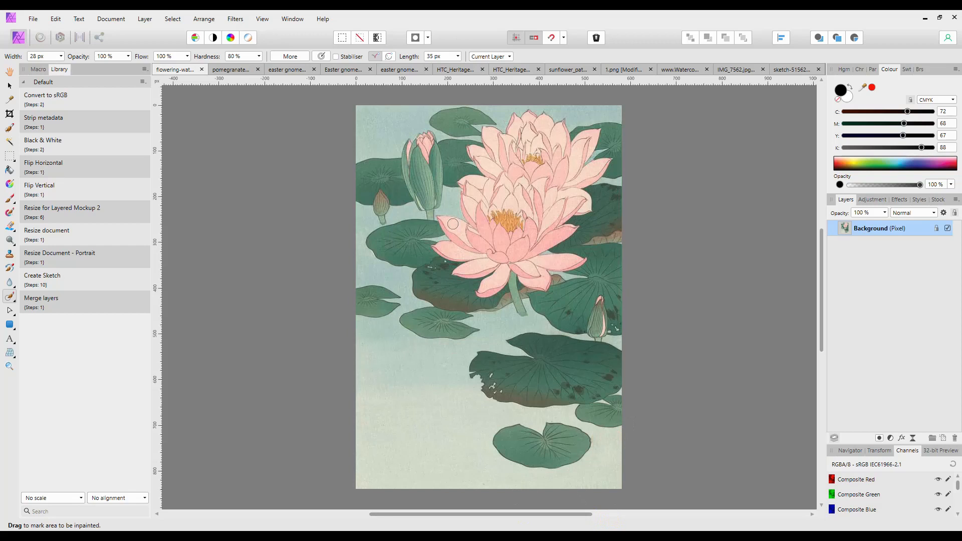
mouse_move(399, 359)
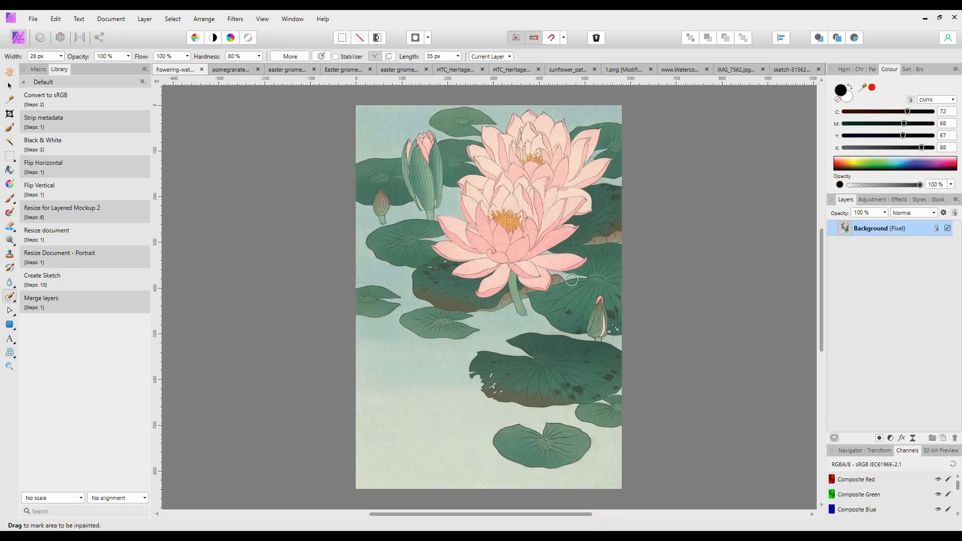
- Select the Background layer and duplicate it from the Layer menu
left_click(870, 228)
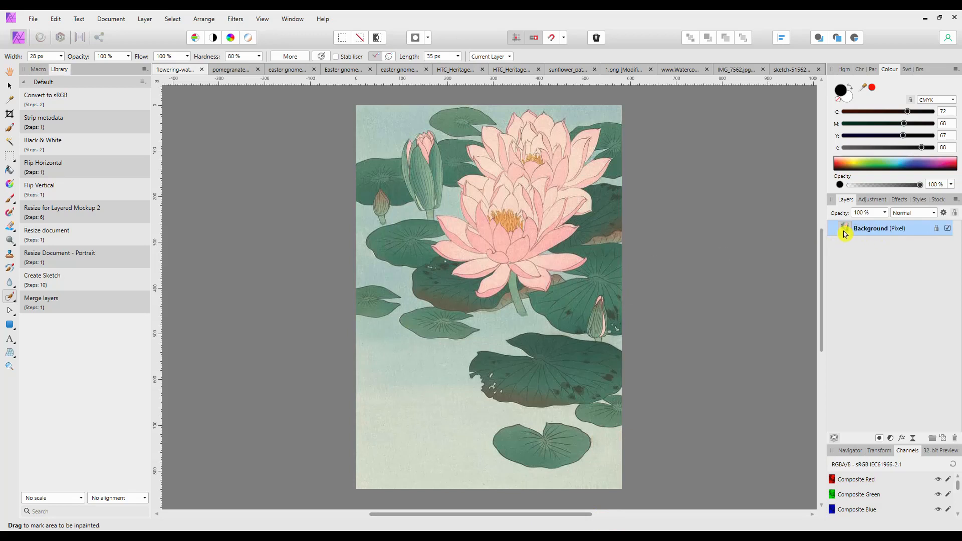
mouse_move(853, 235)
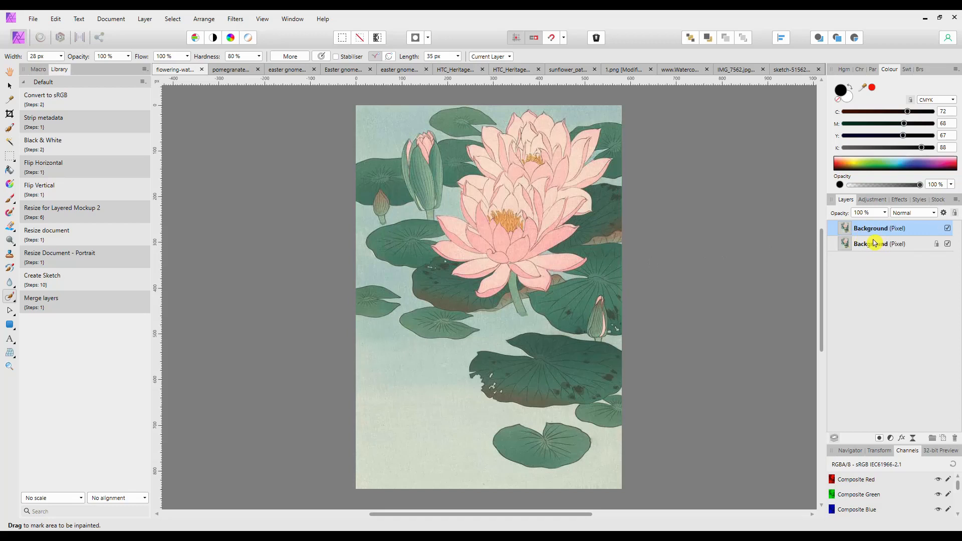
mouse_move(920, 245)
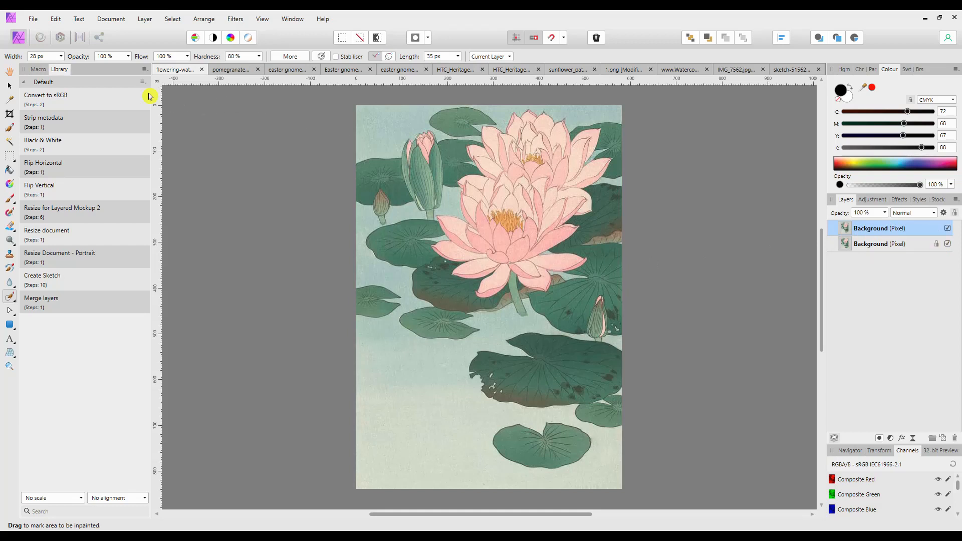
left_click(145, 19)
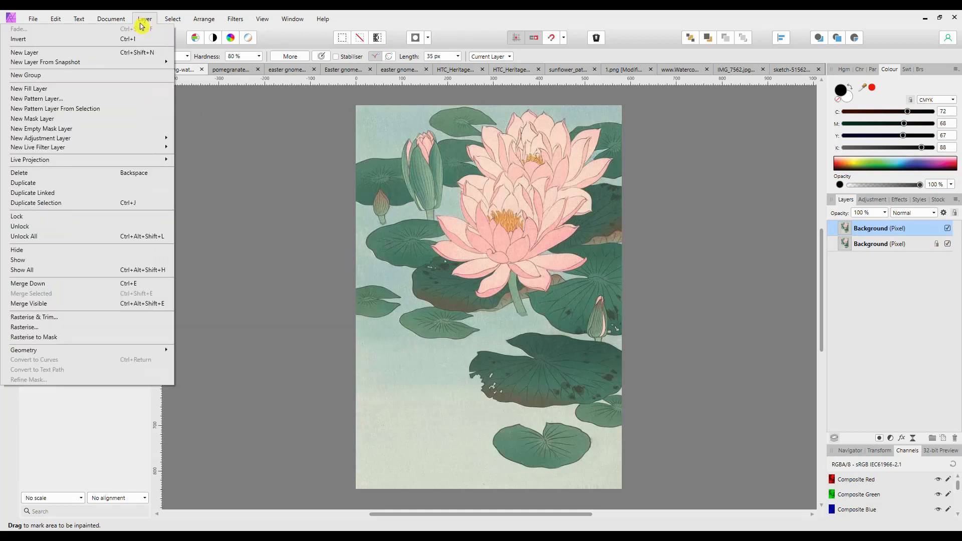
mouse_move(37, 191)
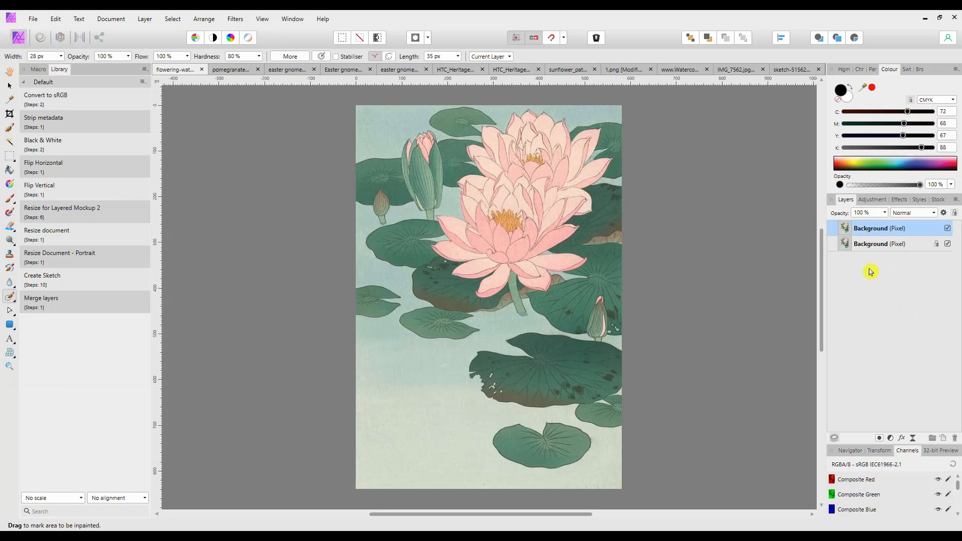
mouse_move(893, 440)
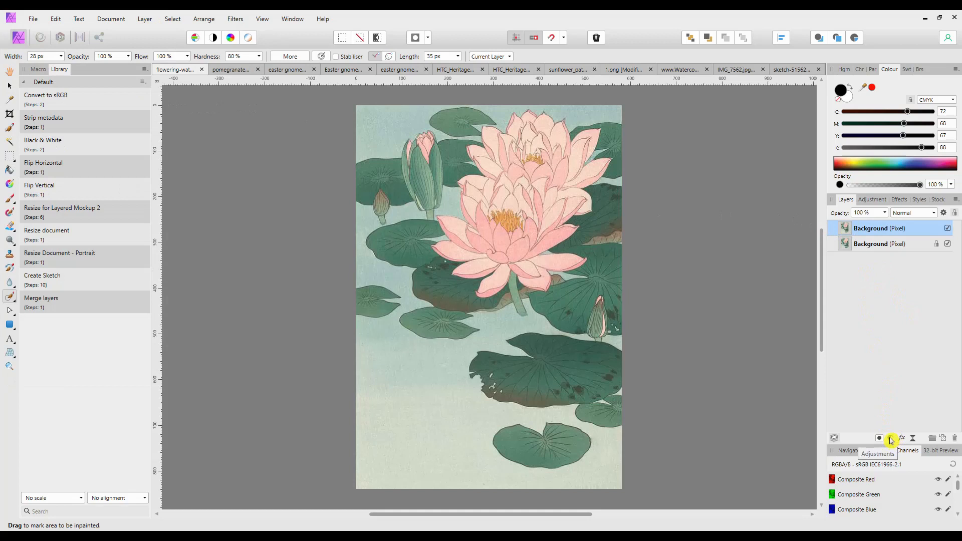
- Add an HSL Shift adjustment with Saturation at -100% to make the print greyscale
left_click(891, 438)
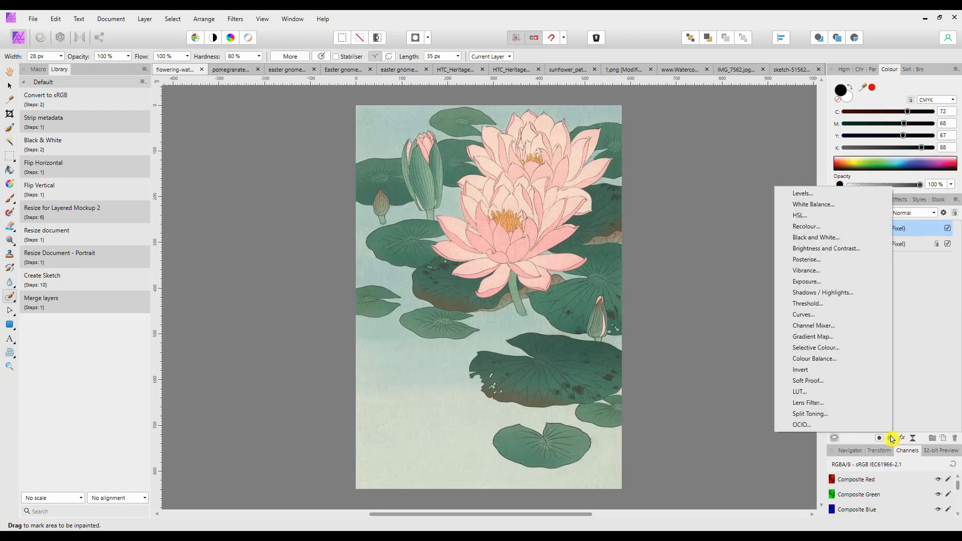
mouse_move(800, 216)
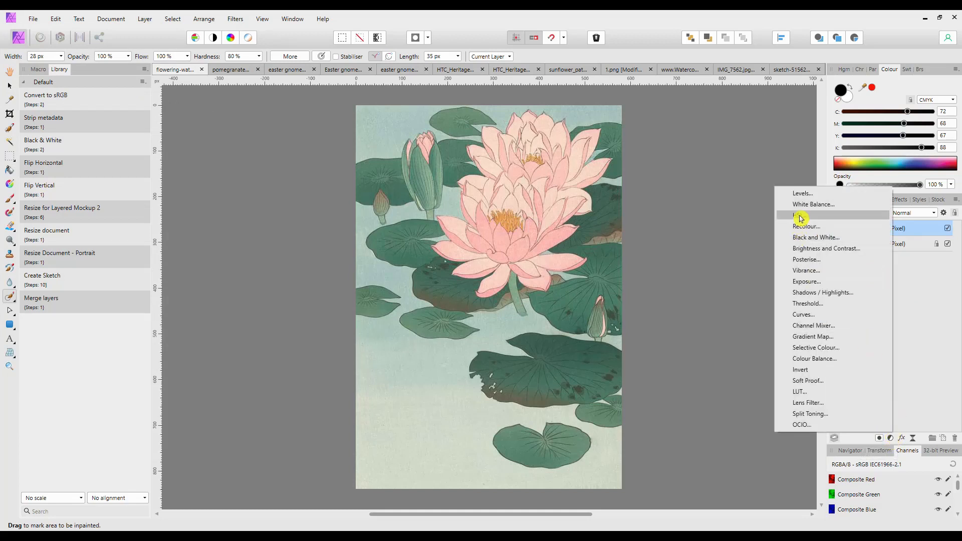
left_click(800, 215)
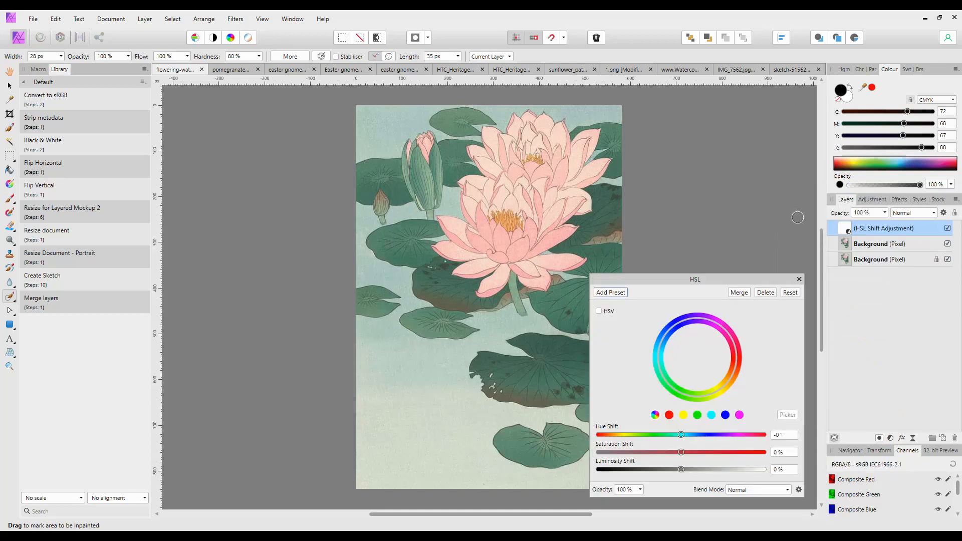
mouse_move(759, 345)
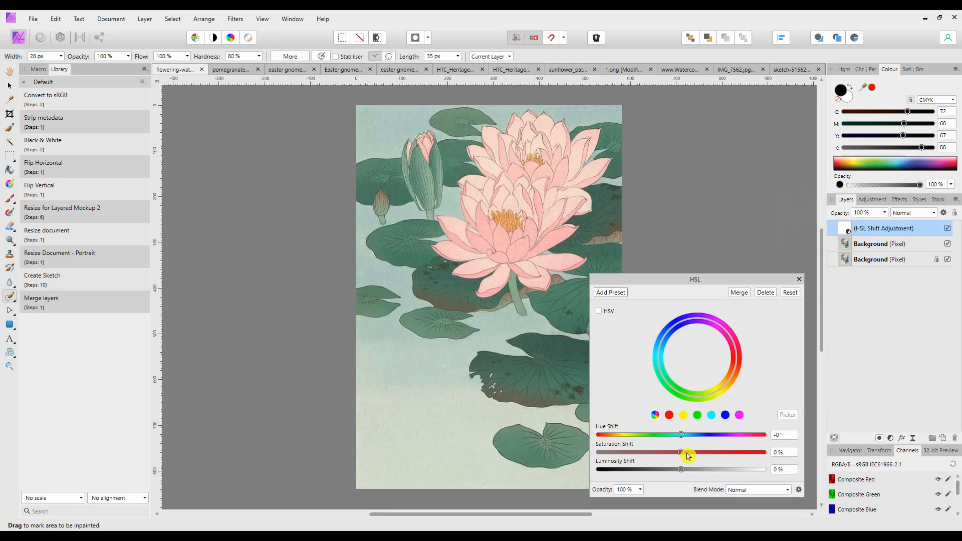
left_click_drag(681, 453, 680, 453)
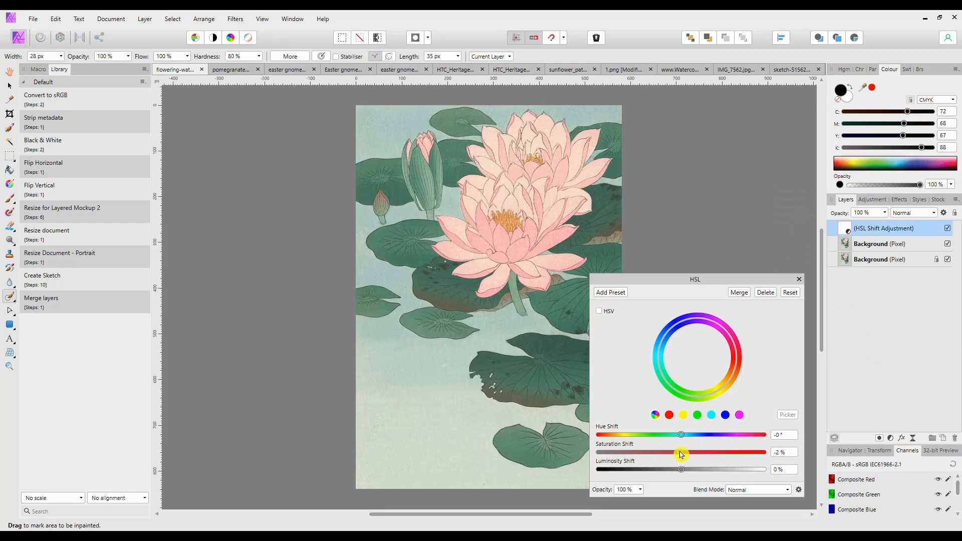
left_click_drag(680, 452, 598, 452)
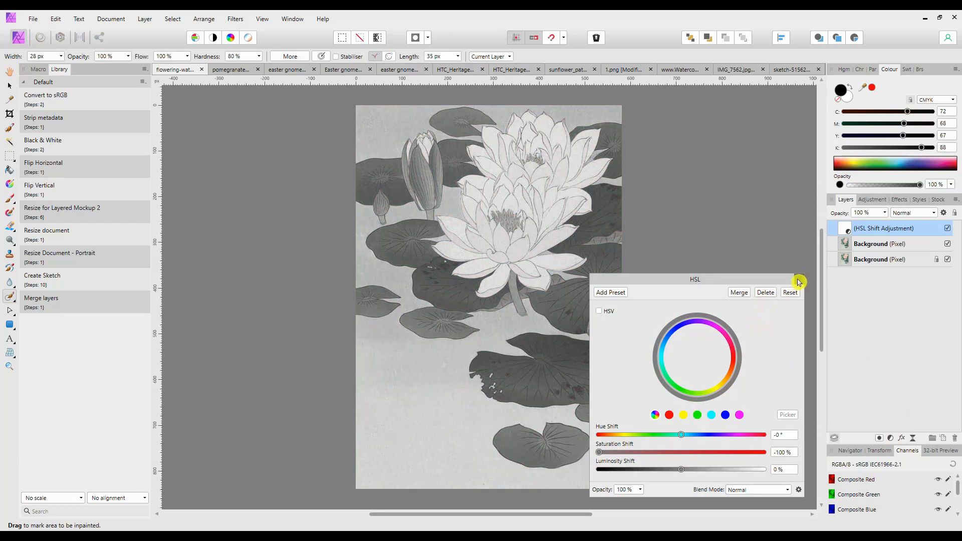
left_click(798, 281)
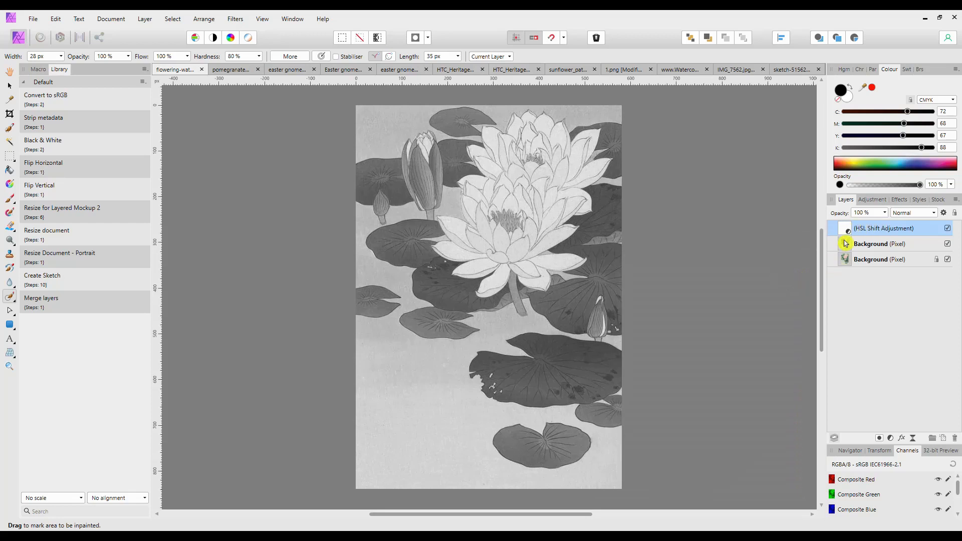
- Set the upper Background layer's blend mode to Colour Dodge
left_click(879, 244)
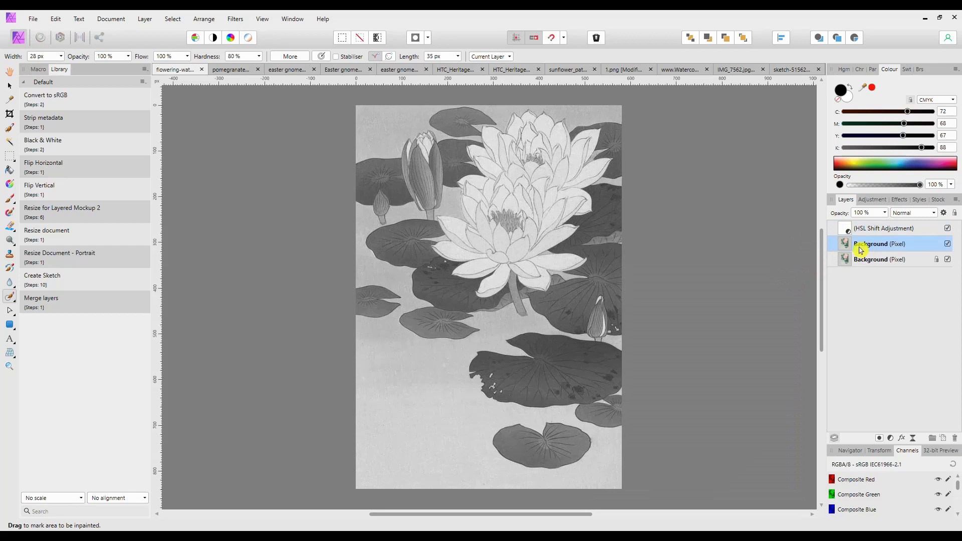
mouse_move(862, 230)
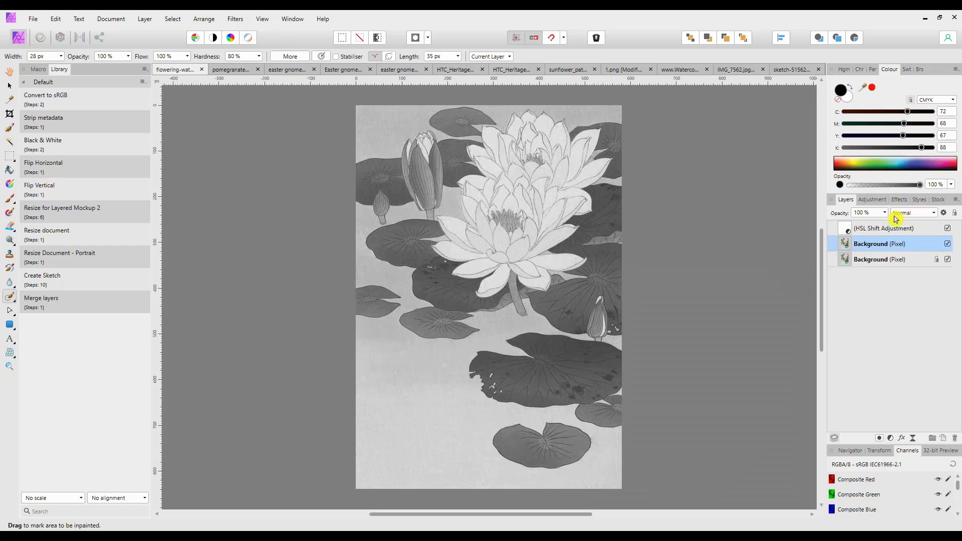
mouse_move(932, 216)
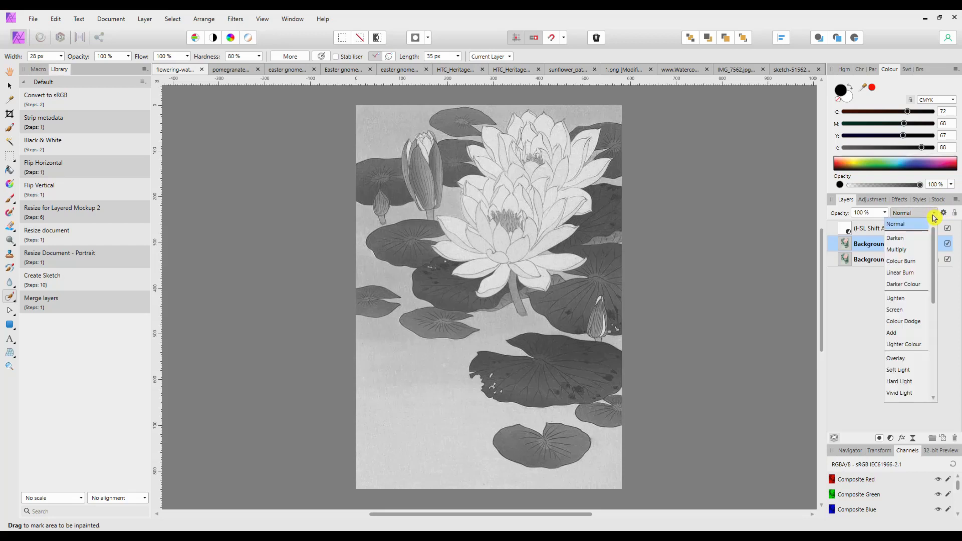
left_click(903, 321)
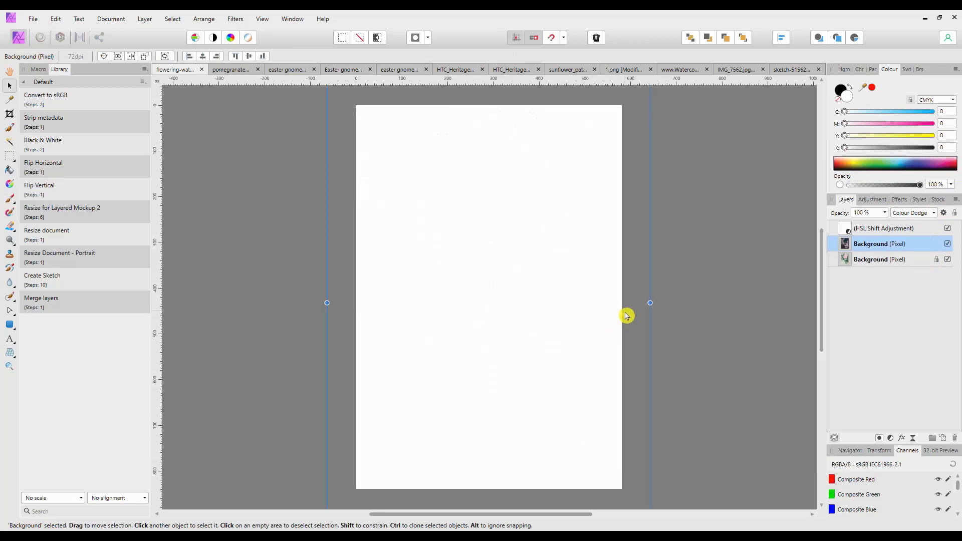
mouse_move(490, 419)
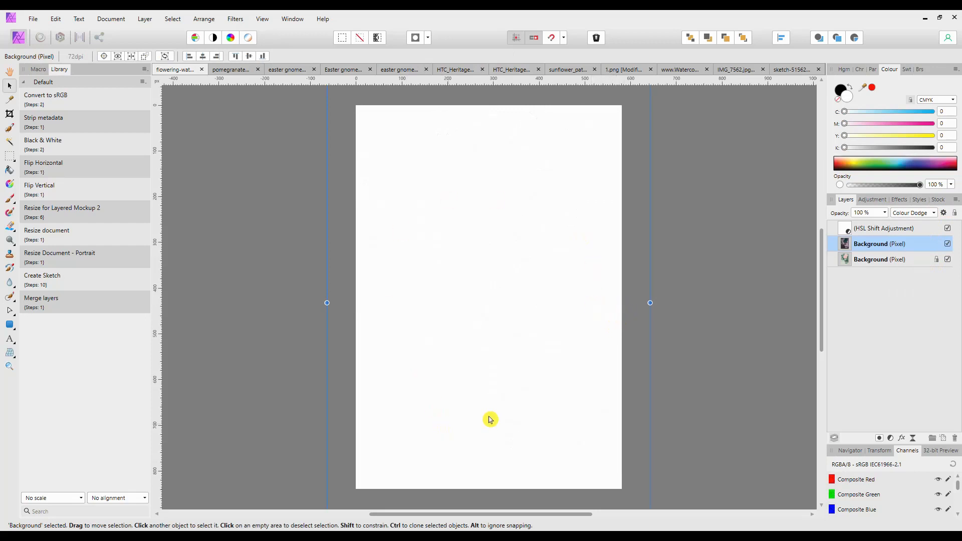
mouse_move(508, 204)
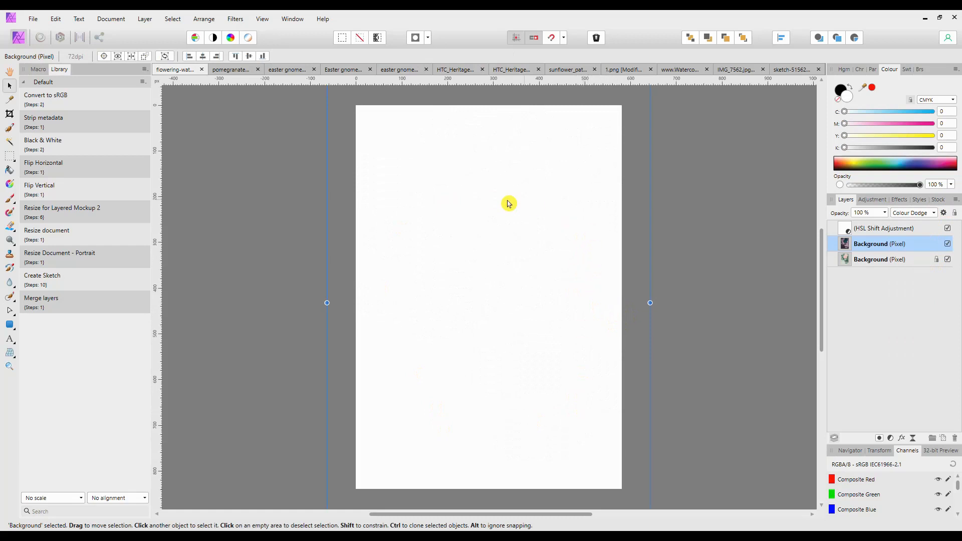
mouse_move(500, 274)
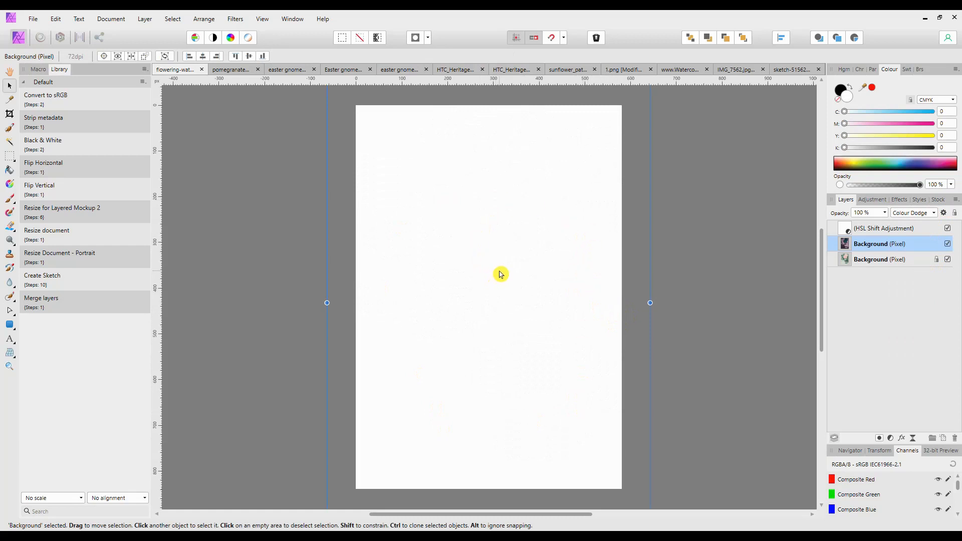
mouse_move(604, 331)
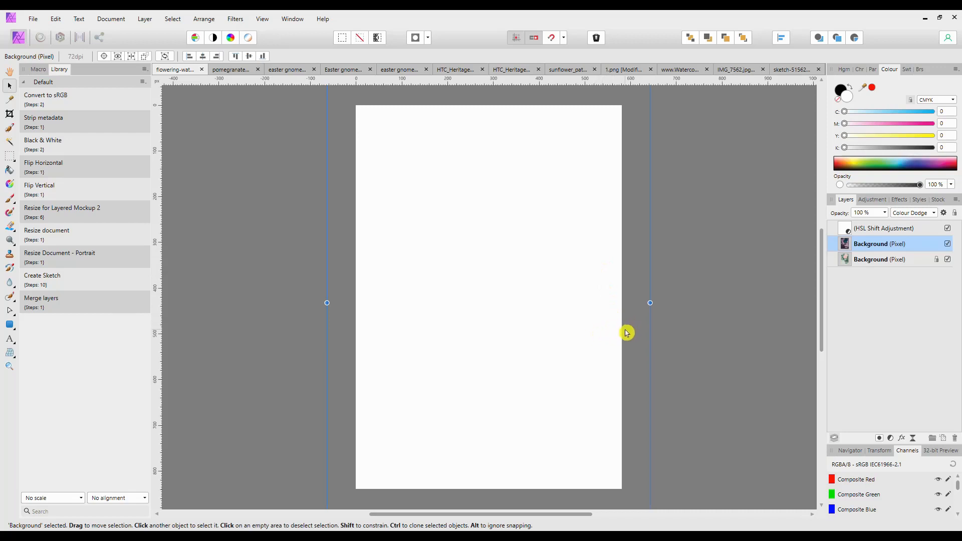
mouse_move(556, 201)
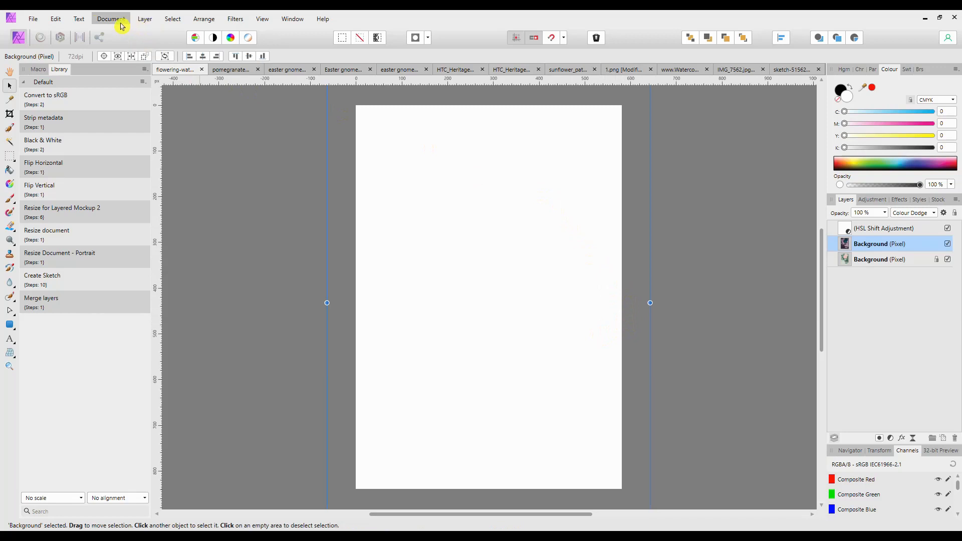
- Add a live Gaussian Blur filter layer and settle its radius at 6.9 px
left_click(144, 19)
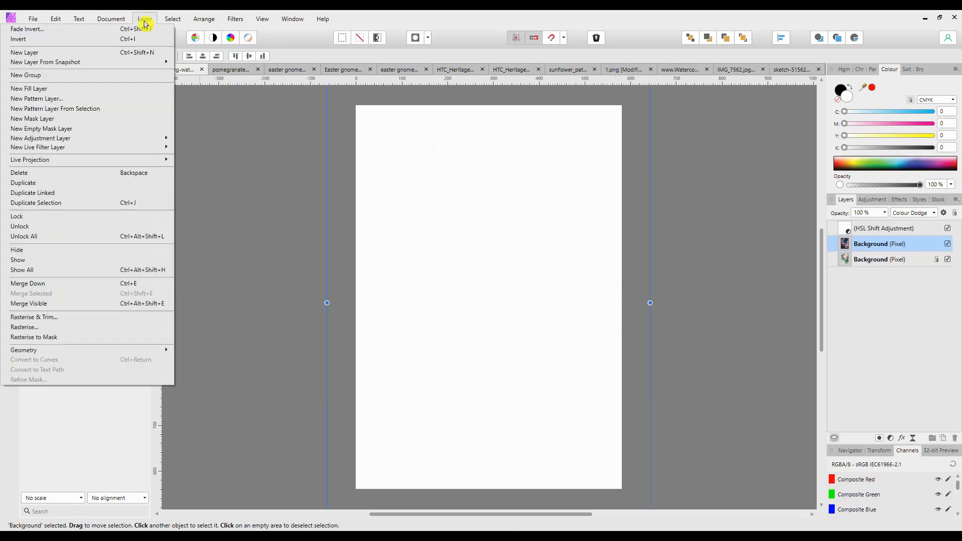
mouse_move(153, 25)
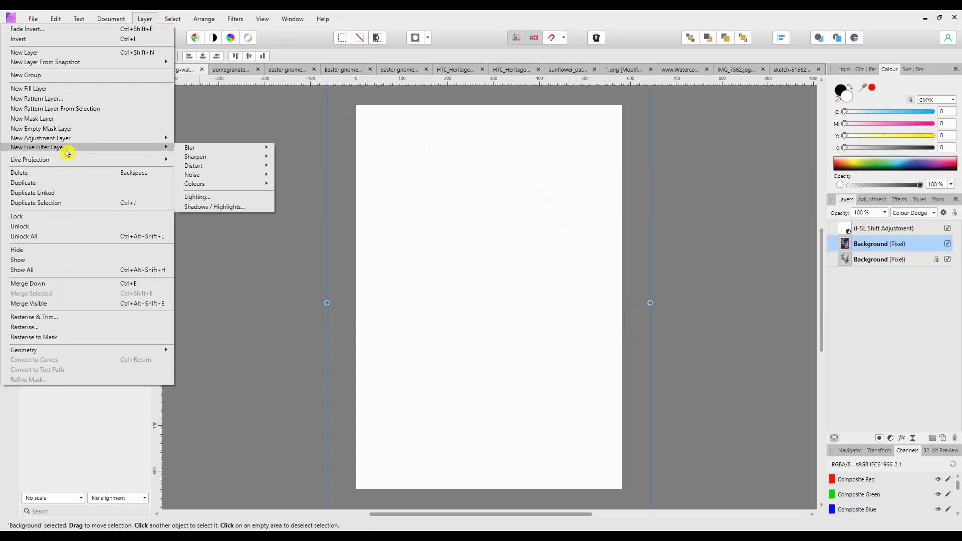
mouse_move(157, 151)
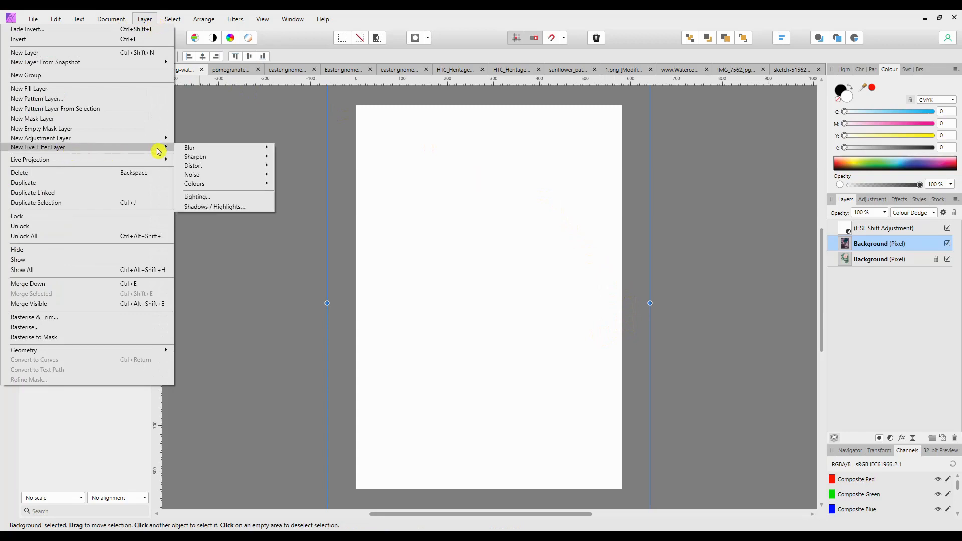
mouse_move(197, 147)
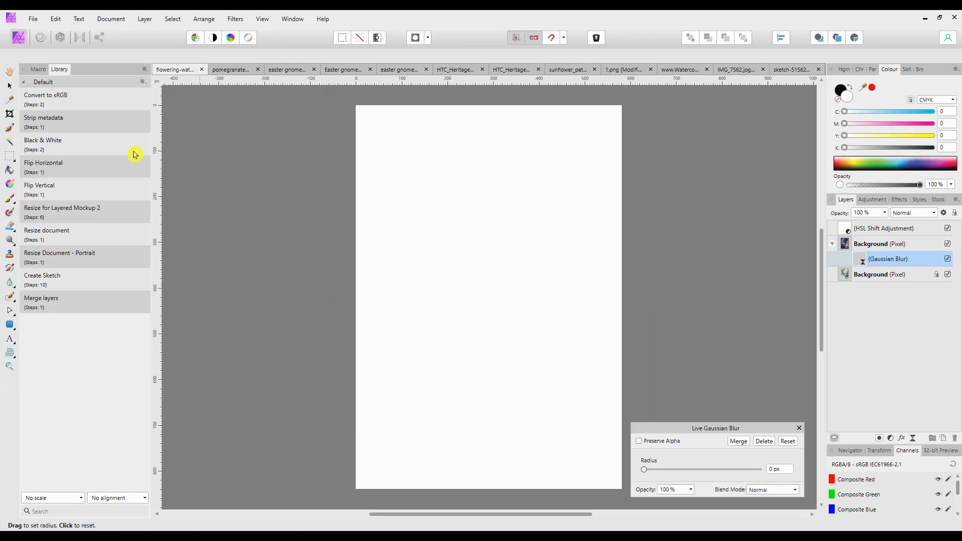
left_click_drag(643, 469, 653, 470)
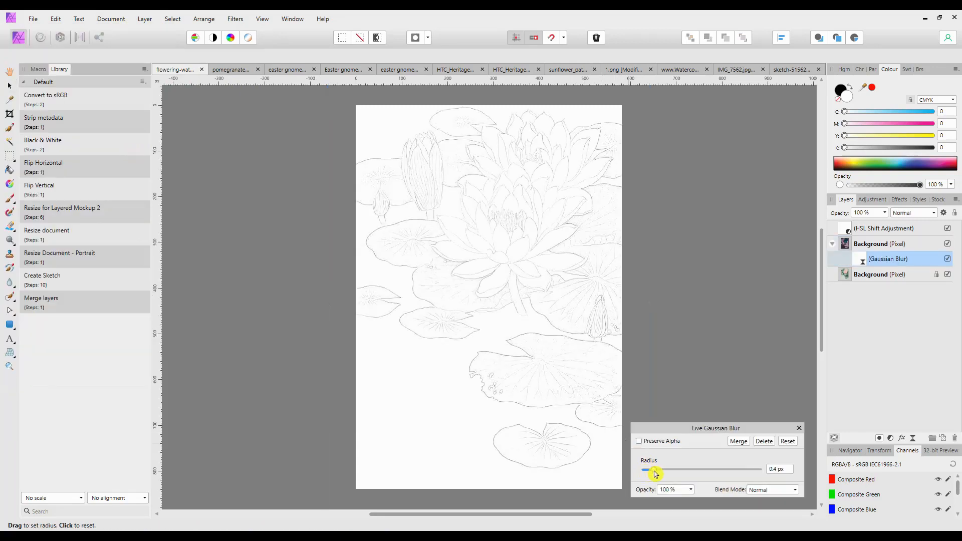
left_click_drag(654, 470, 672, 470)
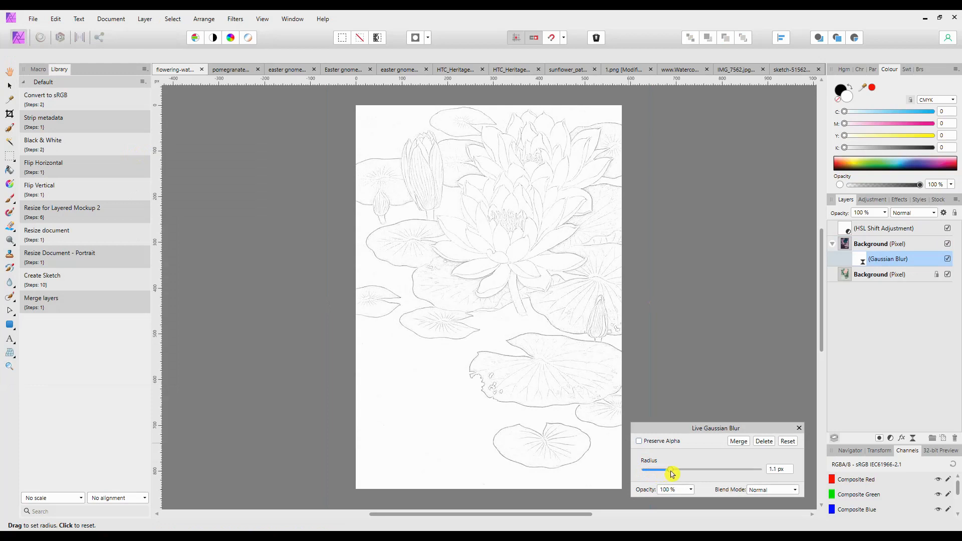
left_click_drag(670, 469, 679, 473)
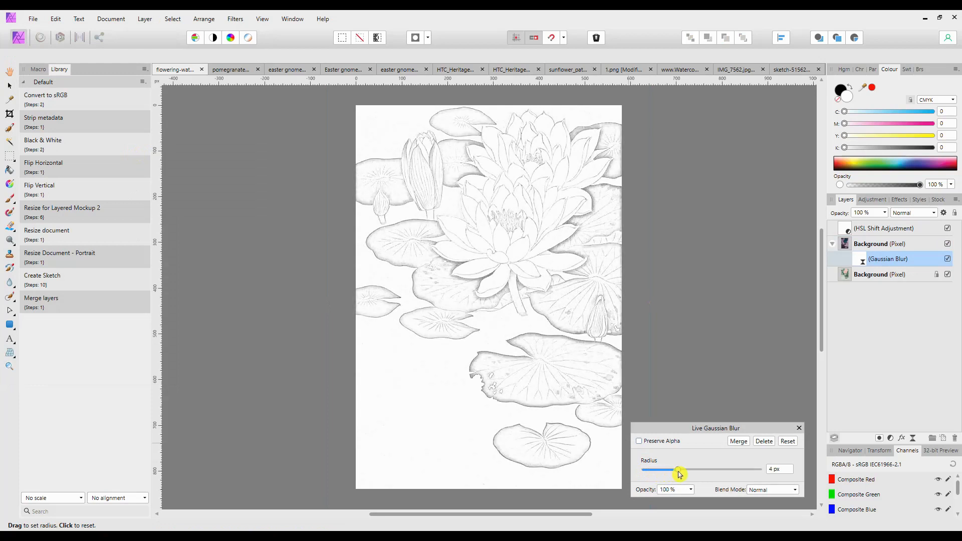
left_click_drag(678, 470, 683, 470)
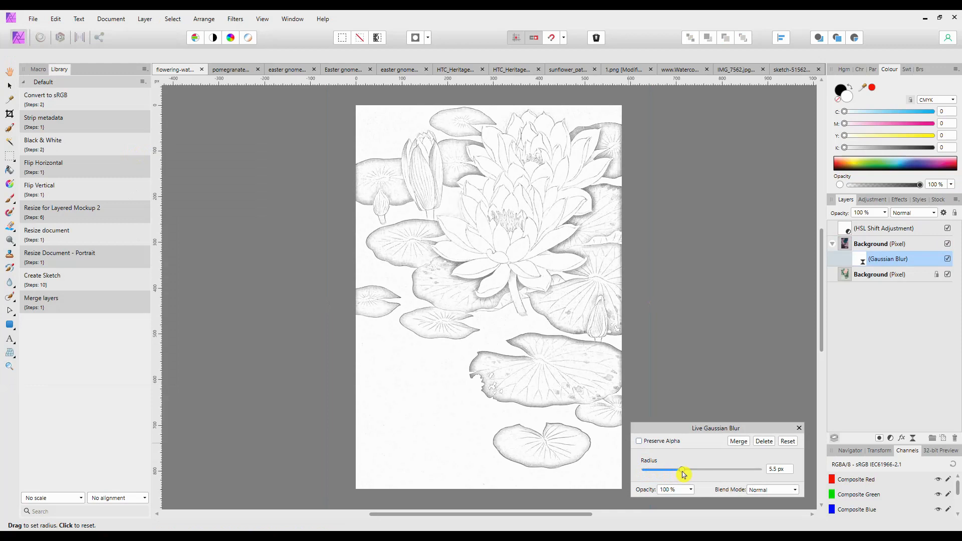
left_click_drag(683, 470, 719, 469)
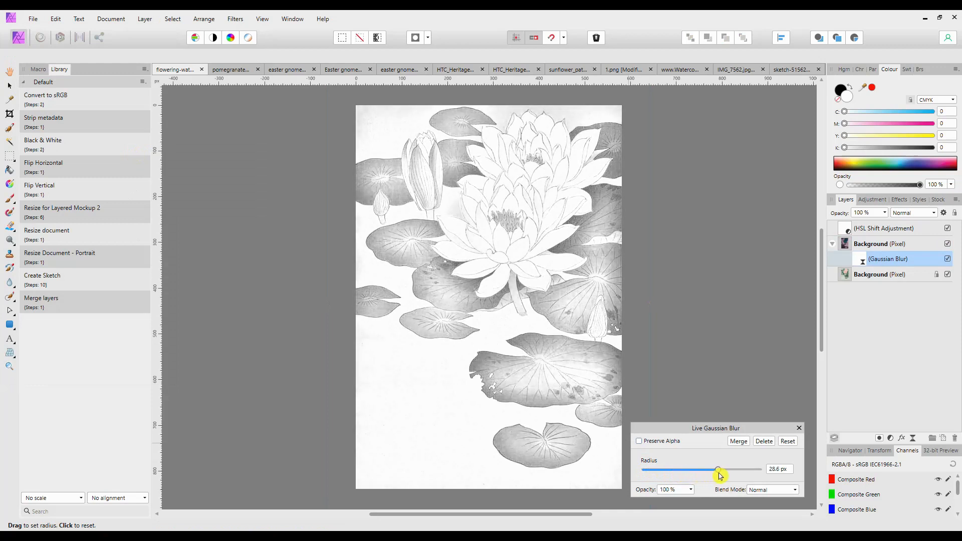
left_click_drag(719, 469, 759, 469)
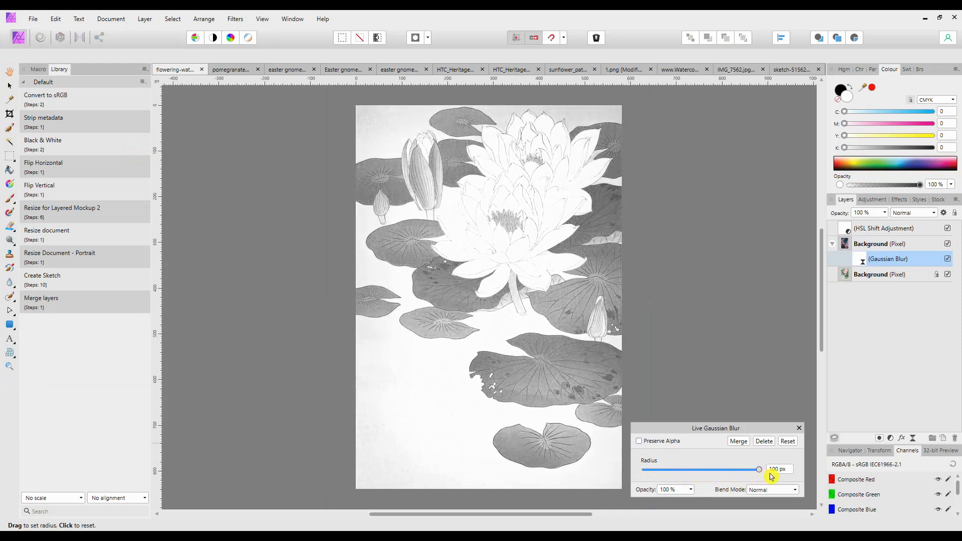
left_click_drag(759, 469, 680, 469)
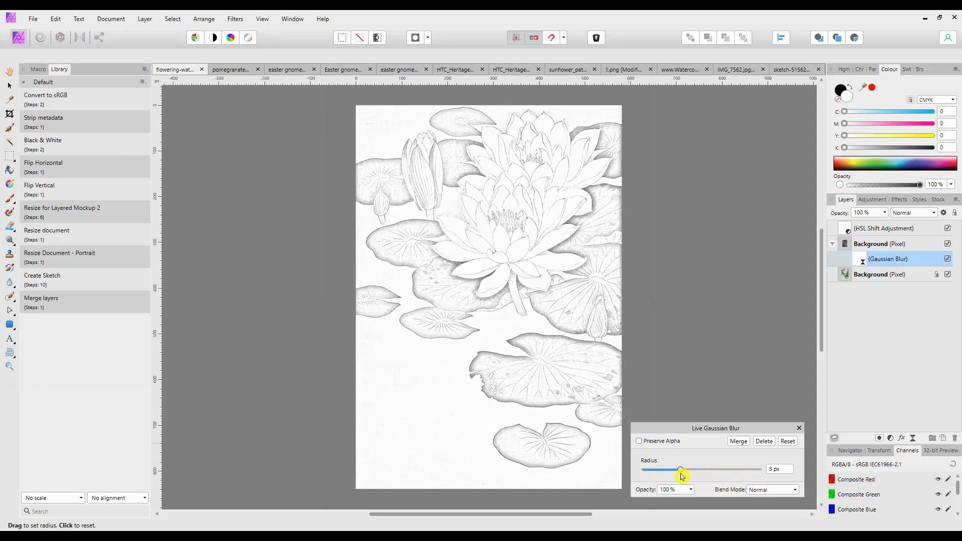
left_click_drag(680, 469, 678, 469)
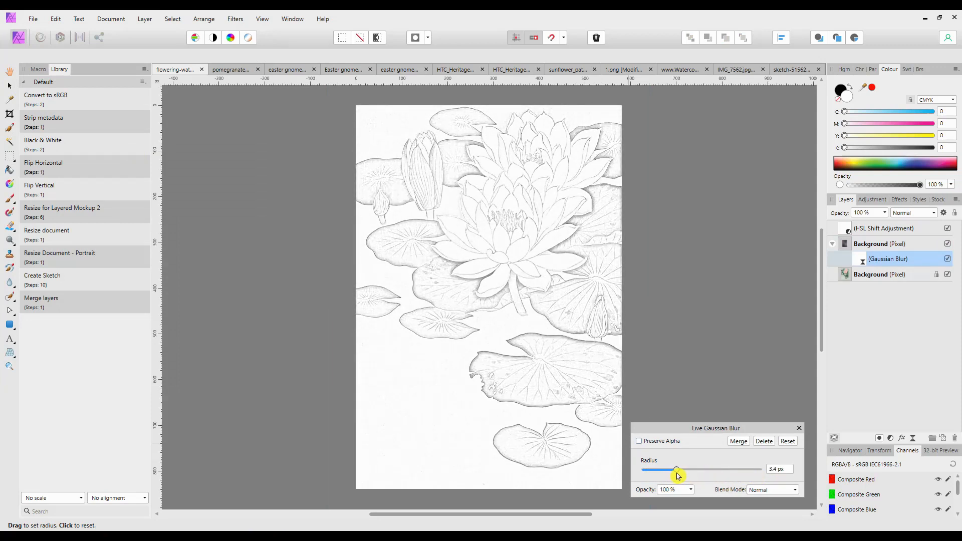
left_click_drag(677, 470, 682, 470)
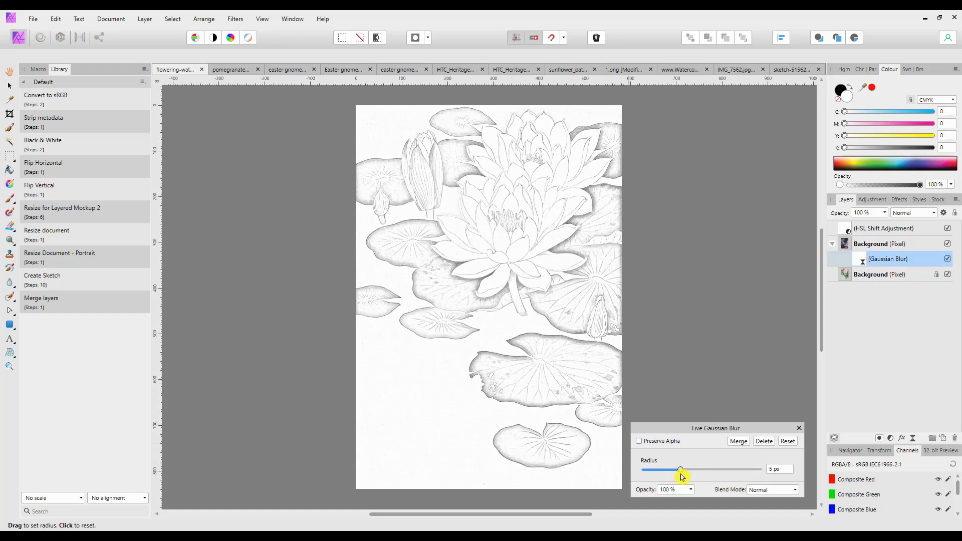
left_click_drag(680, 470, 683, 470)
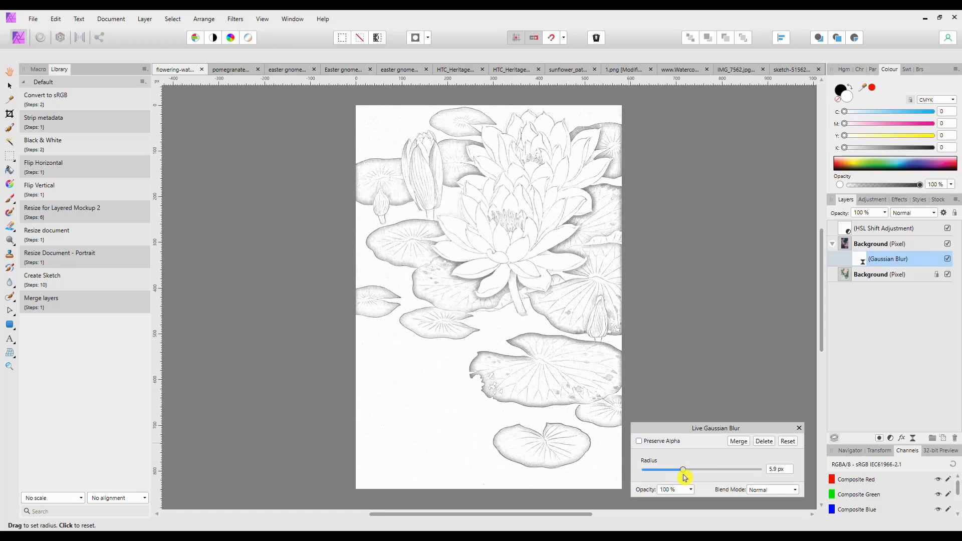
left_click_drag(683, 470, 685, 469)
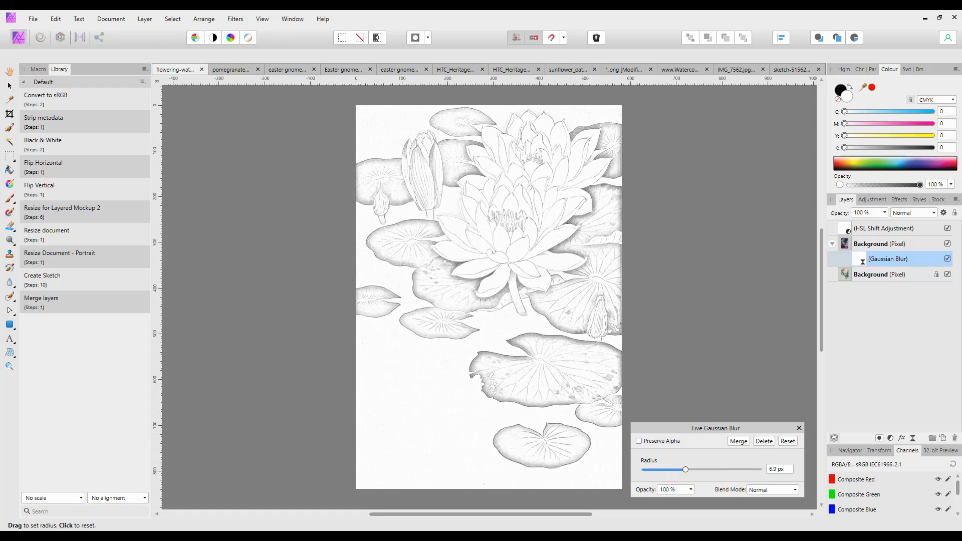
mouse_move(899, 293)
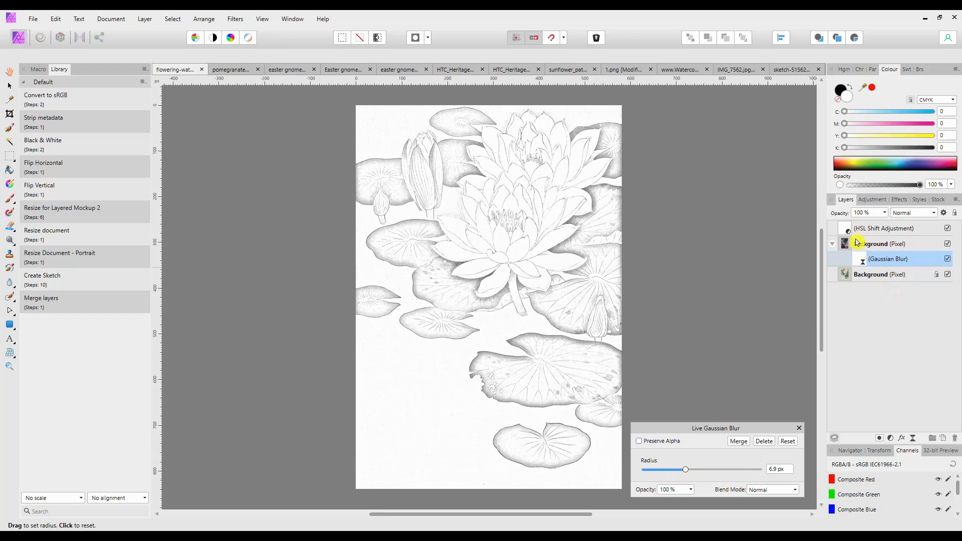
mouse_move(845, 229)
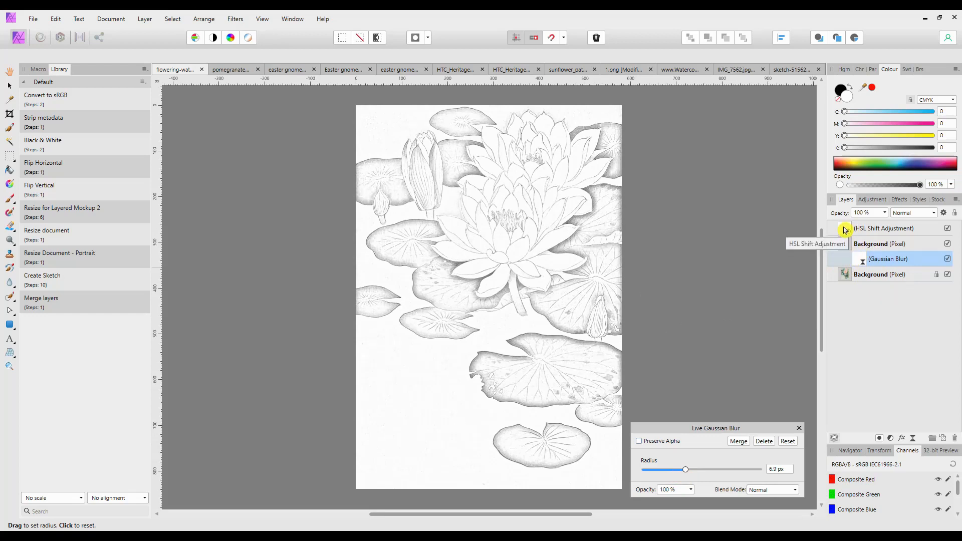
- Set the HSL Shift adjustment's Luminosity Shift to 19% to lighten the sketch
left_click(883, 228)
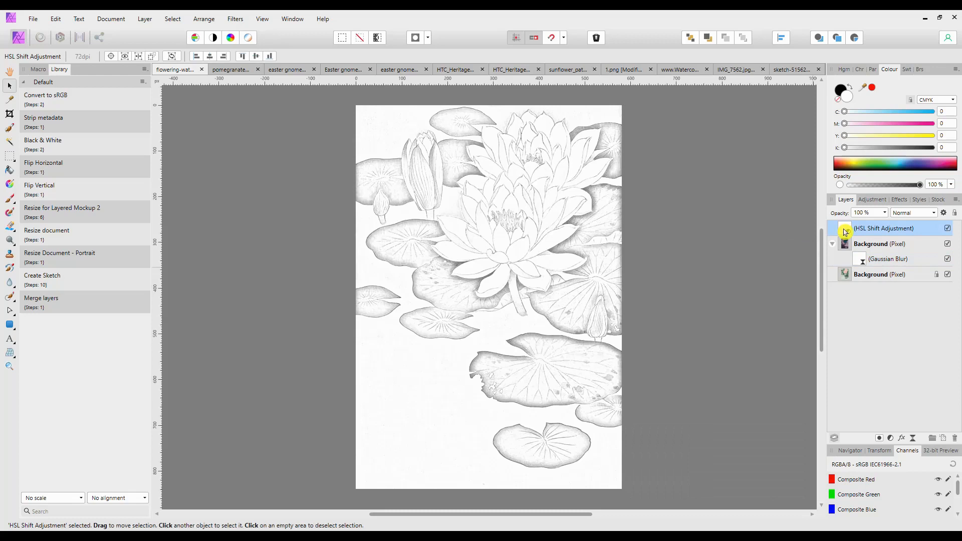
double_click(846, 228)
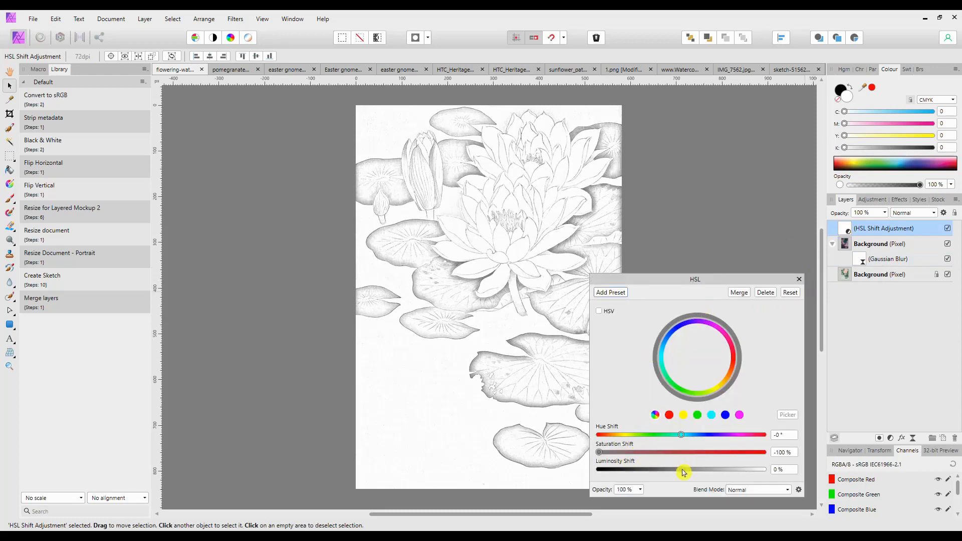
left_click_drag(683, 470, 659, 470)
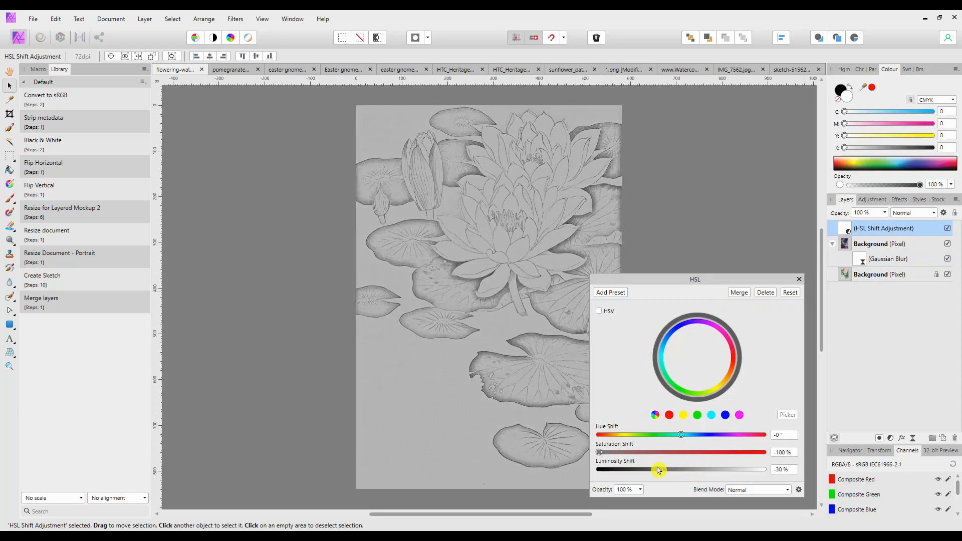
left_click_drag(659, 470, 697, 469)
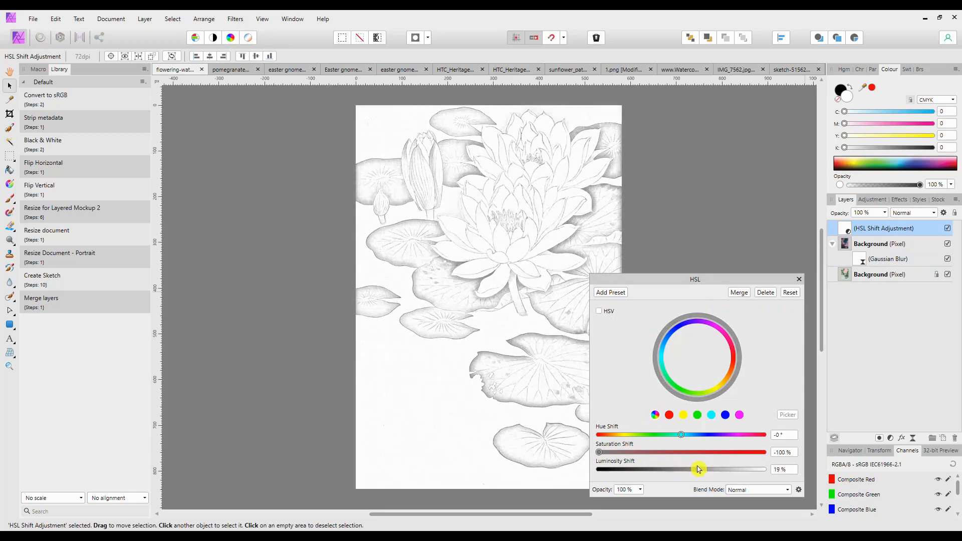
left_click(798, 279)
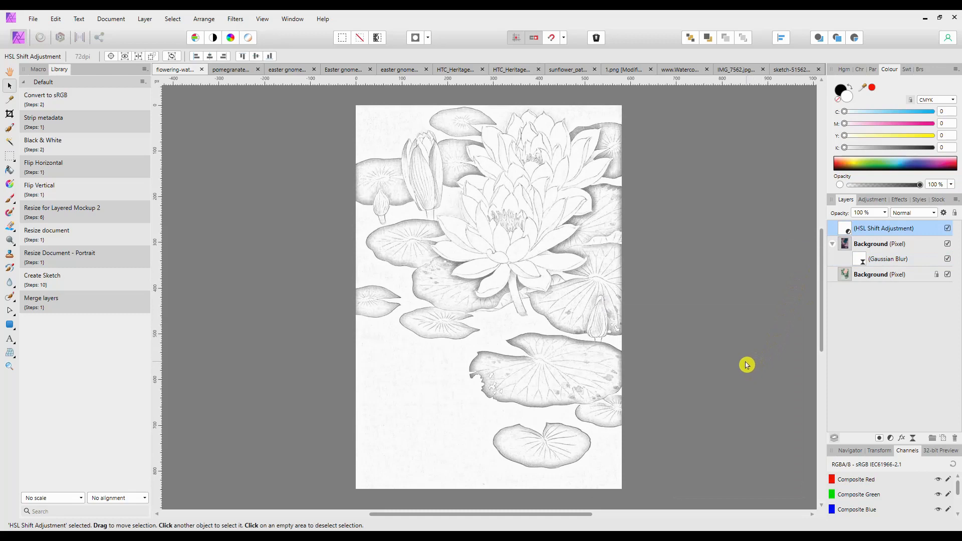
mouse_move(707, 314)
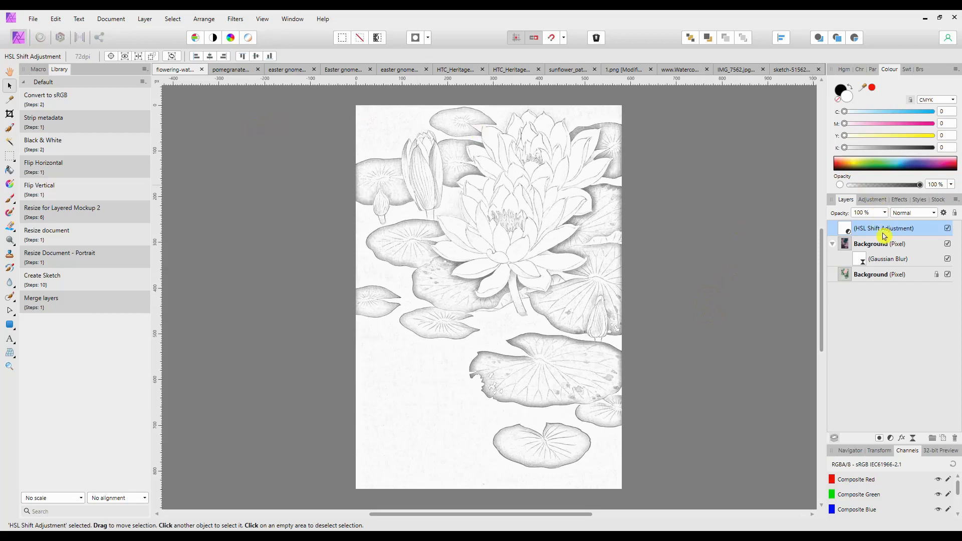
mouse_move(871, 230)
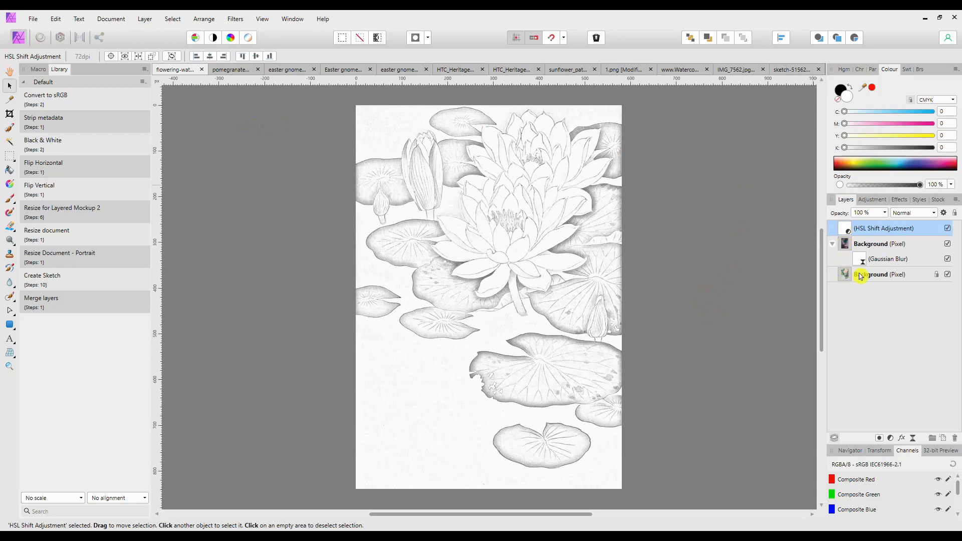
- Select all the water lily sketch's layers and merge them into one Background layer
left_click(878, 274)
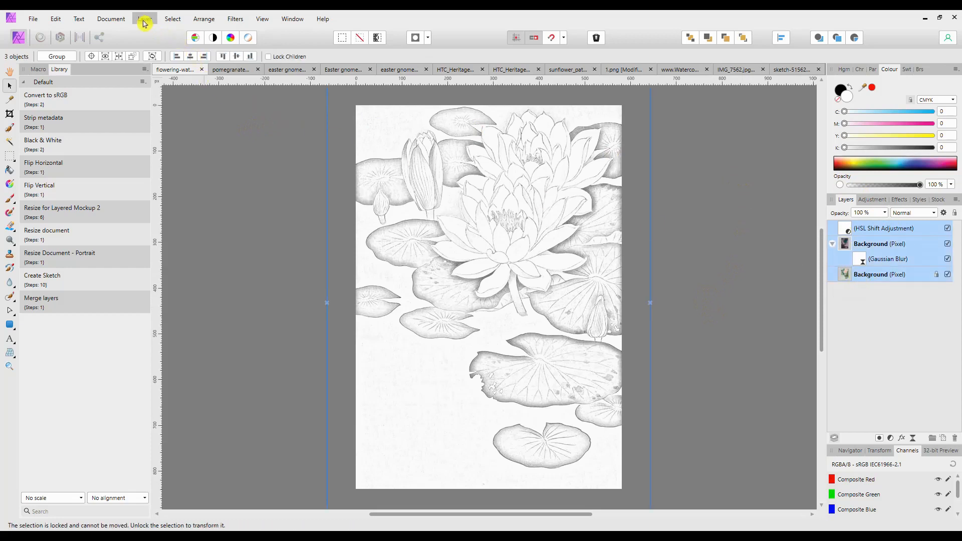
left_click(144, 19)
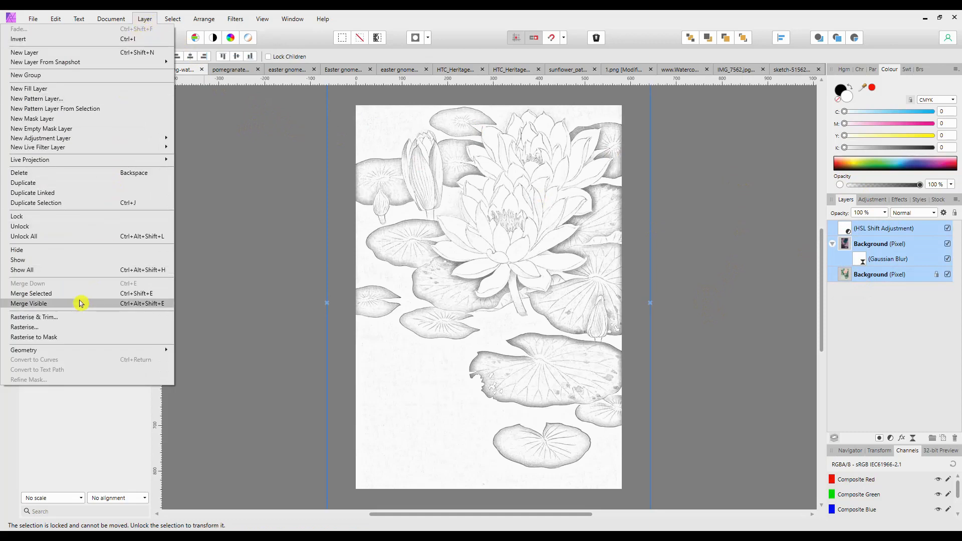
mouse_move(43, 293)
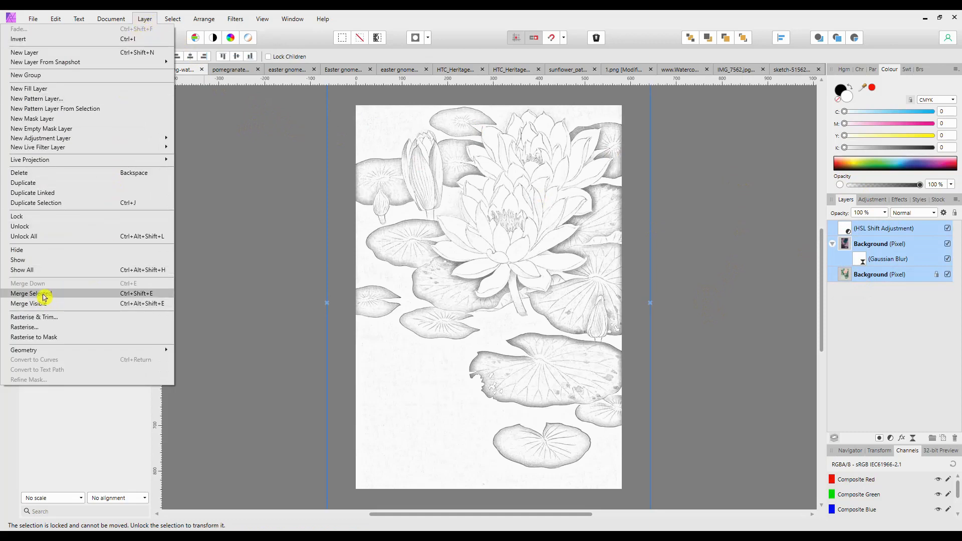
left_click(30, 304)
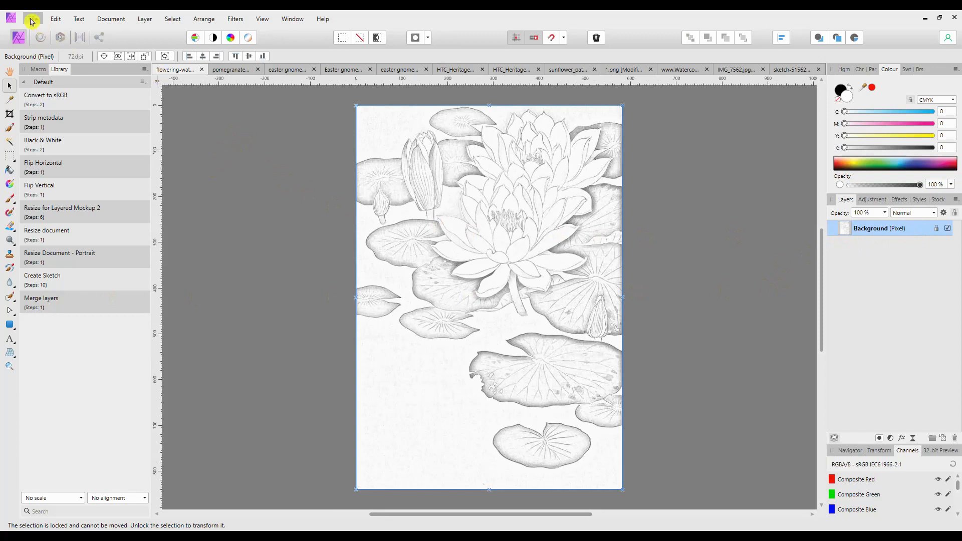
left_click(32, 19)
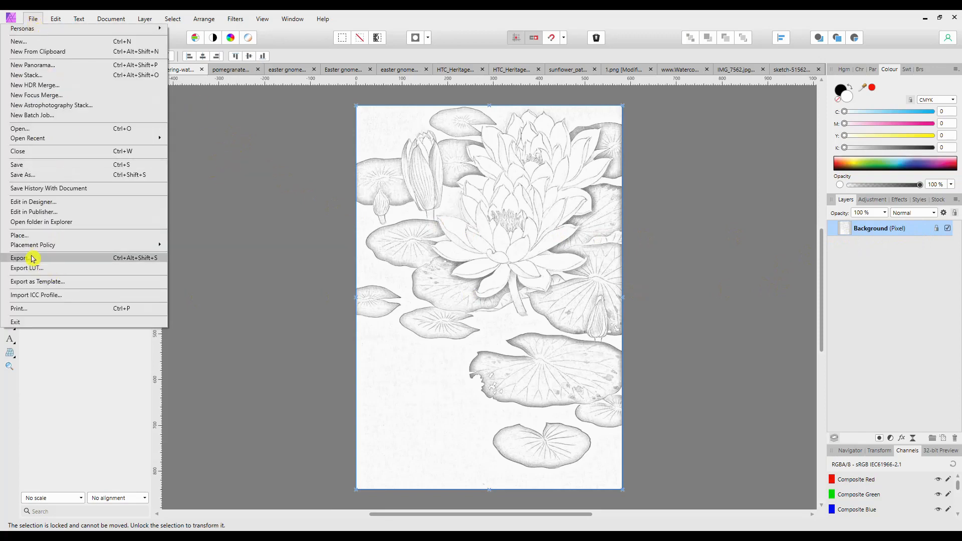
left_click(19, 258)
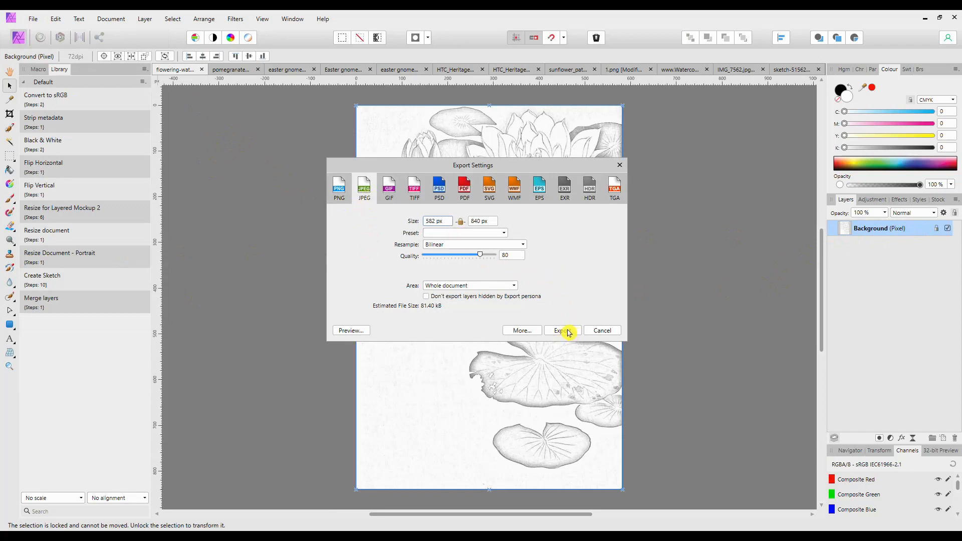
mouse_move(614, 322)
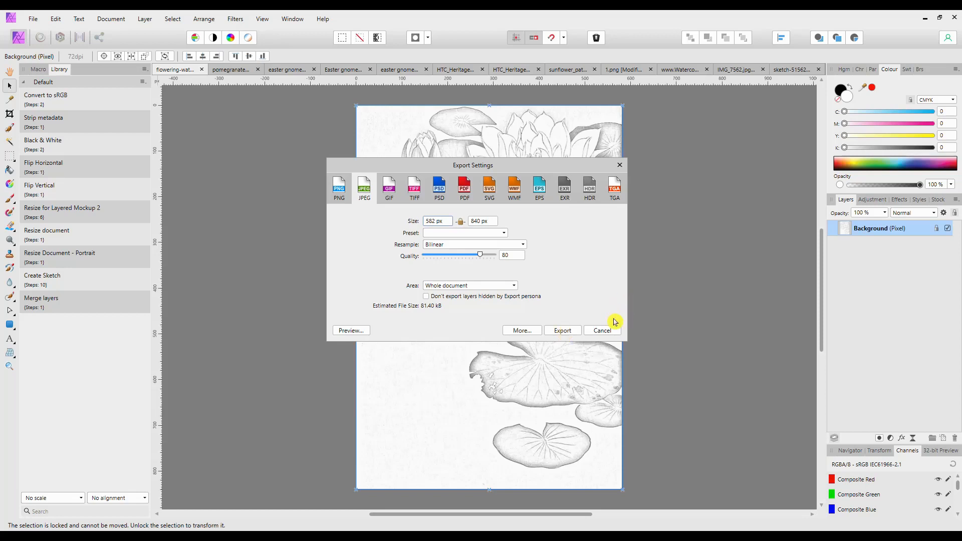
left_click(350, 331)
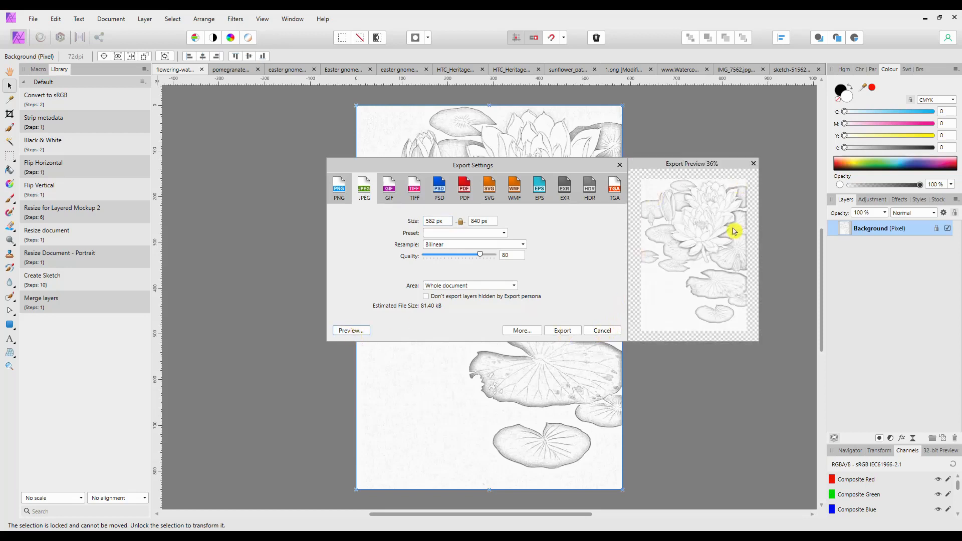
mouse_move(642, 338)
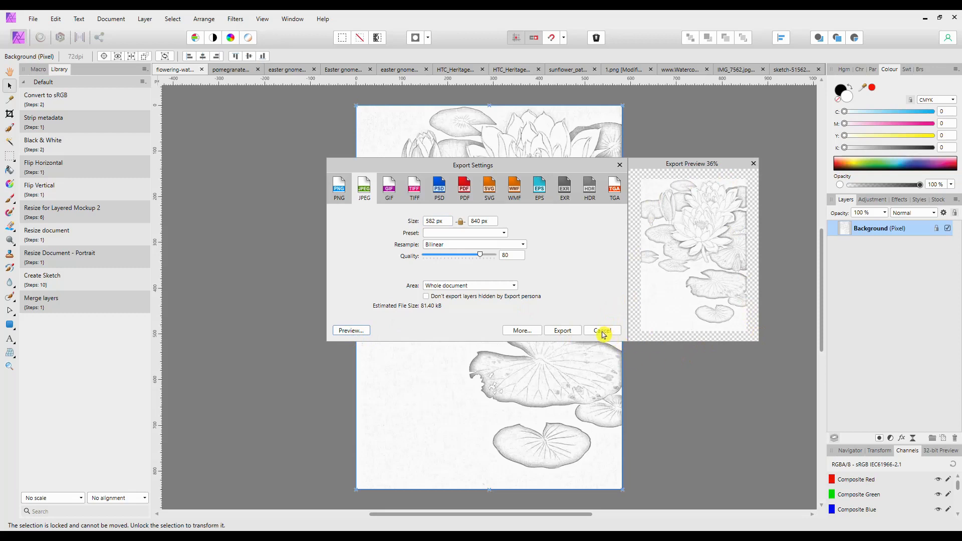
left_click(601, 330)
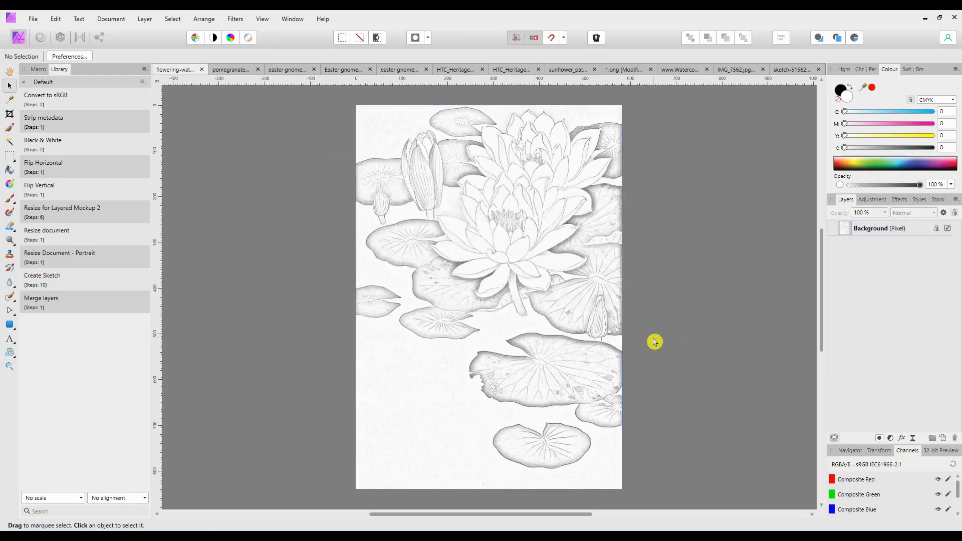
mouse_move(603, 279)
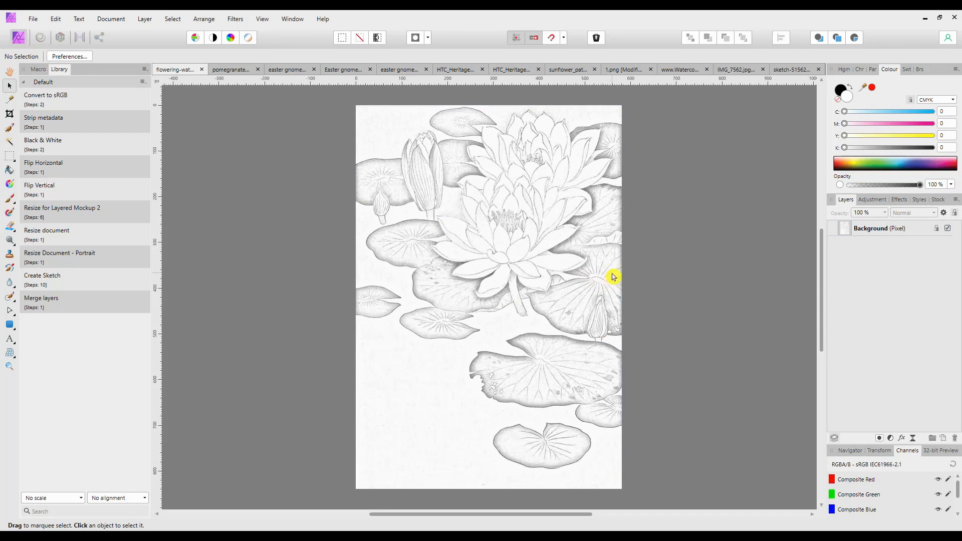
mouse_move(607, 281)
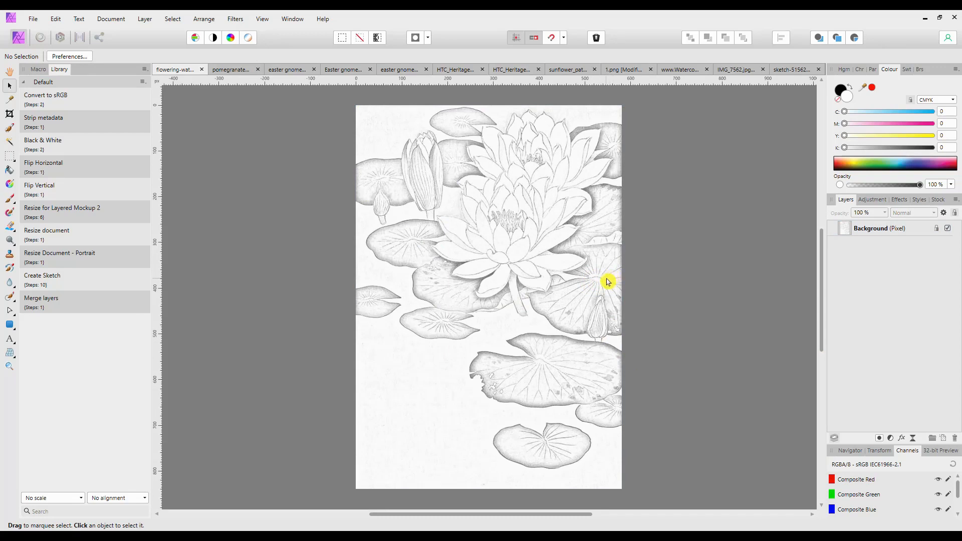
mouse_move(610, 279)
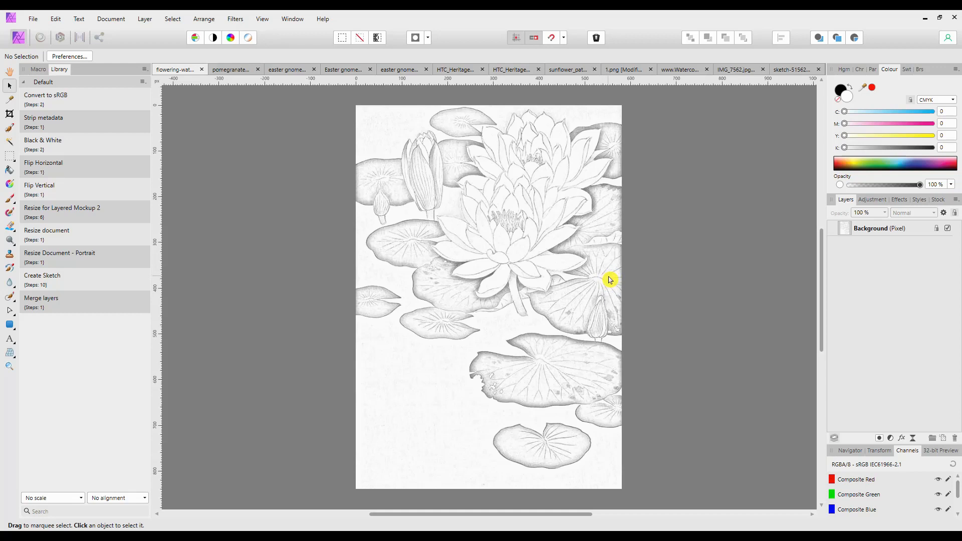
mouse_move(598, 260)
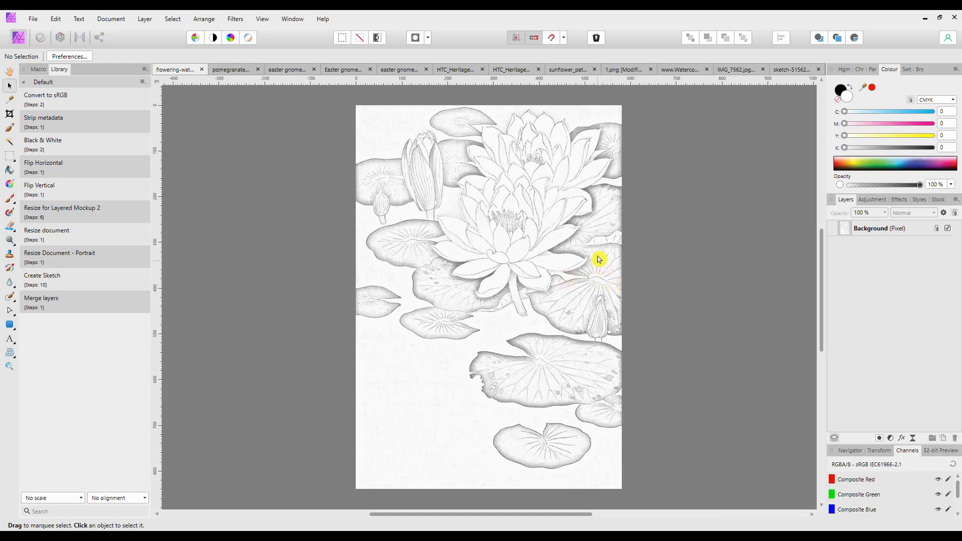
mouse_move(184, 110)
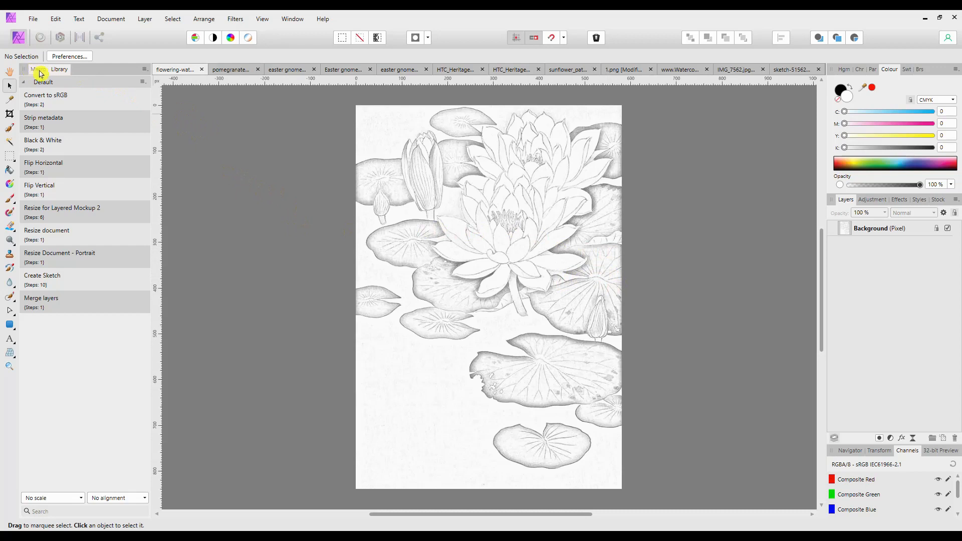
- On the pomegranate painting, paint out the top-left calligraphy with the Inpainting Brush
left_click(230, 69)
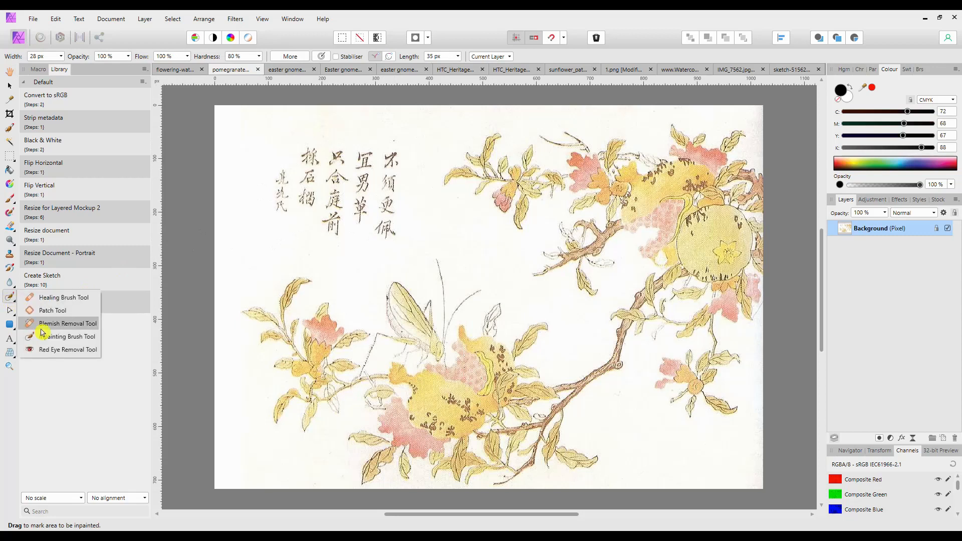
left_click_drag(291, 161, 356, 156)
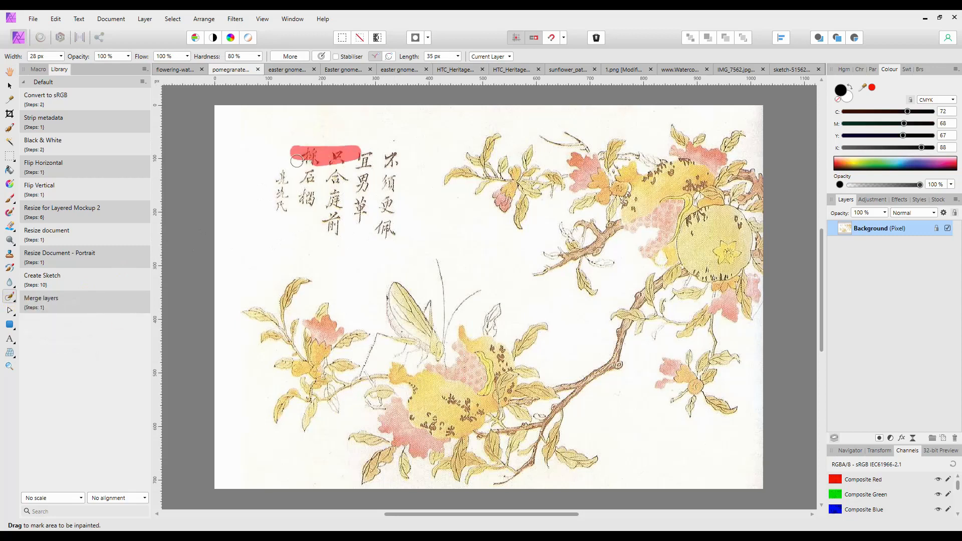
left_click_drag(298, 161, 396, 206)
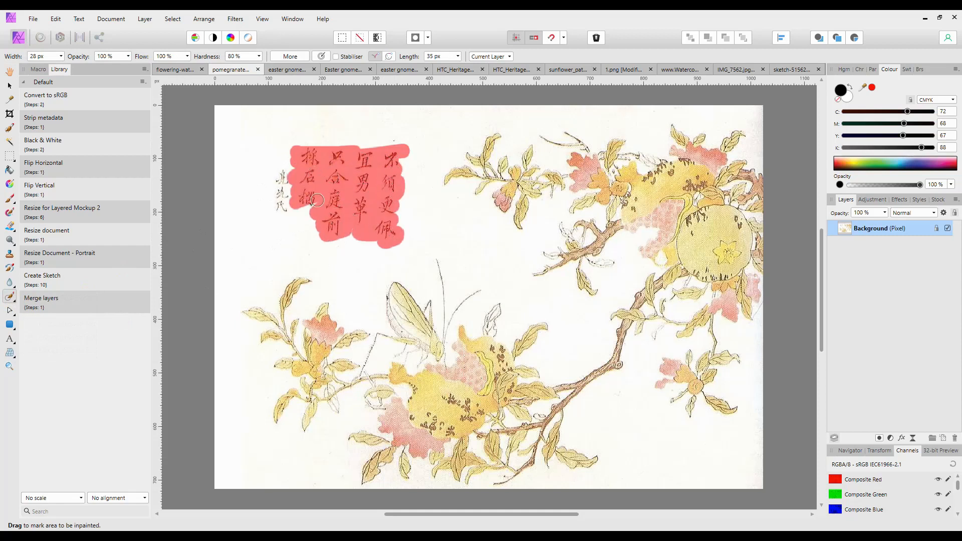
left_click_drag(319, 199, 277, 207)
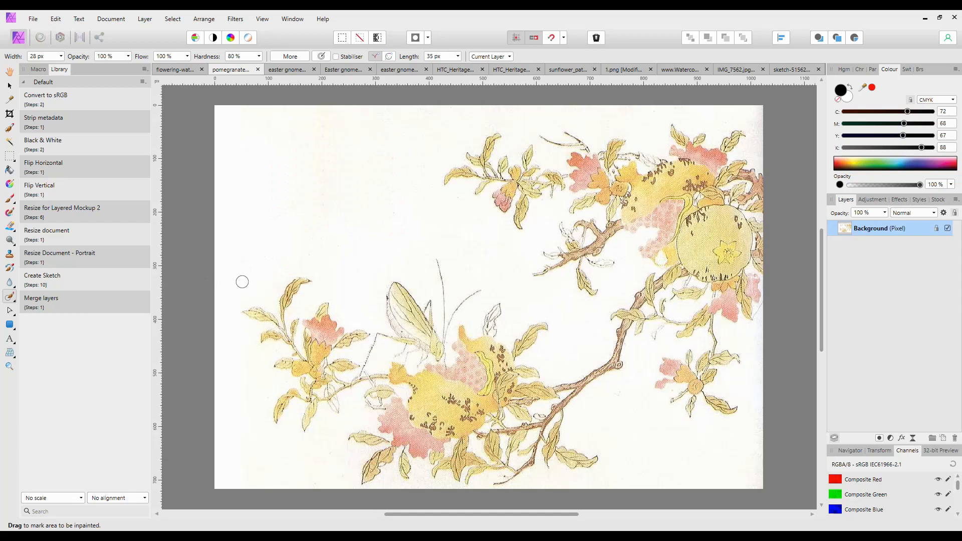
mouse_move(139, 204)
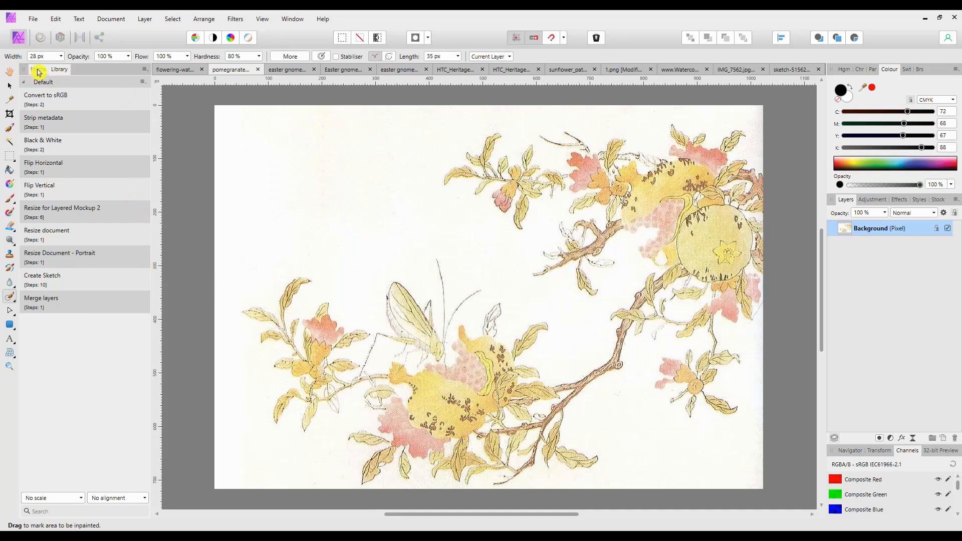
- Start recording in the Macro panel and duplicate the Background layer from the Layer menu
left_click(38, 68)
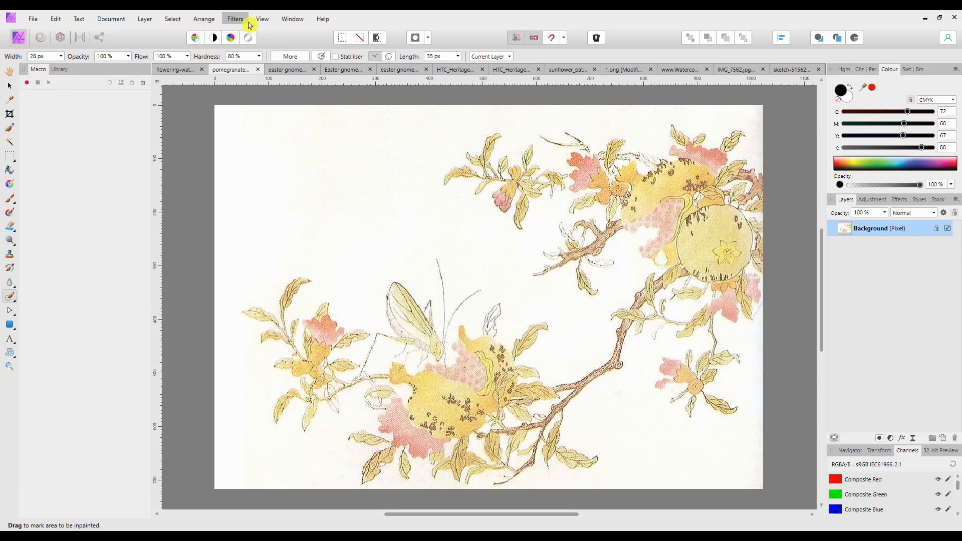
left_click(261, 18)
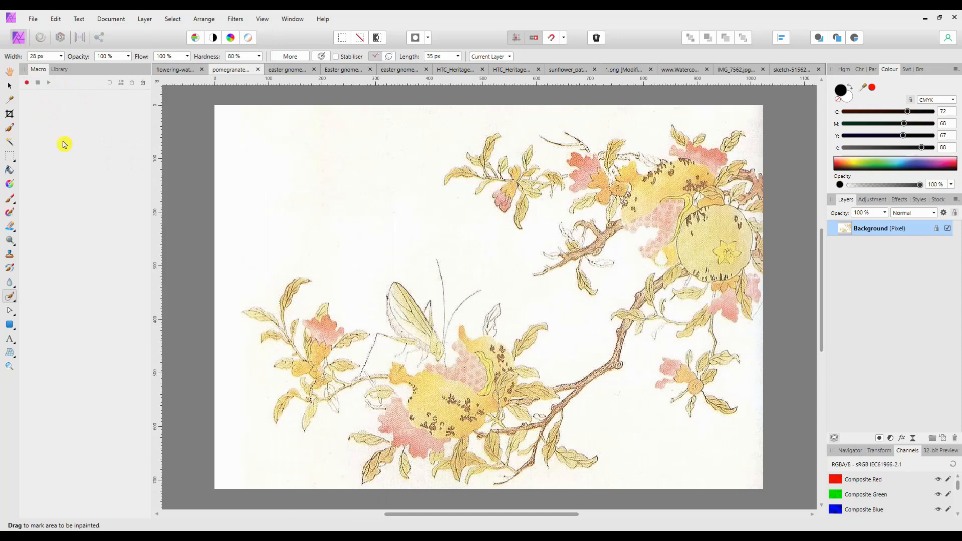
mouse_move(27, 86)
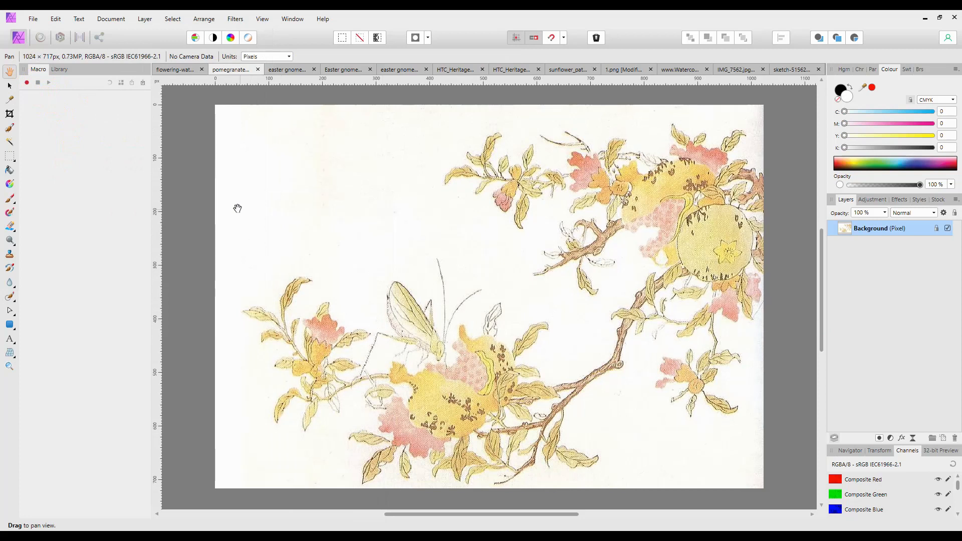
mouse_move(120, 181)
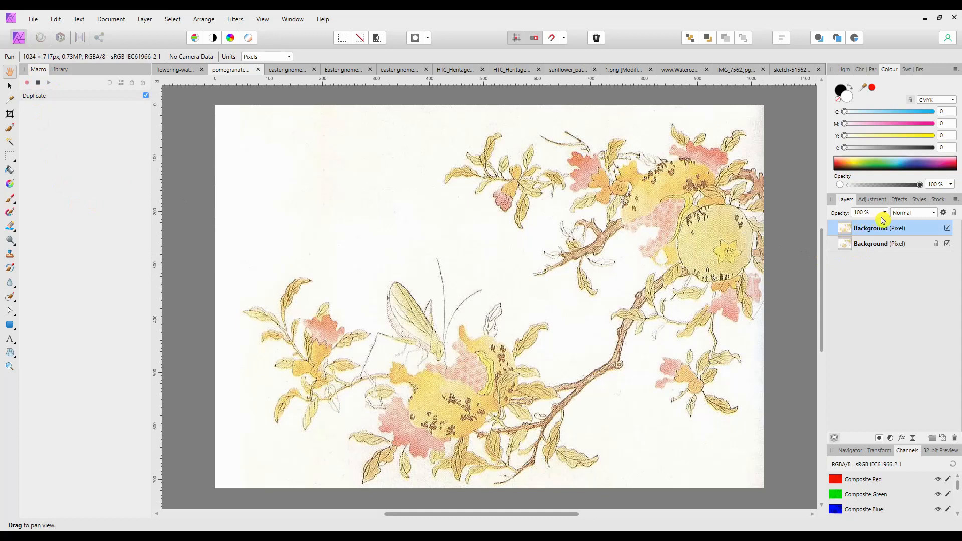
- Add an HSL adjustment with Saturation Shift at -100%, then select the layer below
left_click(890, 437)
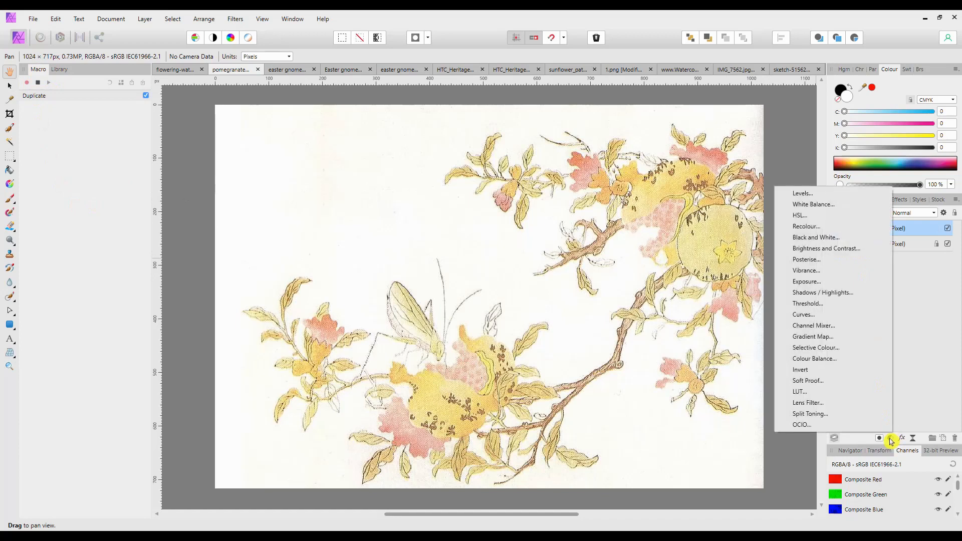
left_click(798, 215)
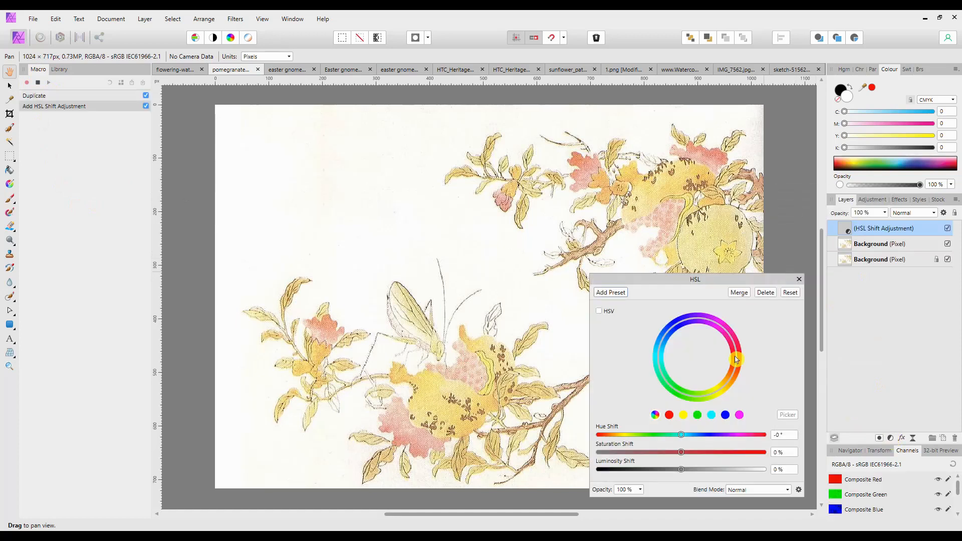
left_click_drag(680, 452, 598, 452)
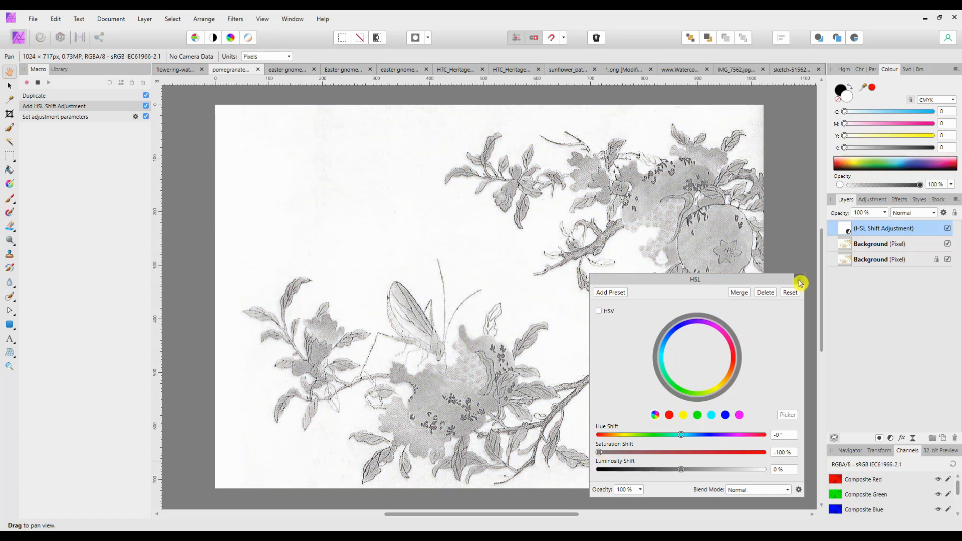
left_click(801, 282)
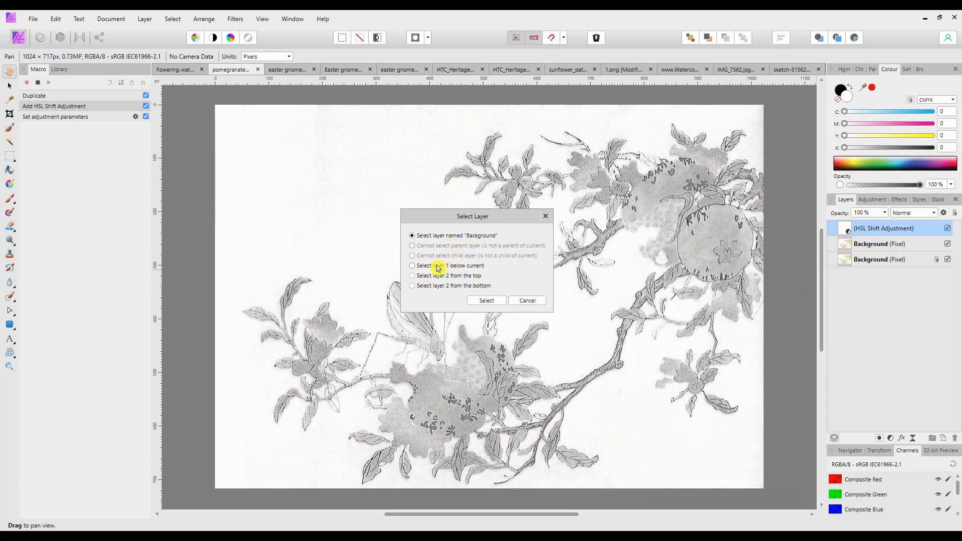
left_click(412, 265)
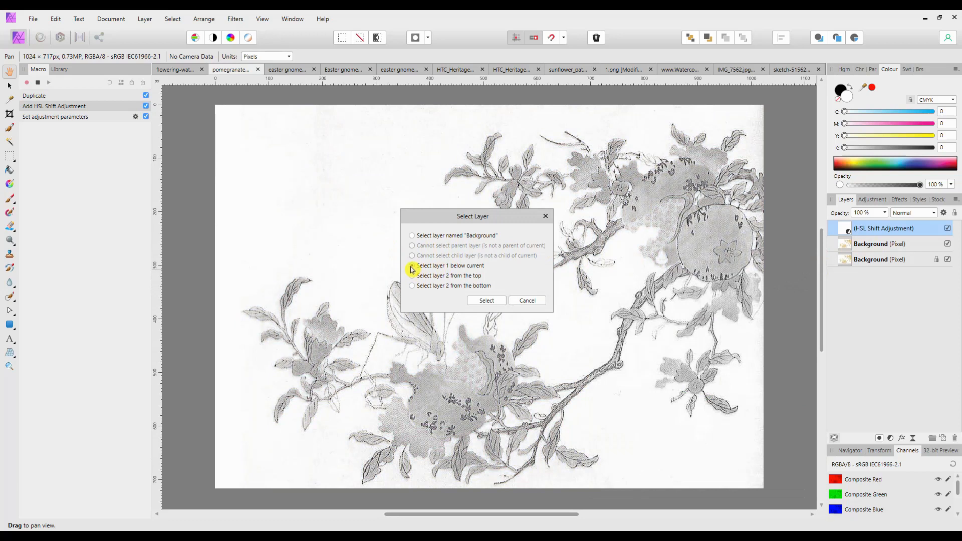
left_click(485, 300)
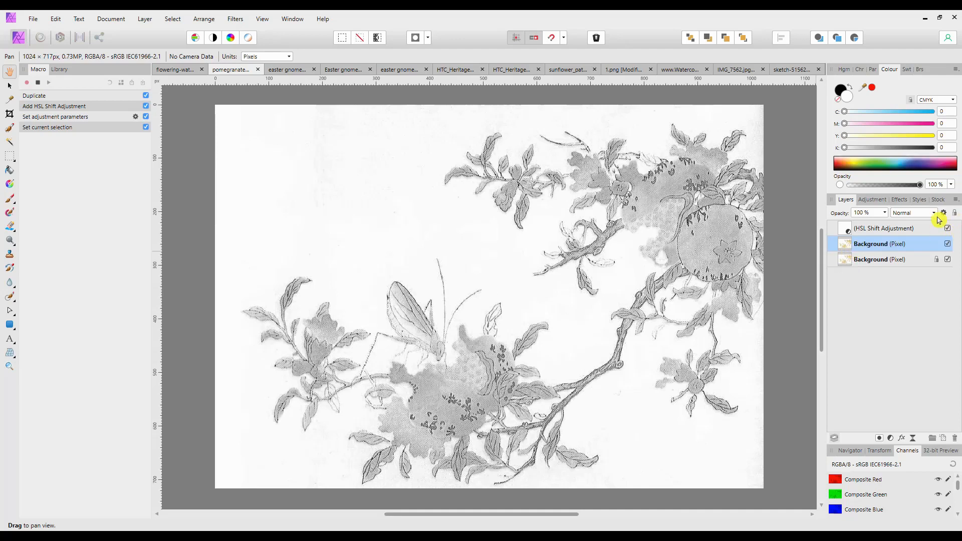
- Set the duplicate layer's blend mode to Colour Dodge and invert it
left_click(914, 213)
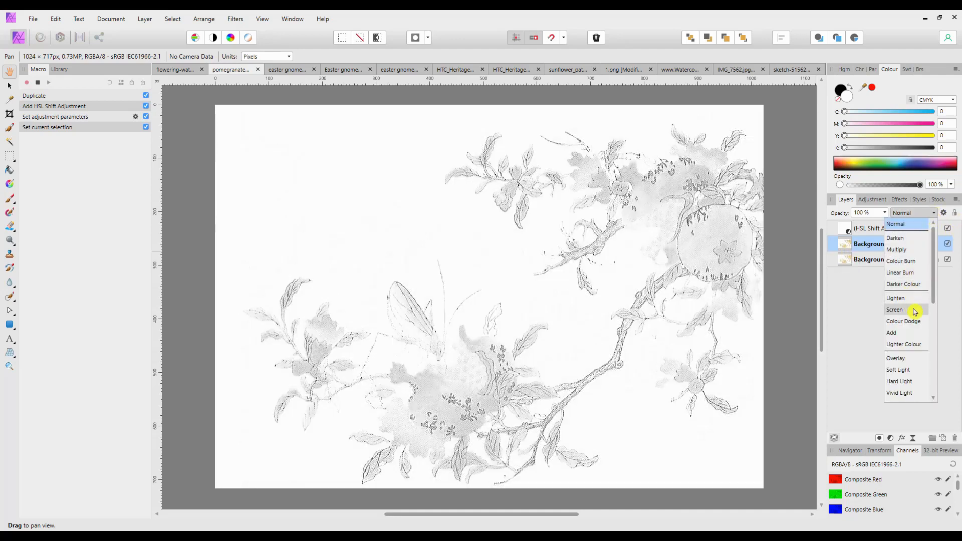
left_click(902, 321)
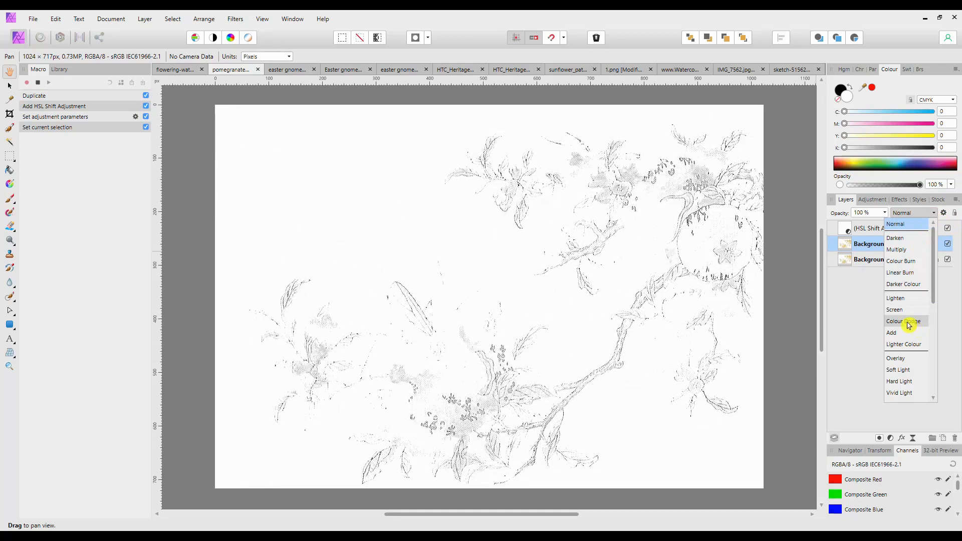
left_click(903, 322)
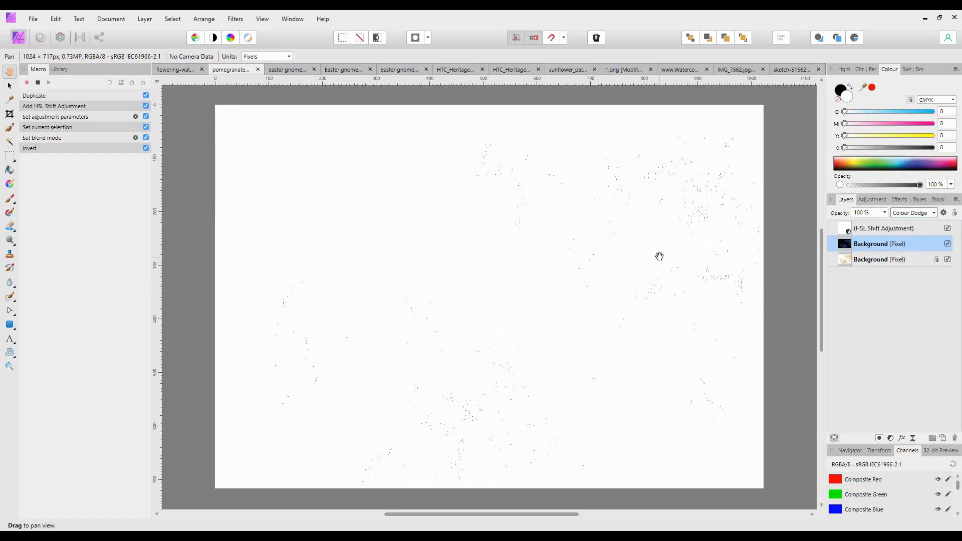
mouse_move(451, 255)
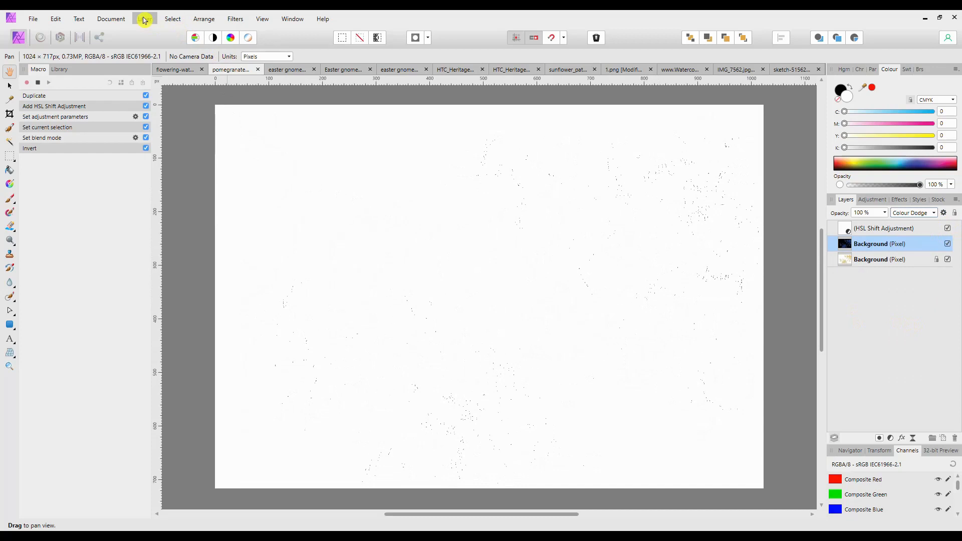
- Add a live Gaussian Blur filter layer and settle its radius near 6.9 px
left_click(145, 18)
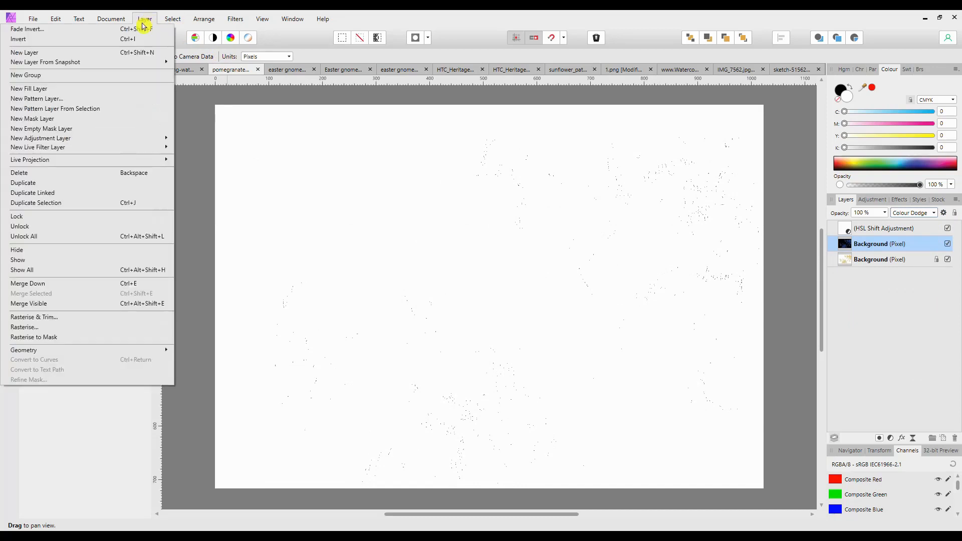
mouse_move(38, 147)
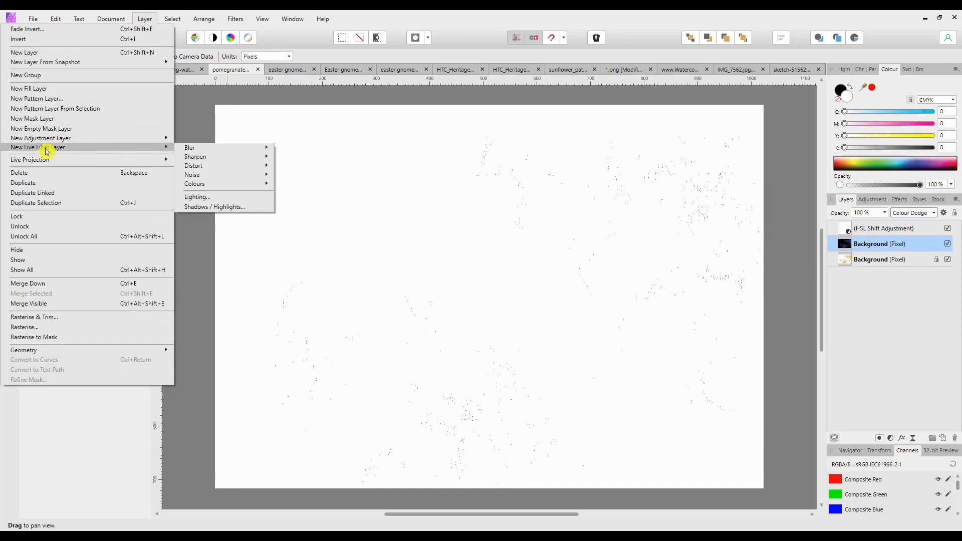
mouse_move(190, 147)
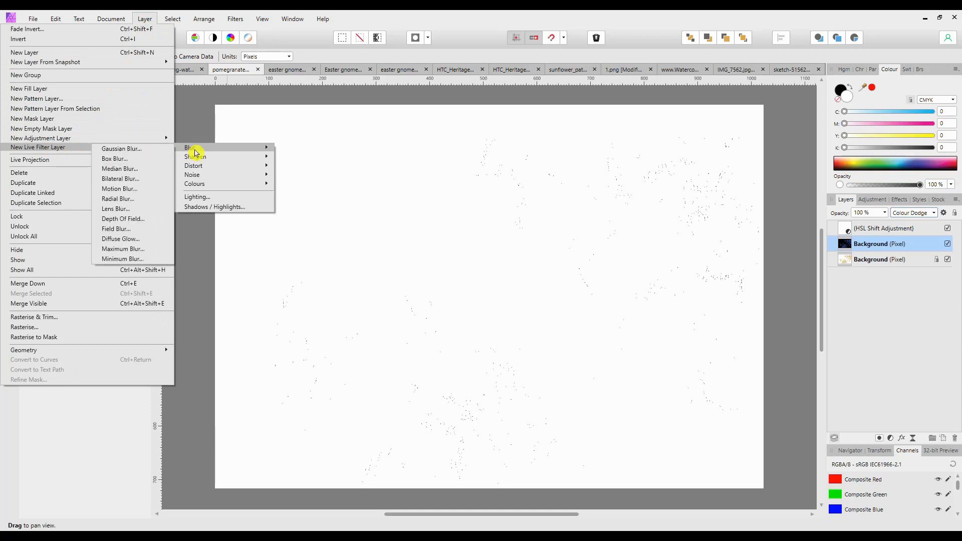
left_click(120, 148)
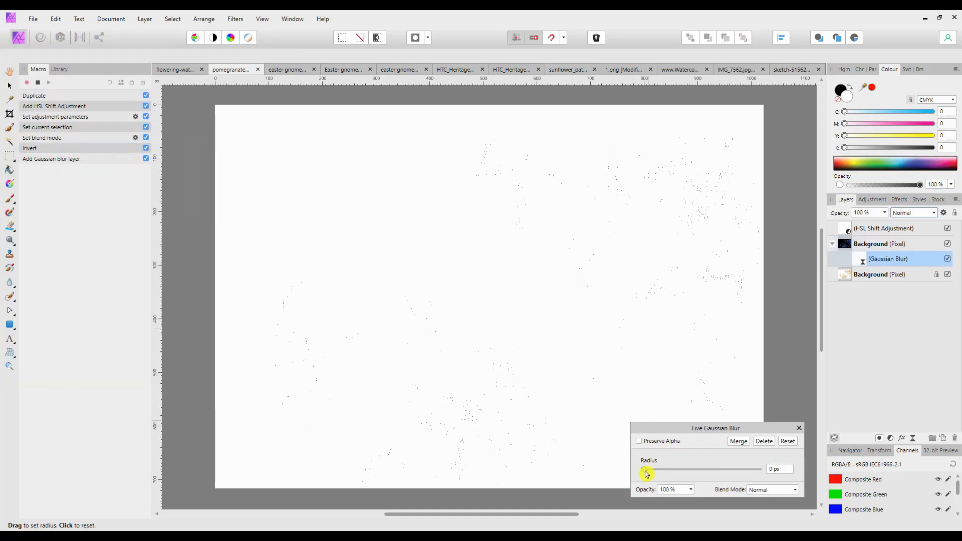
left_click_drag(644, 470, 672, 470)
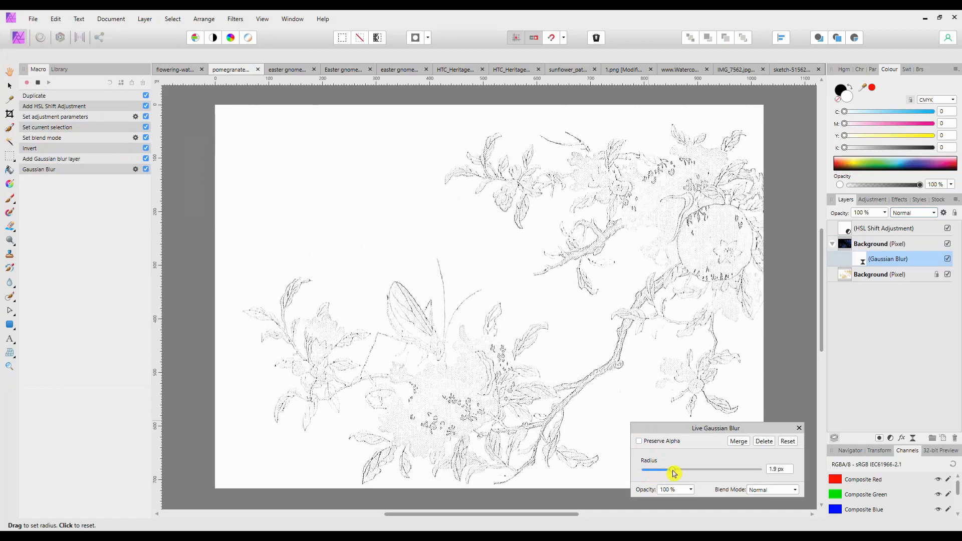
left_click_drag(673, 469, 696, 469)
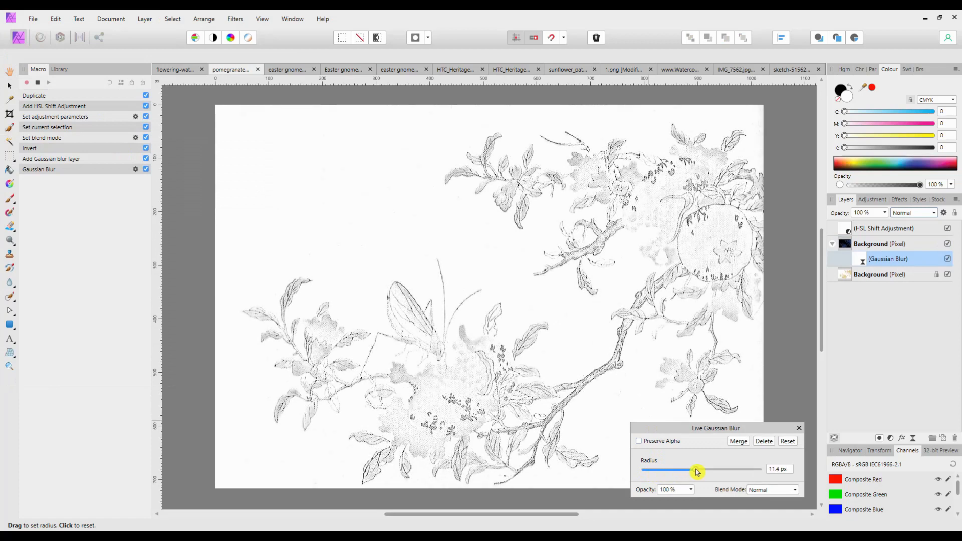
left_click_drag(697, 470, 687, 470)
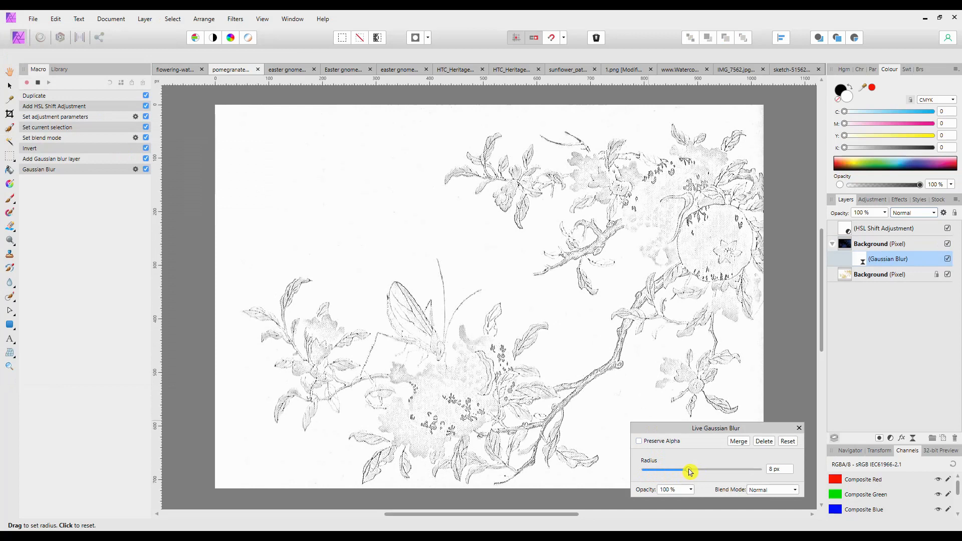
left_click_drag(691, 470, 684, 470)
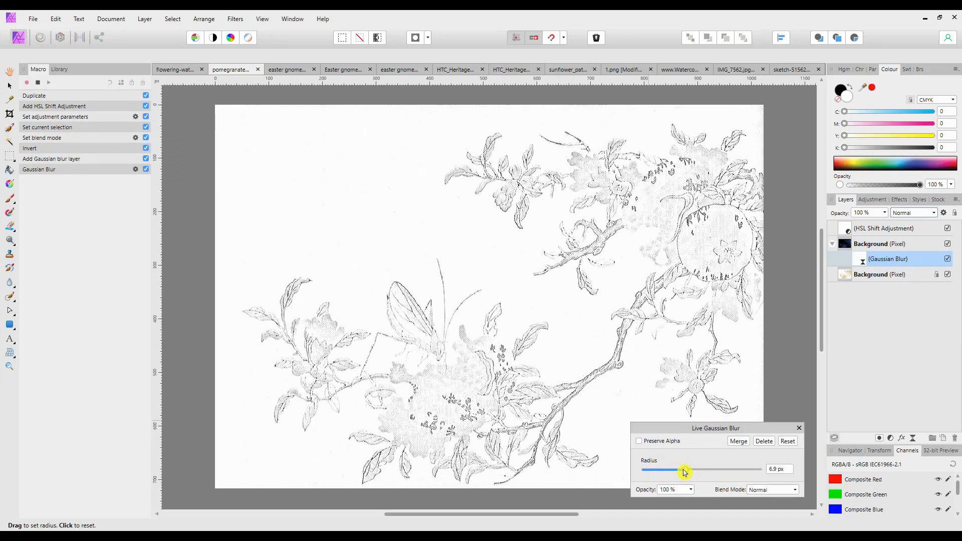
mouse_move(681, 460)
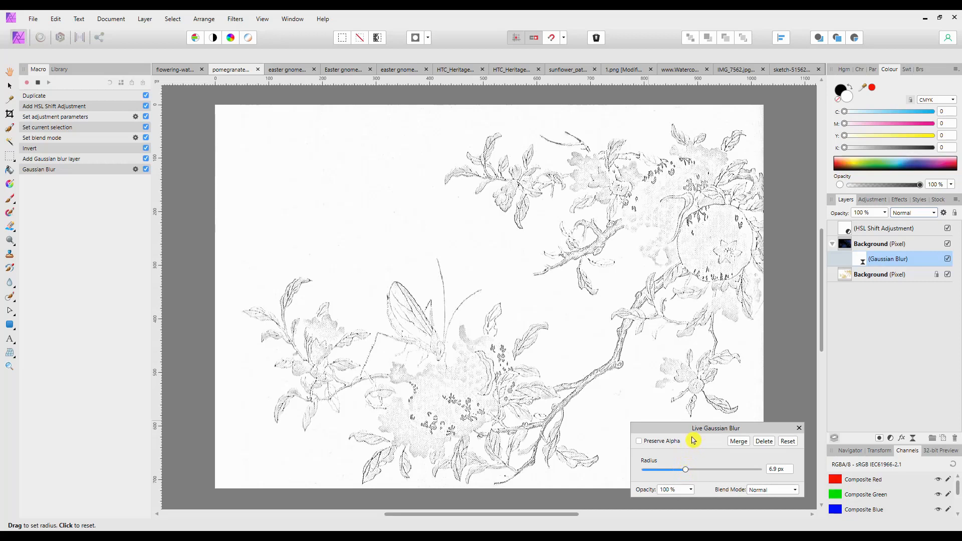
mouse_move(717, 480)
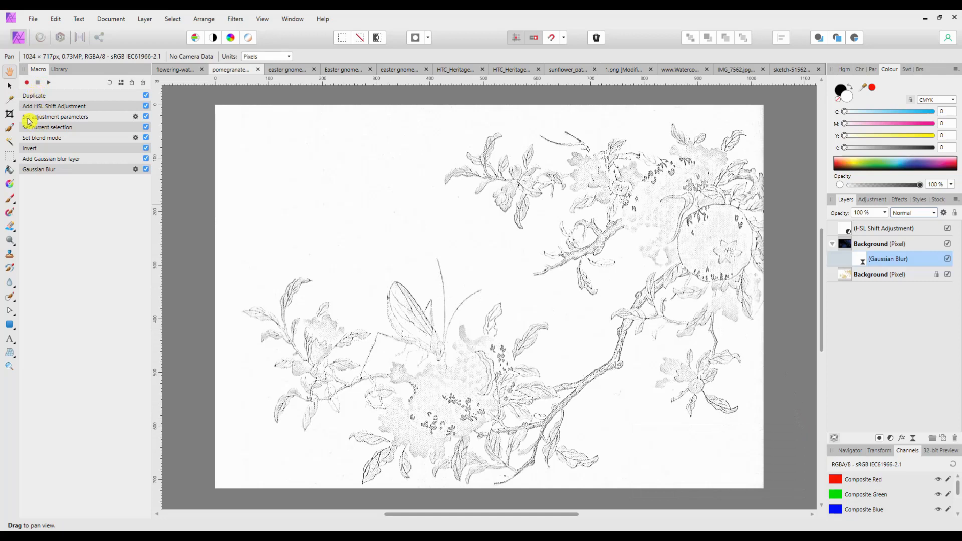
mouse_move(66, 116)
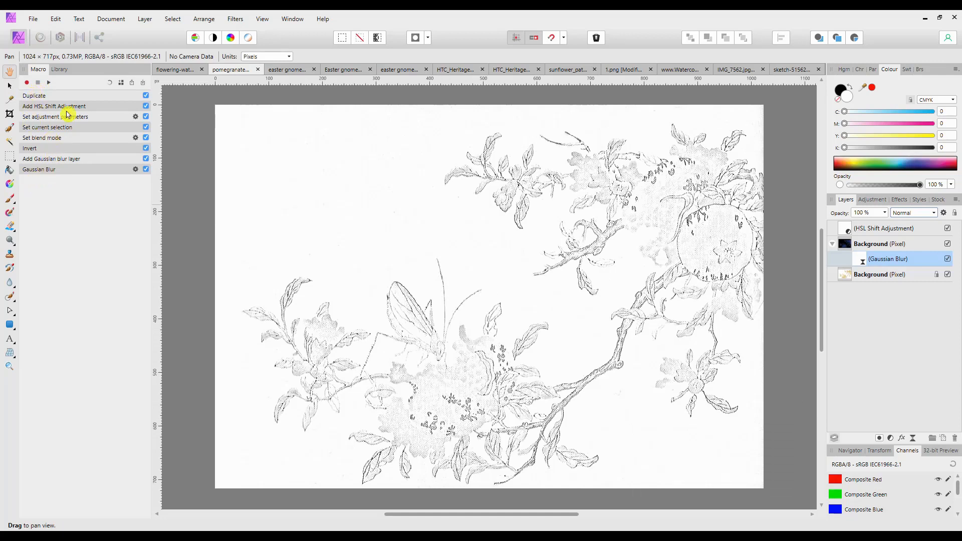
mouse_move(122, 83)
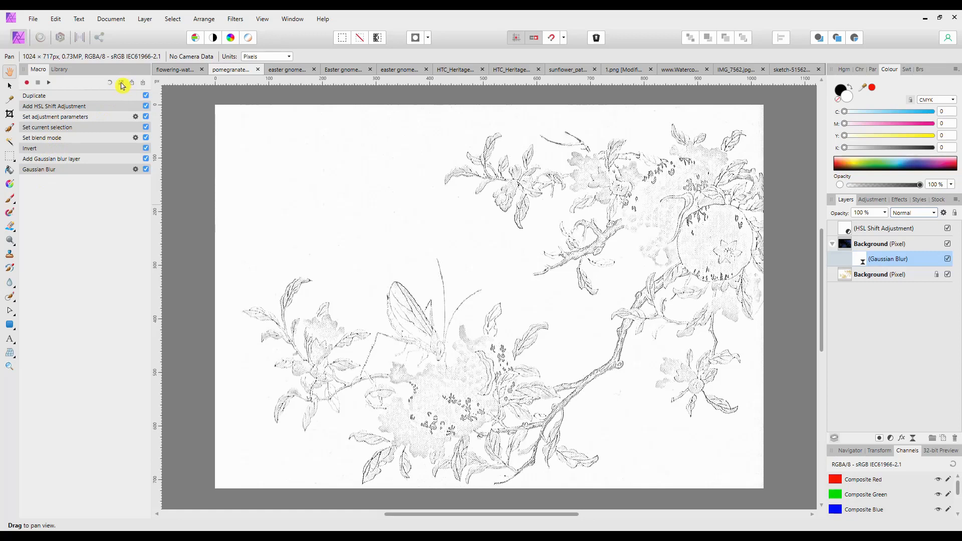
- Add the recording to the library as 'Creating Sketches' in the Default category
left_click(121, 83)
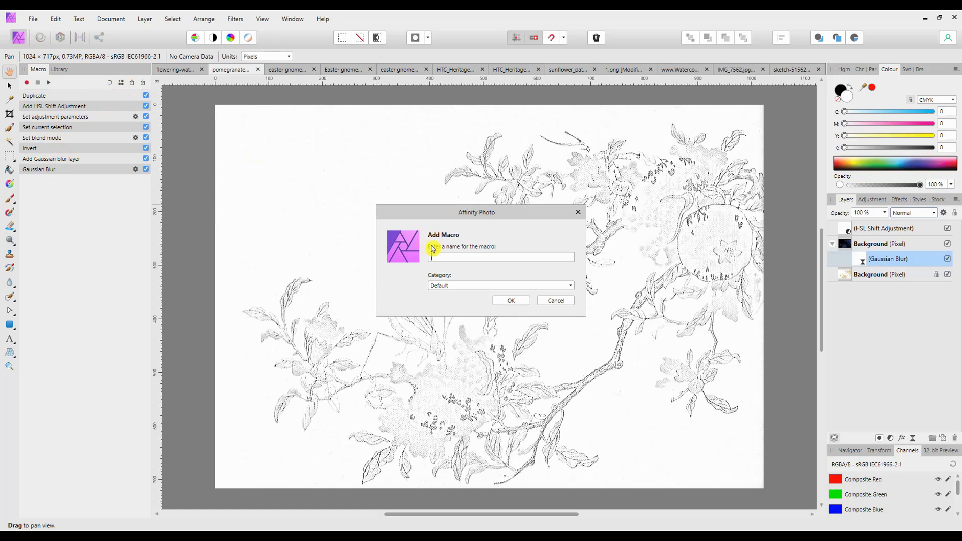
type("Creating Sketches")
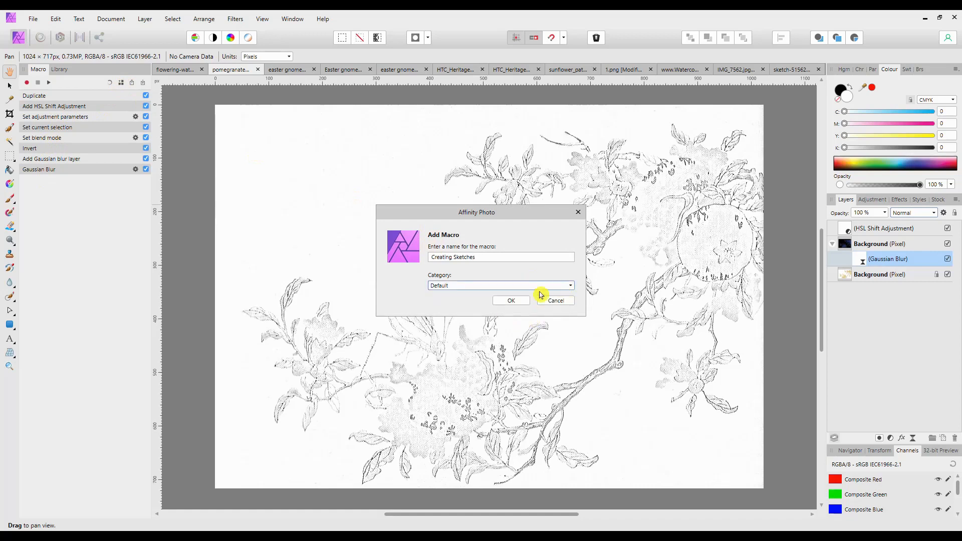
left_click(510, 300)
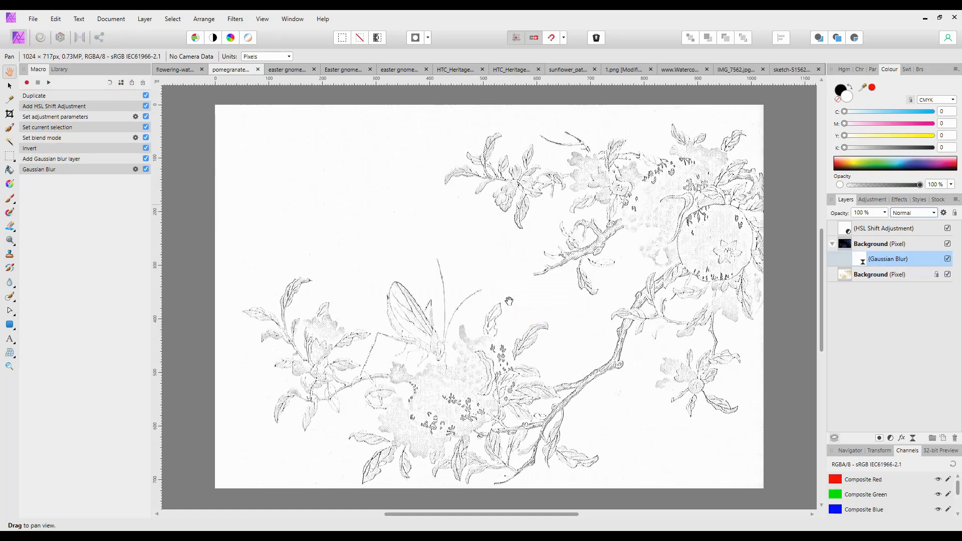
- View Creating Sketches (8 steps) in the macro Library, then show the Easter gnome image
left_click(60, 68)
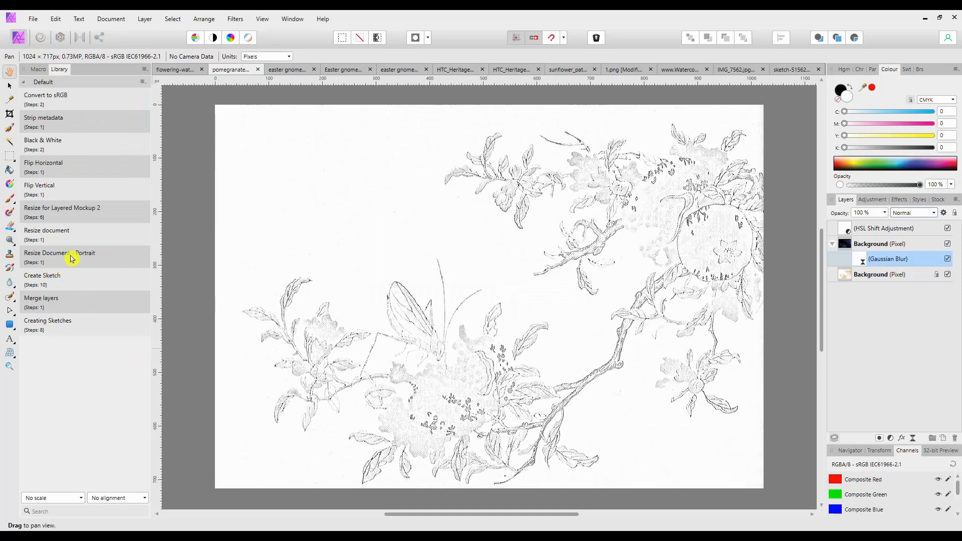
mouse_move(44, 333)
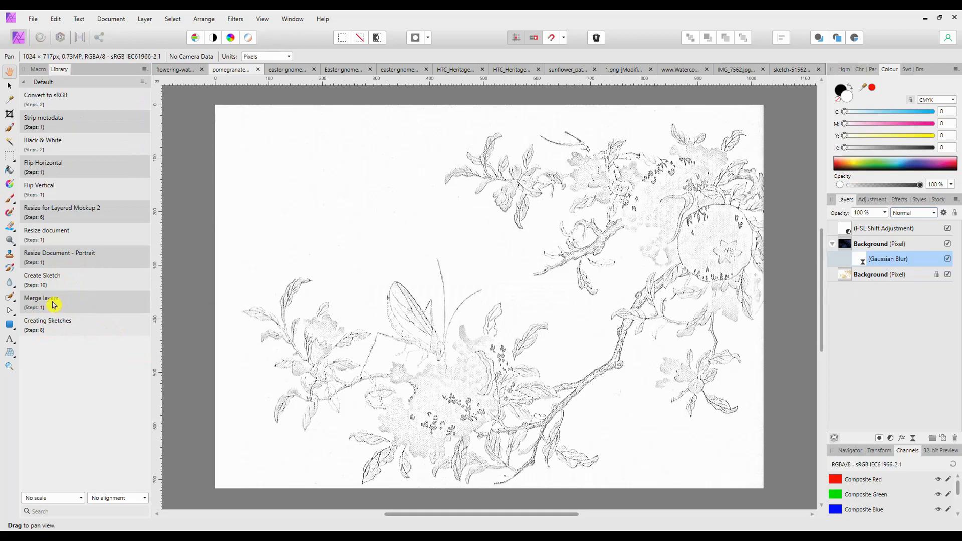
mouse_move(478, 258)
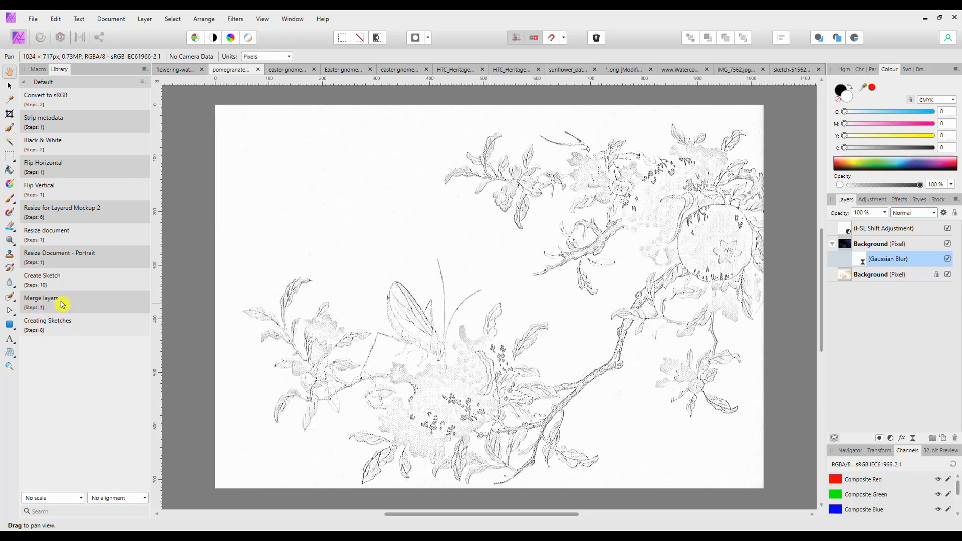
mouse_move(418, 257)
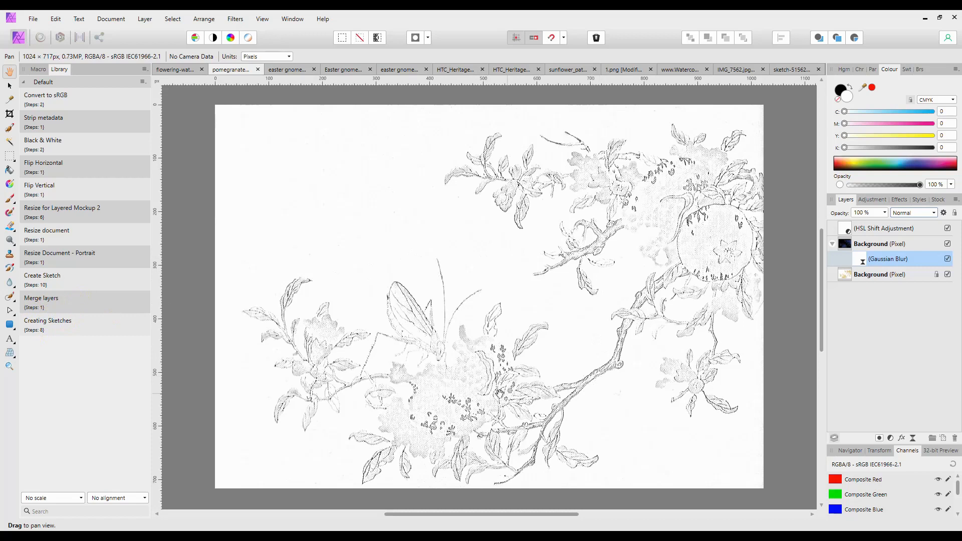
left_click(285, 69)
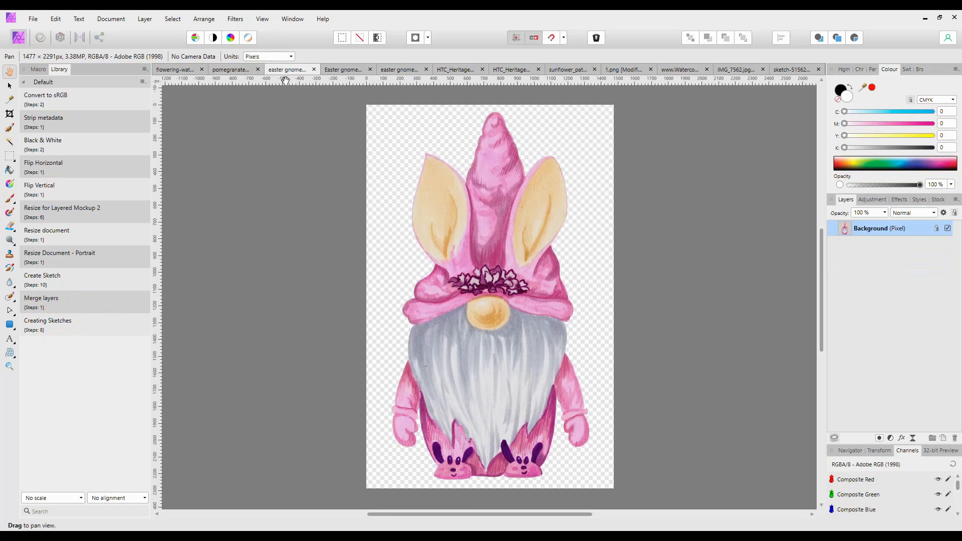
- Cycle through the pomegranate, gnome, sunflower, butterfly and chrysanthemum tabs to the lily sketch
left_click(230, 69)
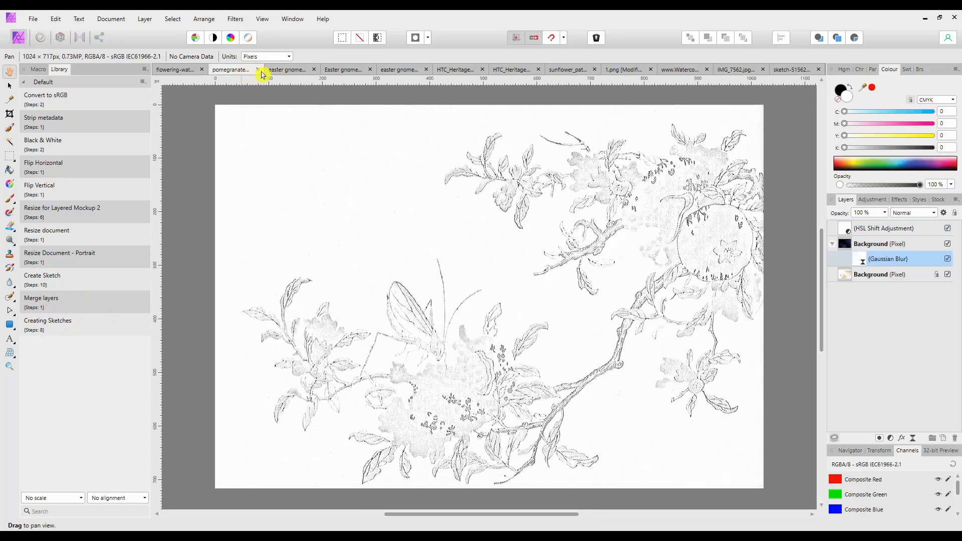
left_click(286, 69)
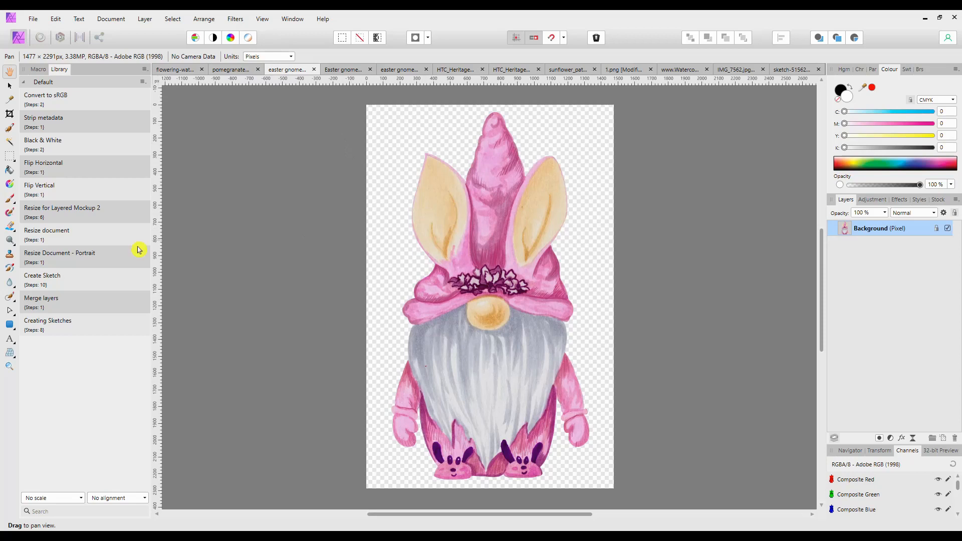
mouse_move(85, 297)
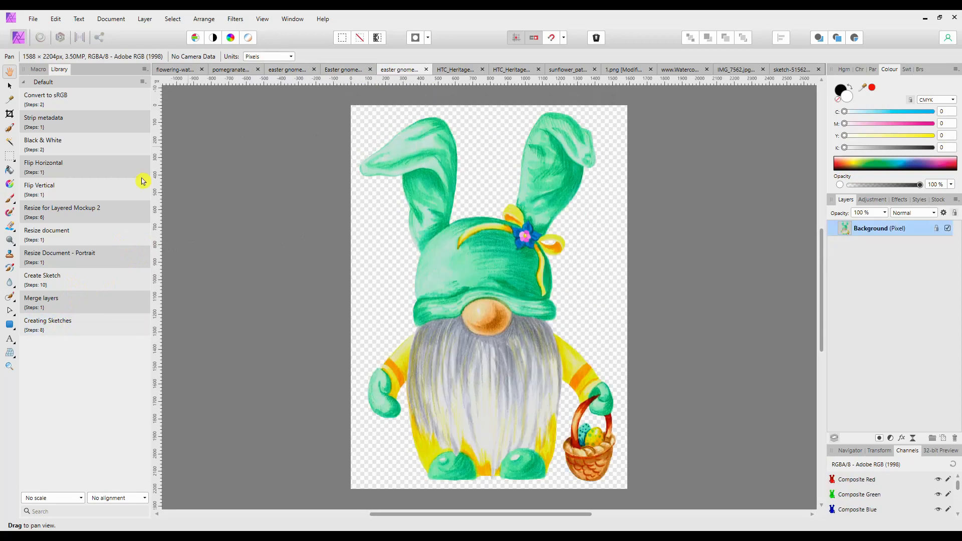
mouse_move(34, 325)
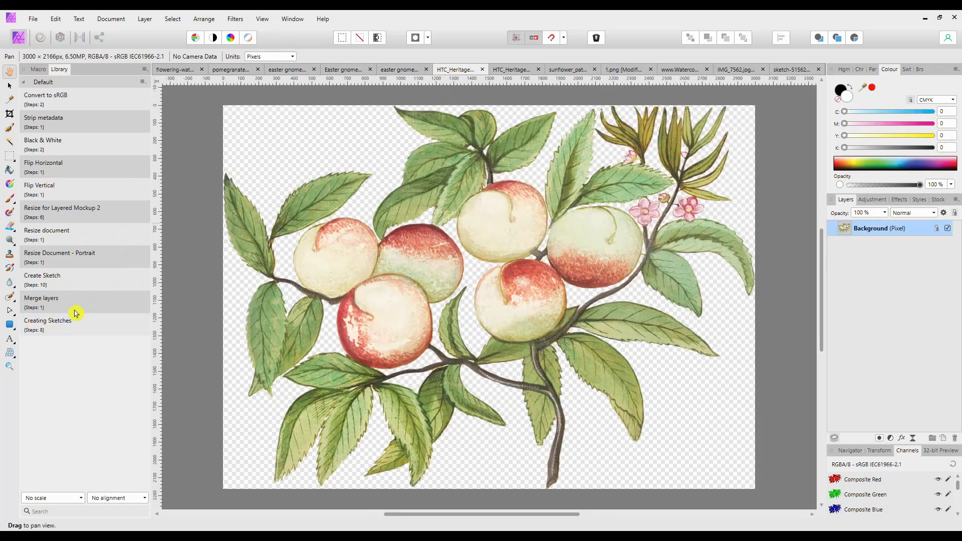
left_click(514, 68)
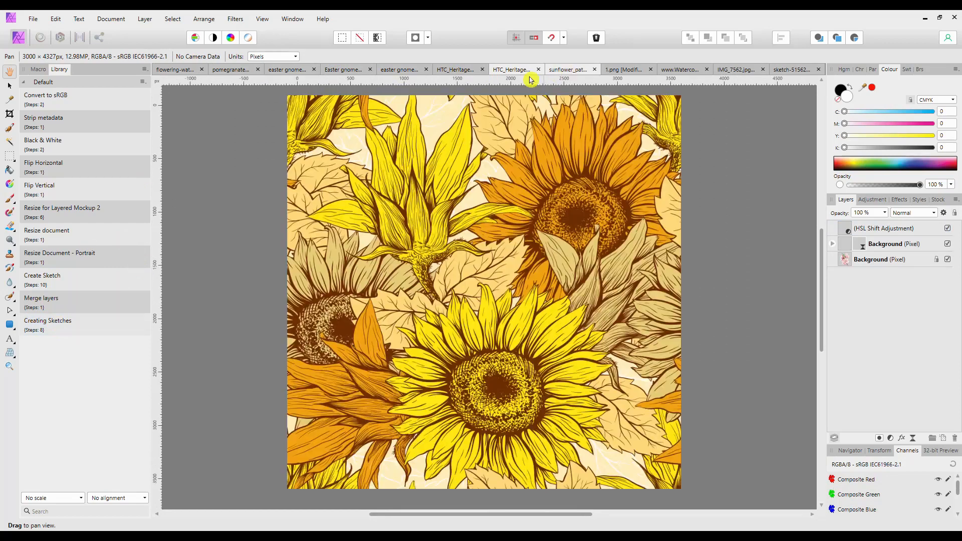
left_click(623, 68)
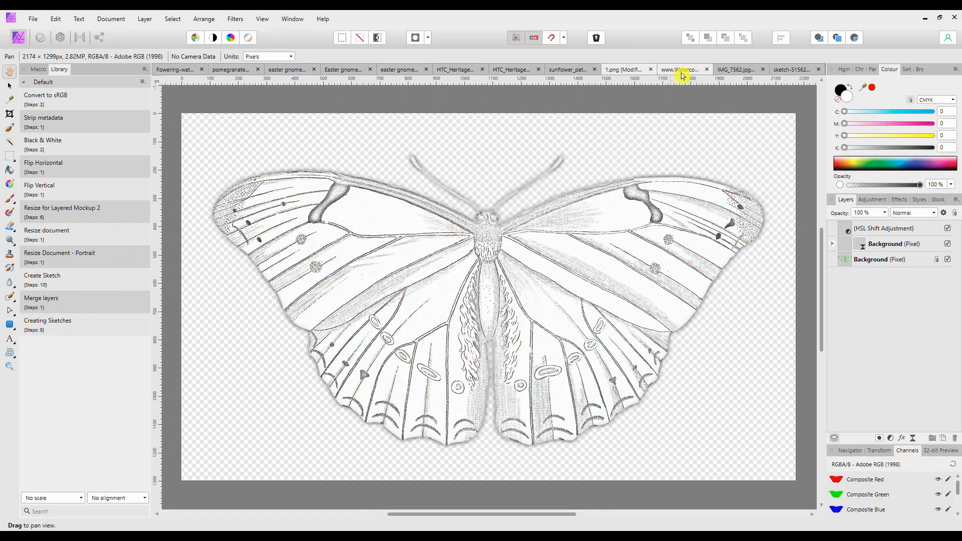
left_click(734, 69)
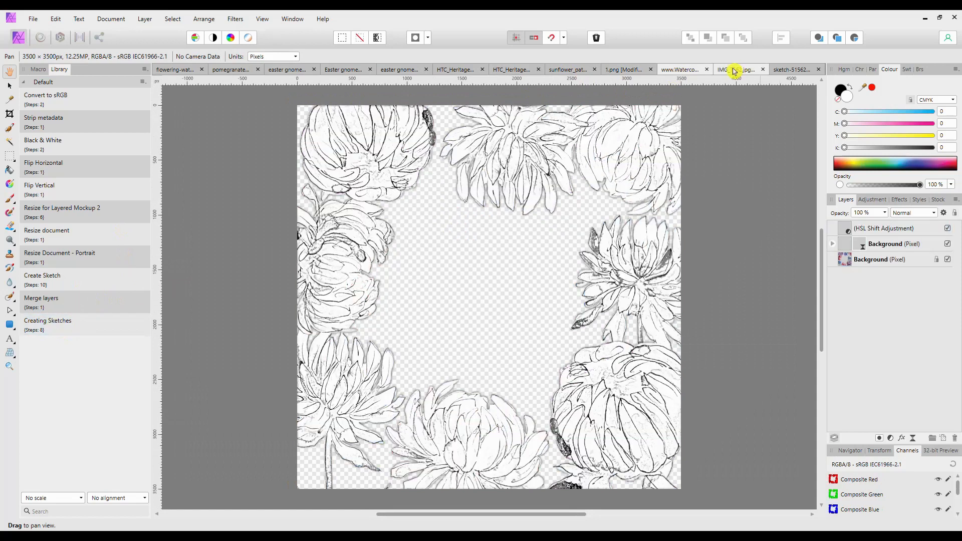
left_click(735, 69)
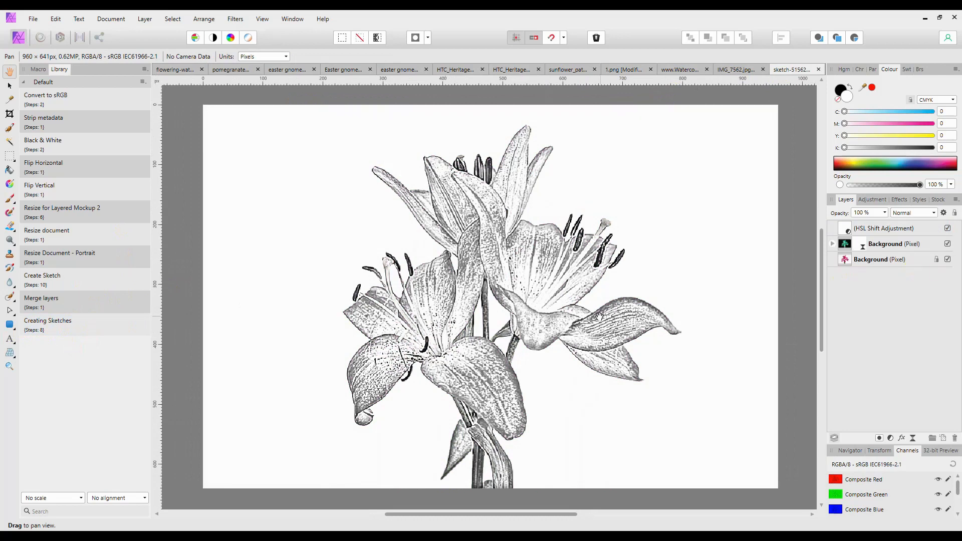
mouse_move(623, 293)
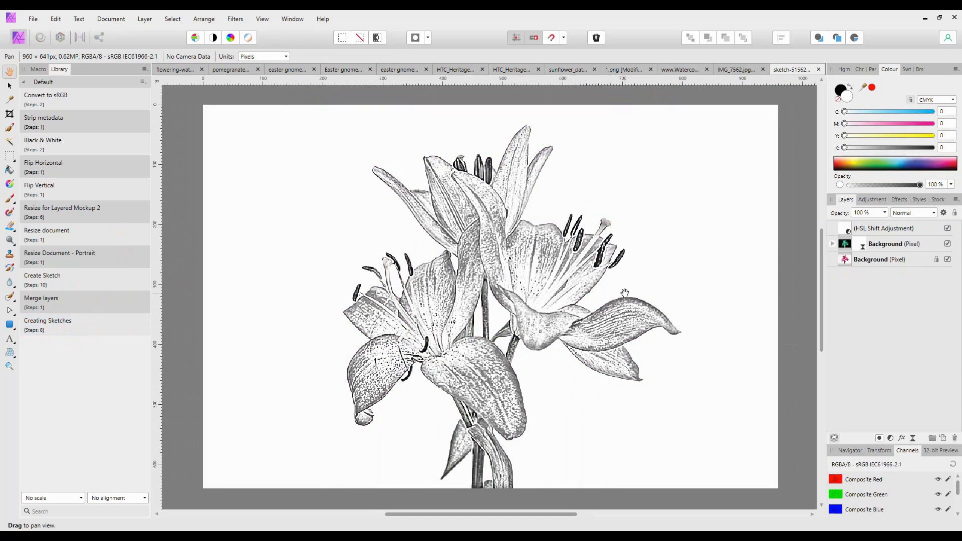
mouse_move(131, 299)
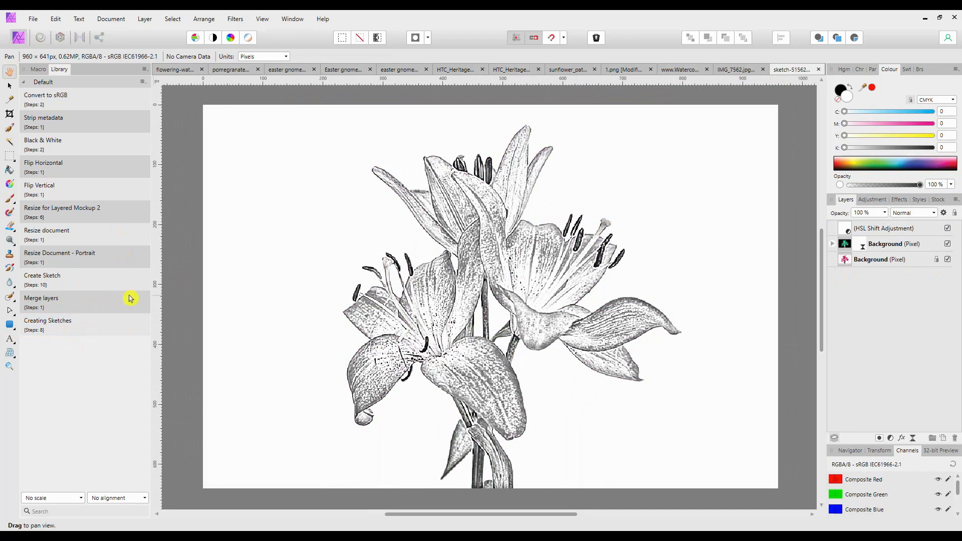
mouse_move(714, 282)
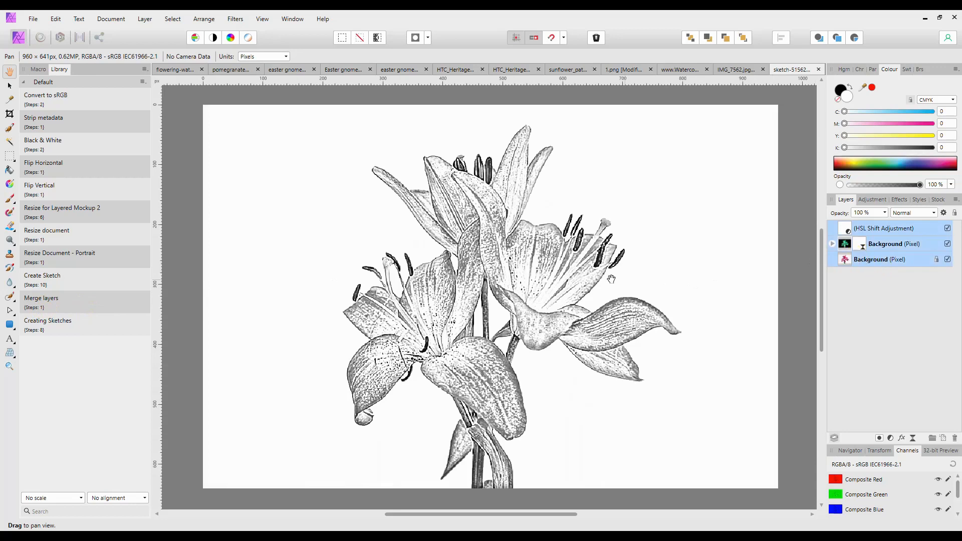
mouse_move(547, 271)
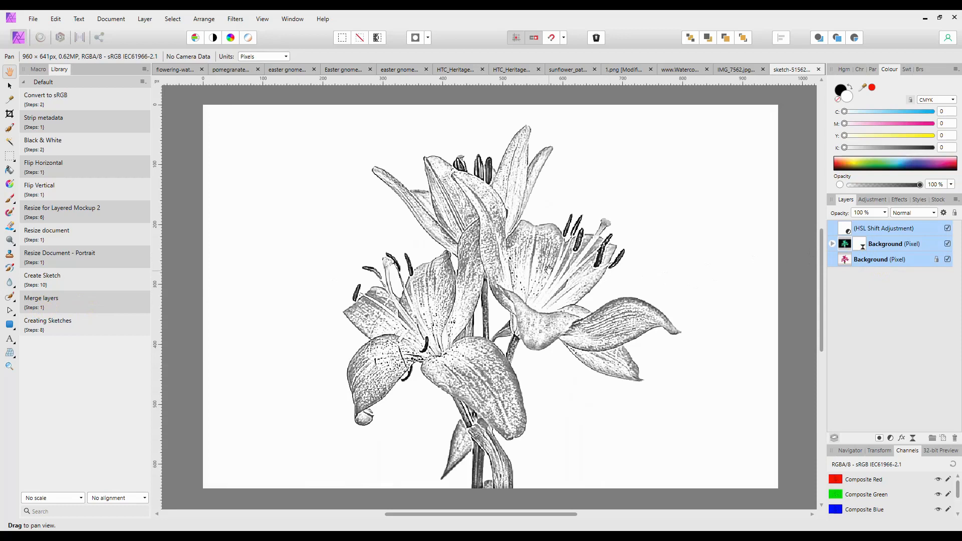
mouse_move(629, 232)
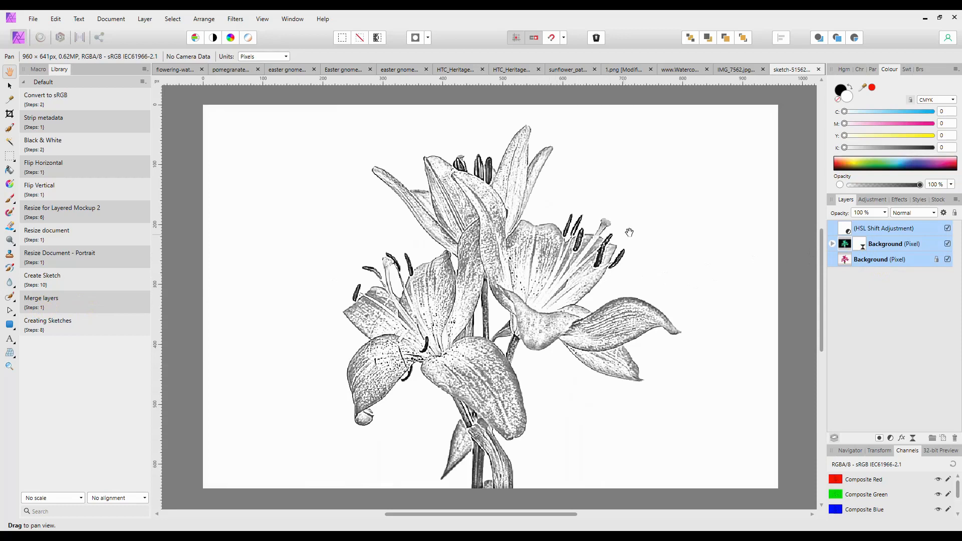
mouse_move(571, 252)
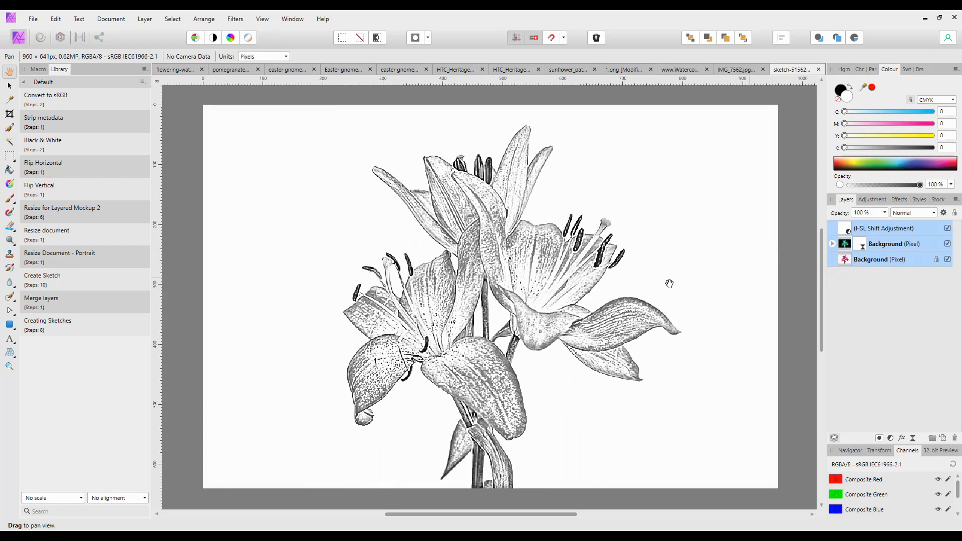
mouse_move(41, 305)
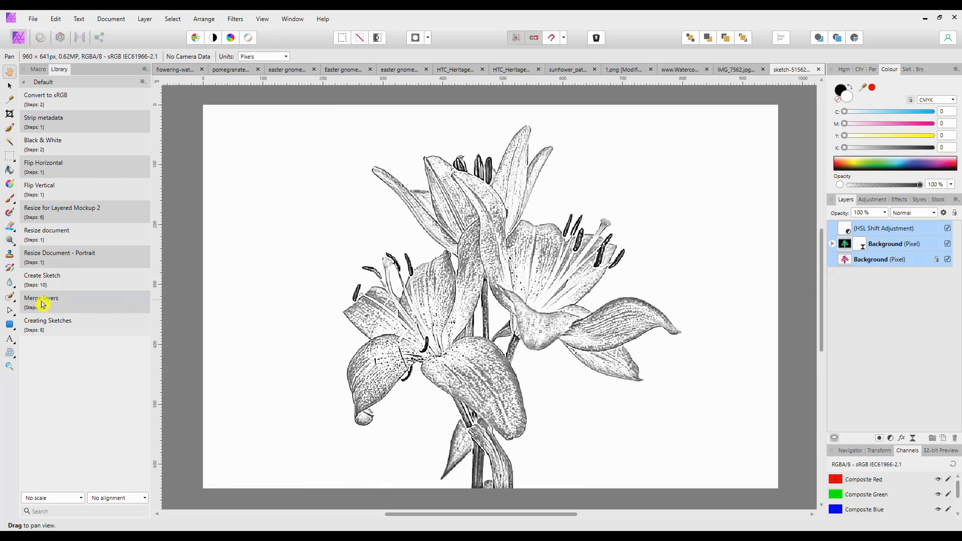
- Run the Merge layers macro on all open images and check the gnome and pomegranate results
left_click(736, 68)
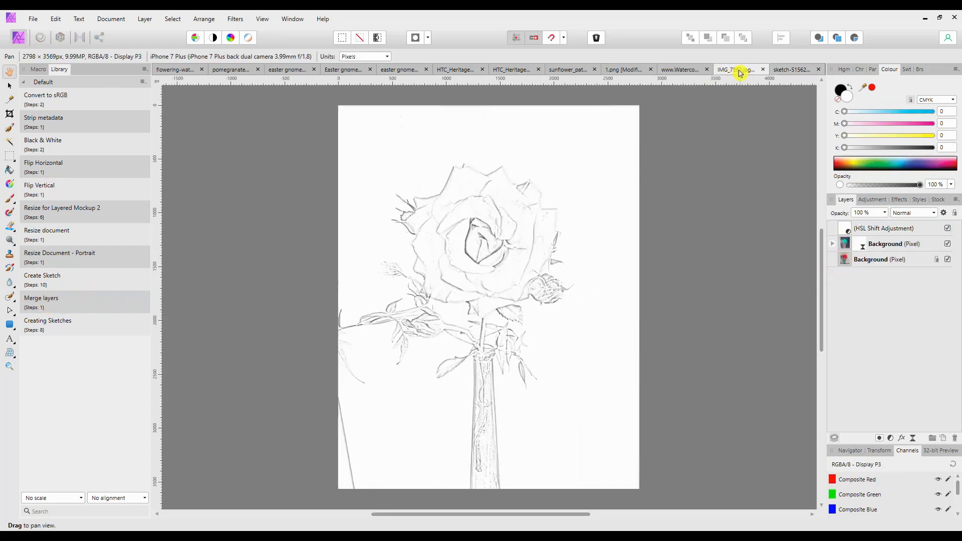
left_click(893, 243)
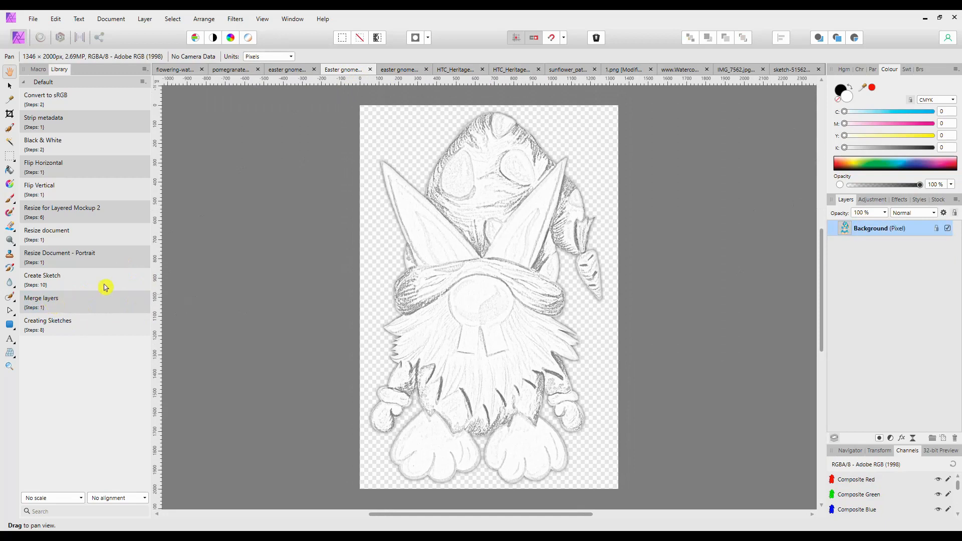
left_click(287, 69)
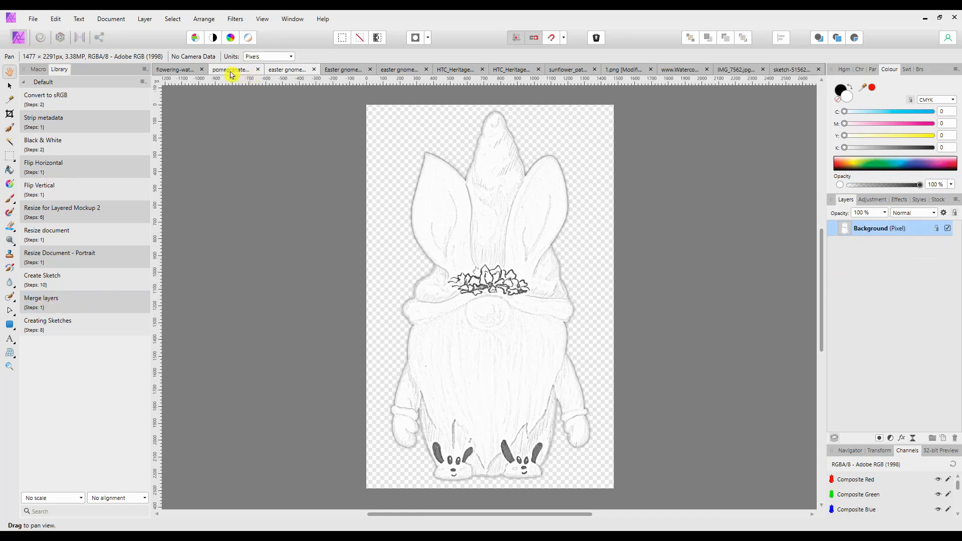
left_click(232, 70)
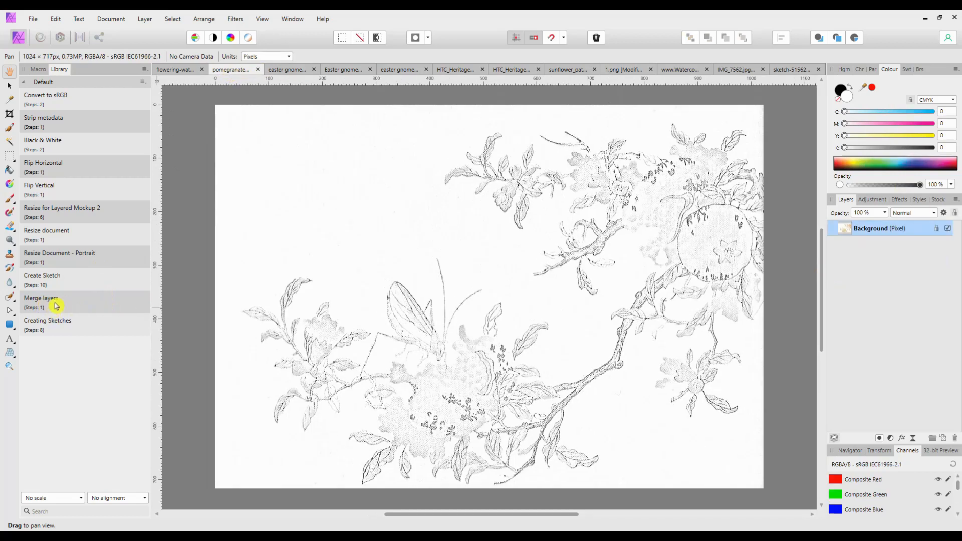
left_click(175, 69)
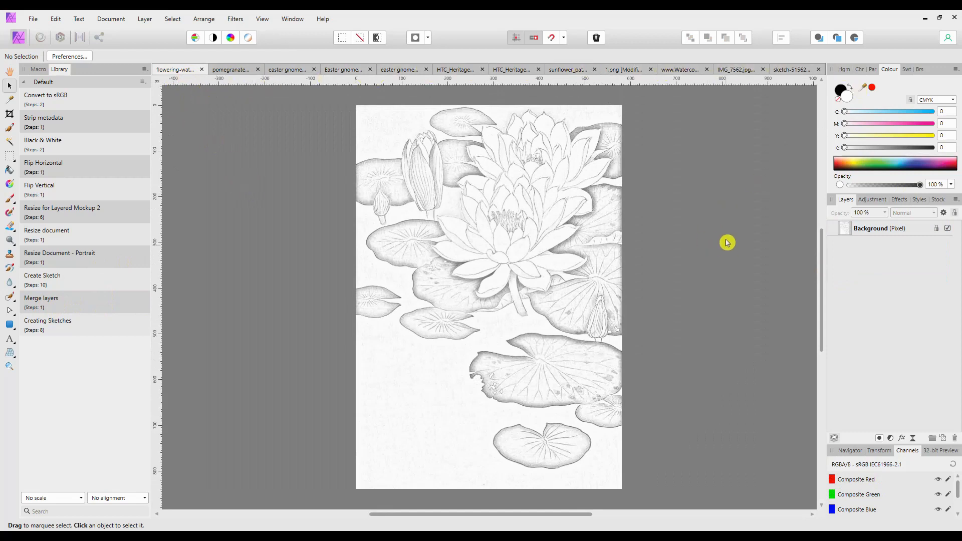
mouse_move(788, 232)
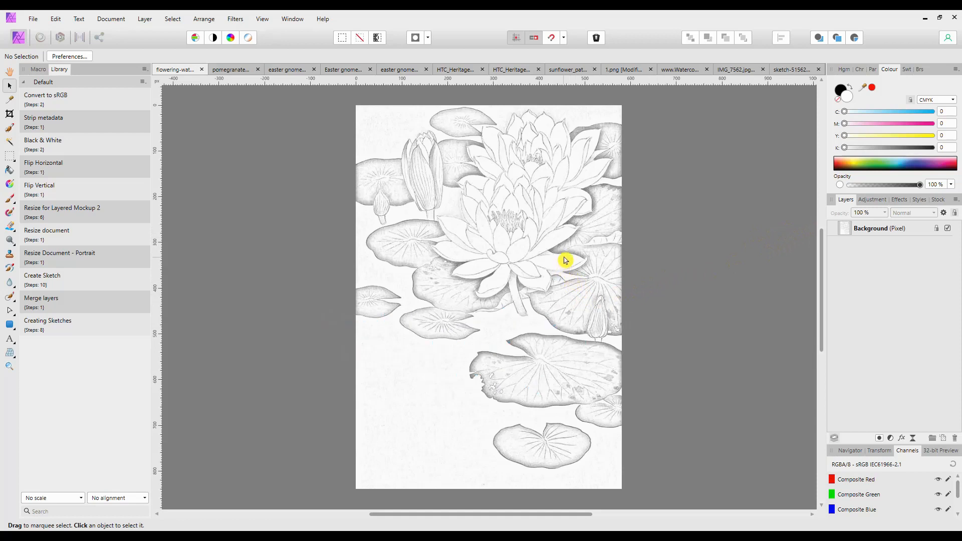
mouse_move(584, 246)
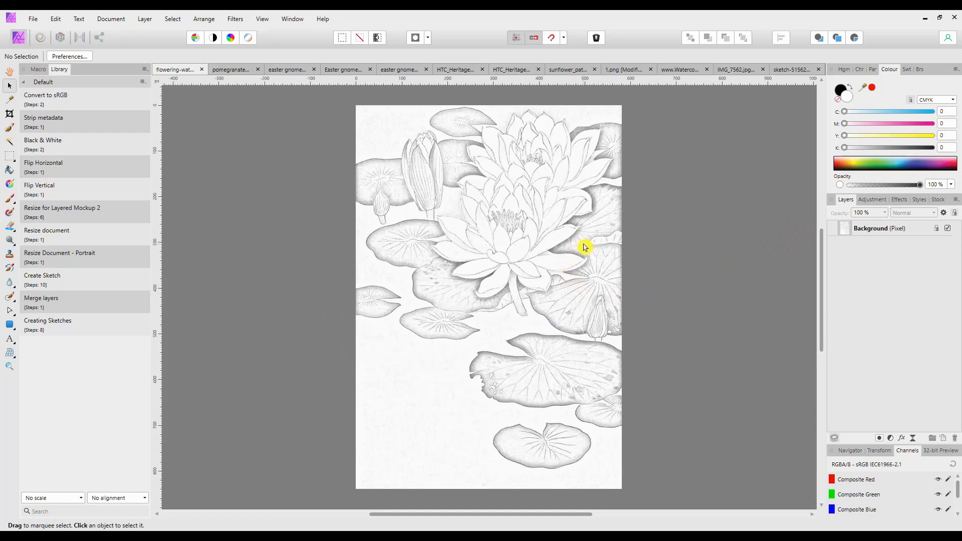
mouse_move(588, 244)
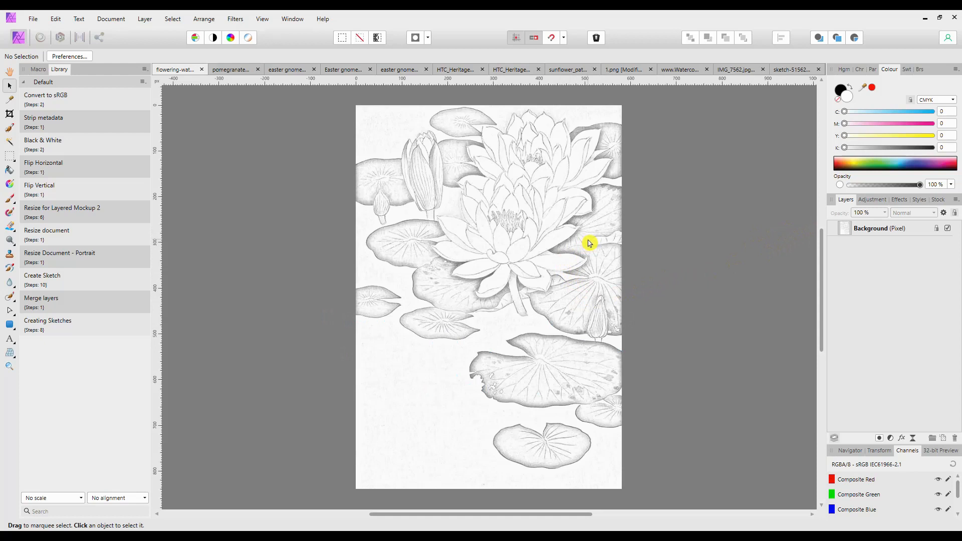
mouse_move(592, 241)
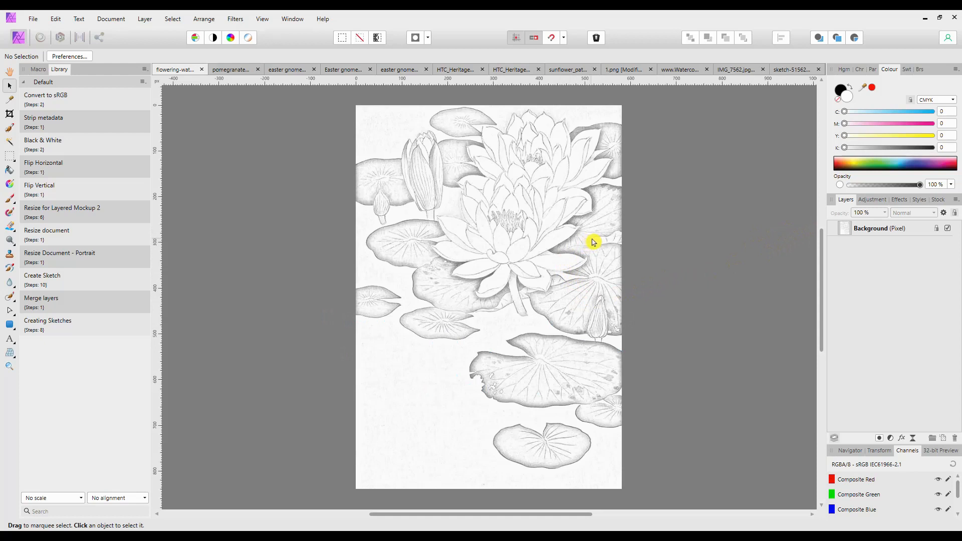
mouse_move(600, 240)
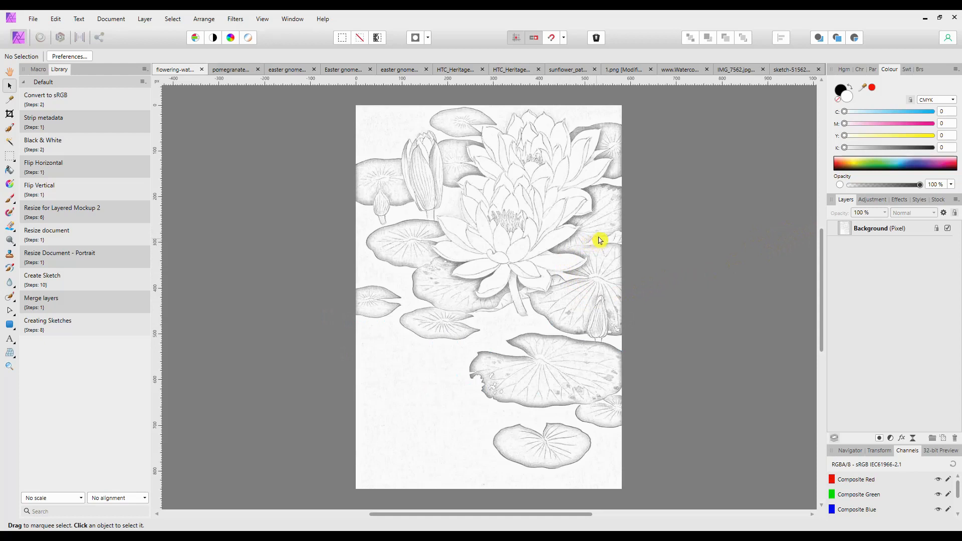
mouse_move(536, 262)
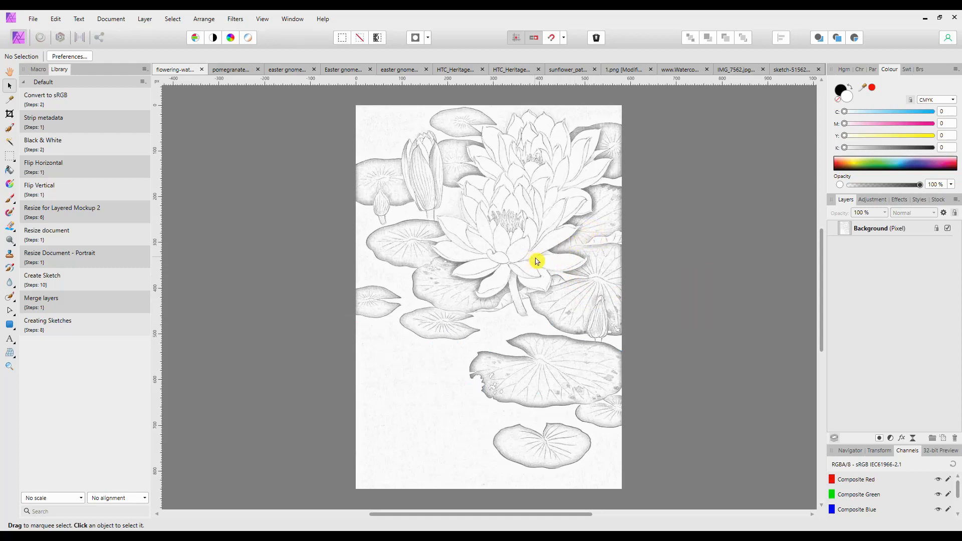
mouse_move(550, 253)
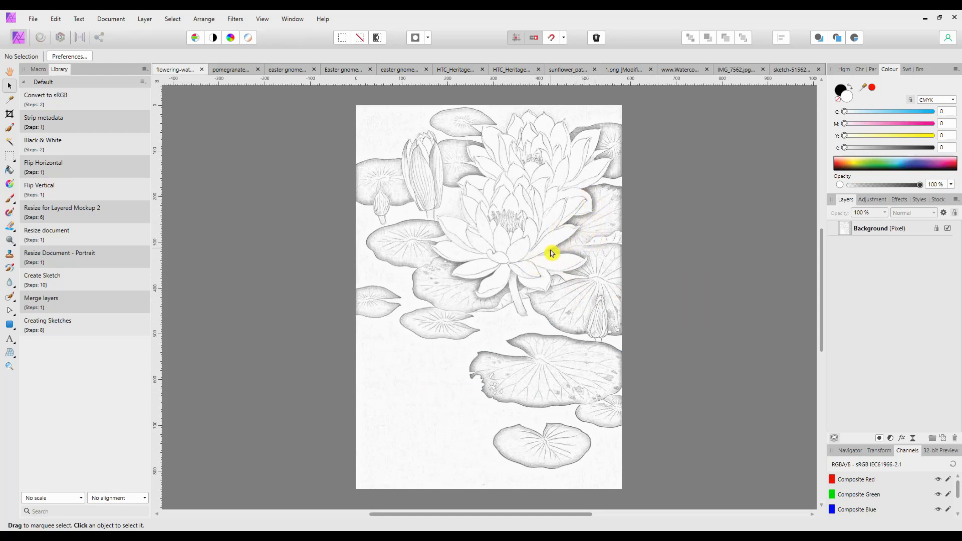
mouse_move(560, 299)
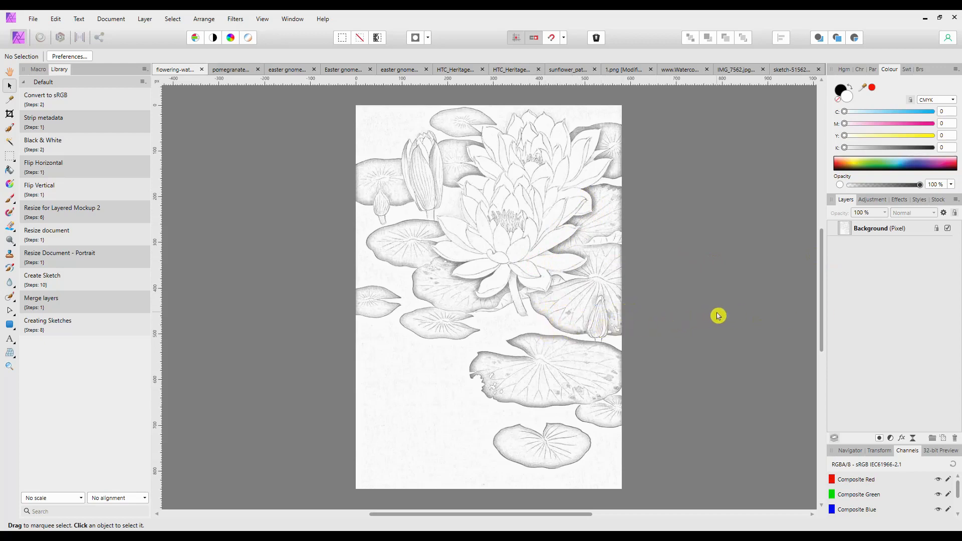
mouse_move(724, 294)
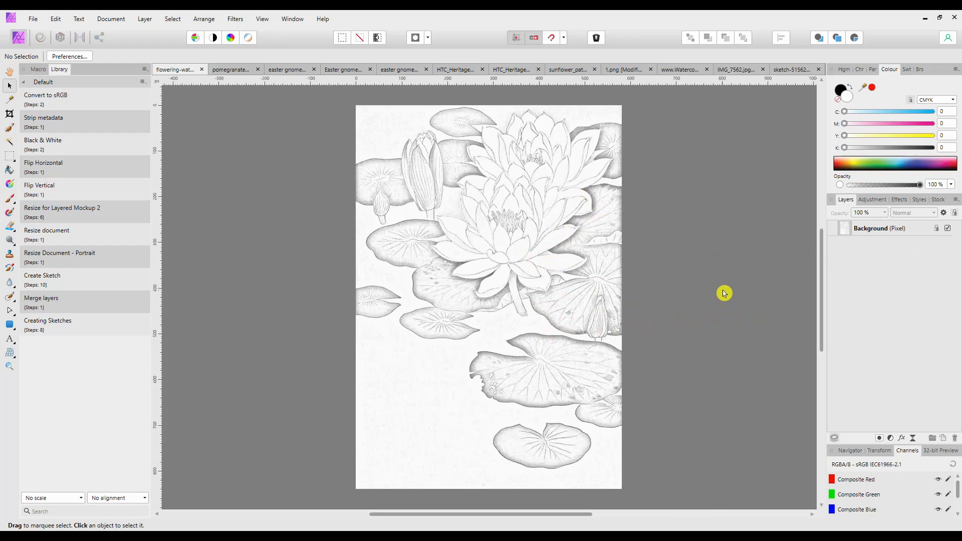
mouse_move(724, 292)
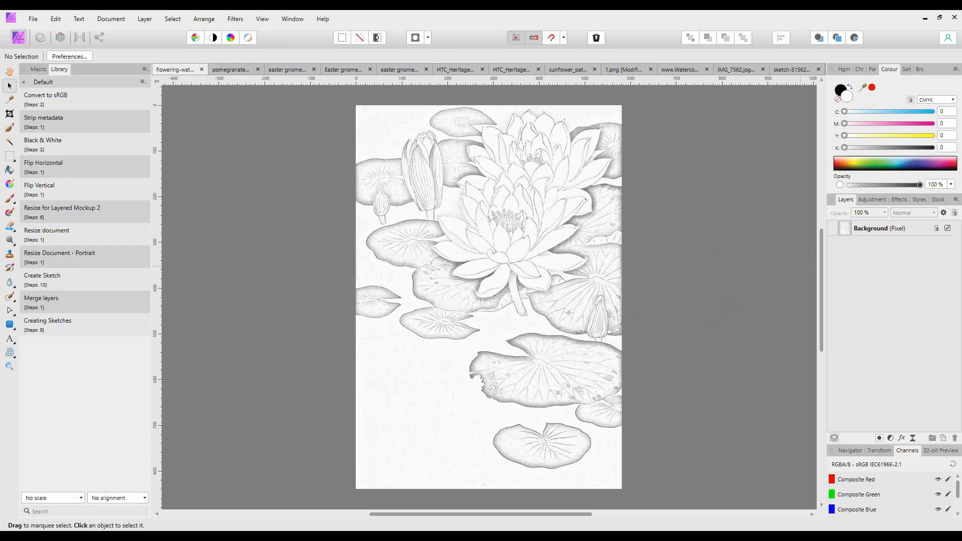